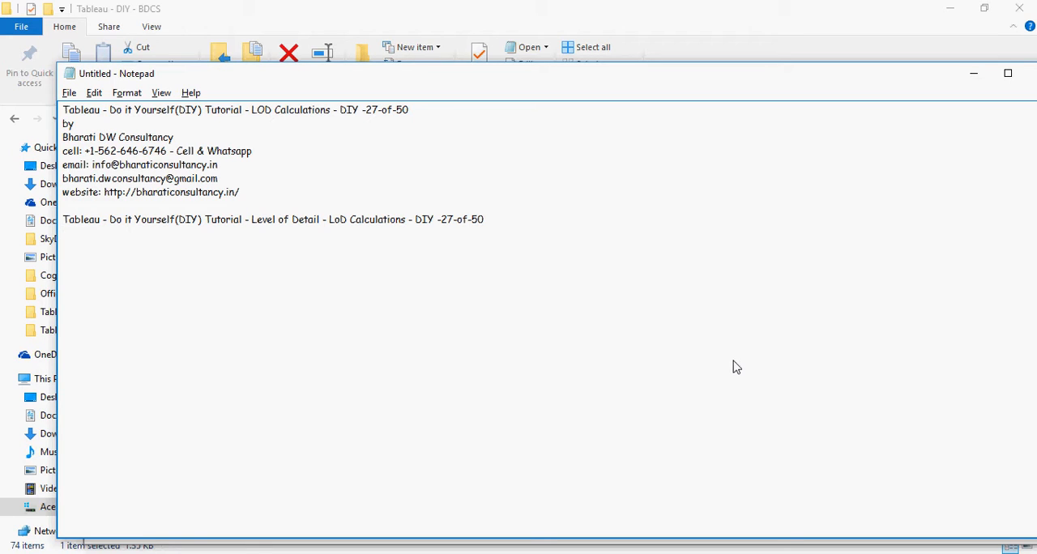
{"action": "mouse_move", "coordinate": [674, 354]}
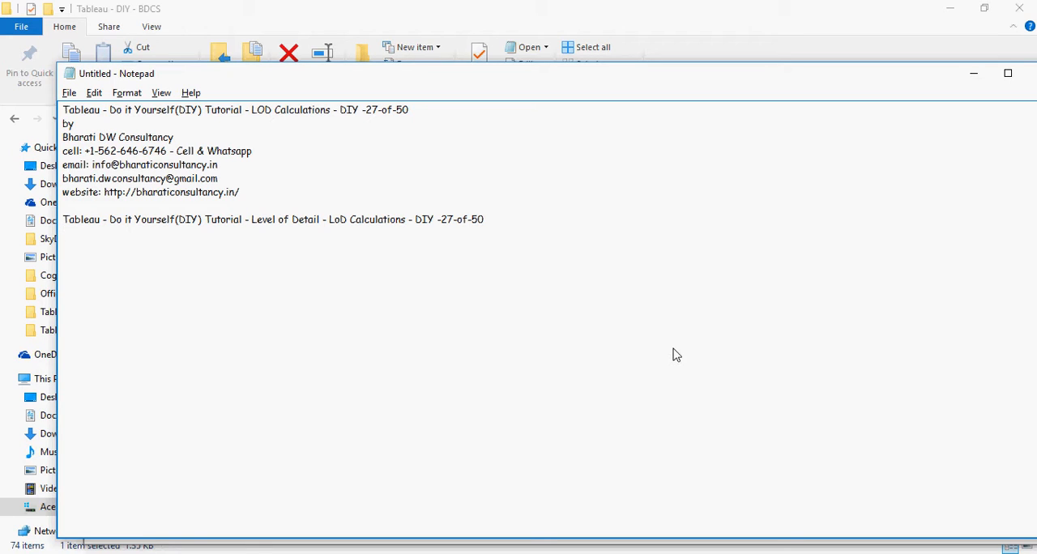
Write the intro sentence on Level of Detail (LoD) calculations in Tableau and fix its wording
{"action": "type", "text": "In this video, we will see how to connect ot Level of Detail - LoD Calculations in Tableau"}
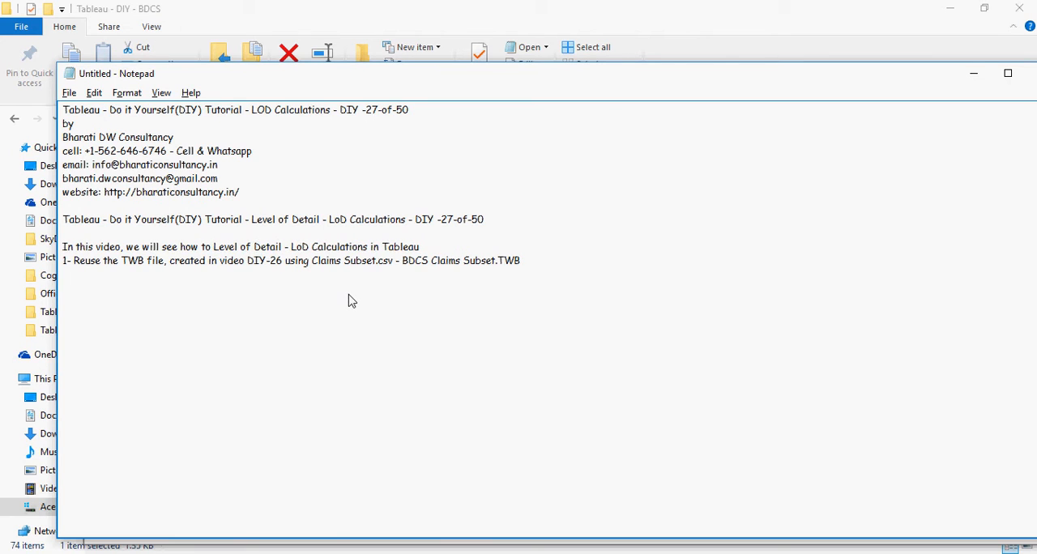
{"action": "left_click", "coordinate": [213, 247]}
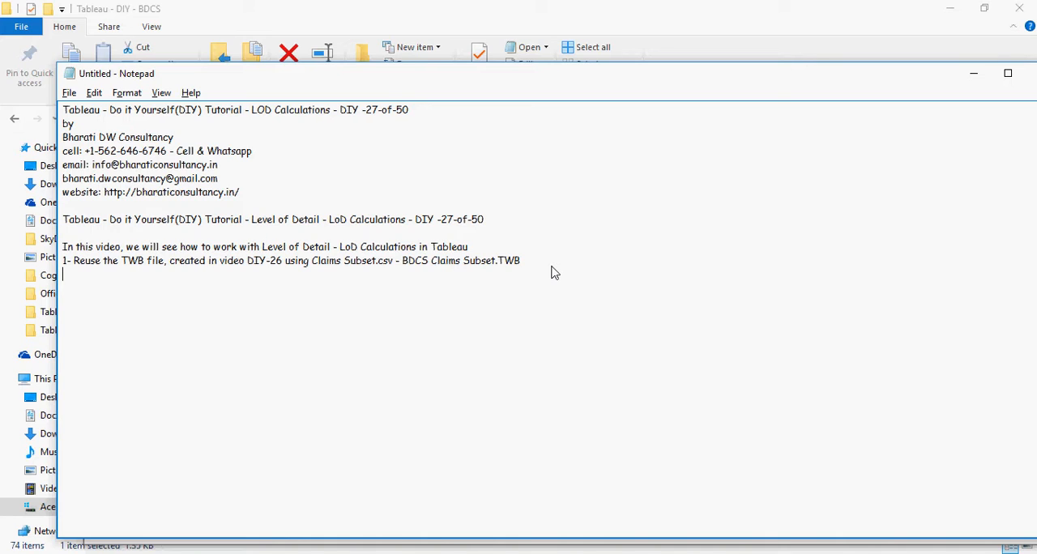
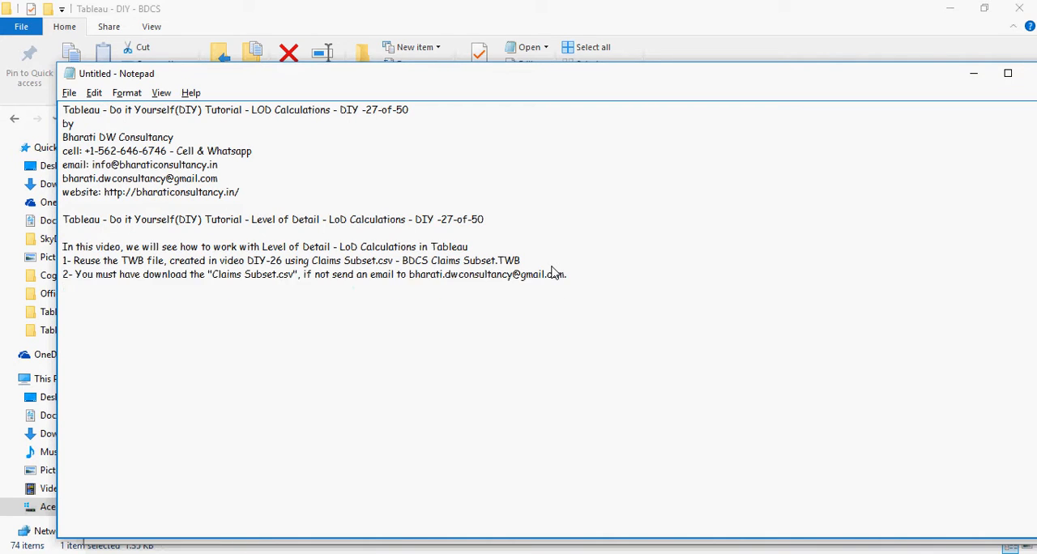
Add the numbered steps, from the Claims Subset.csv download note to dragging Claim Amount onto Rows
{"action": "mouse_move", "coordinate": [632, 299]}
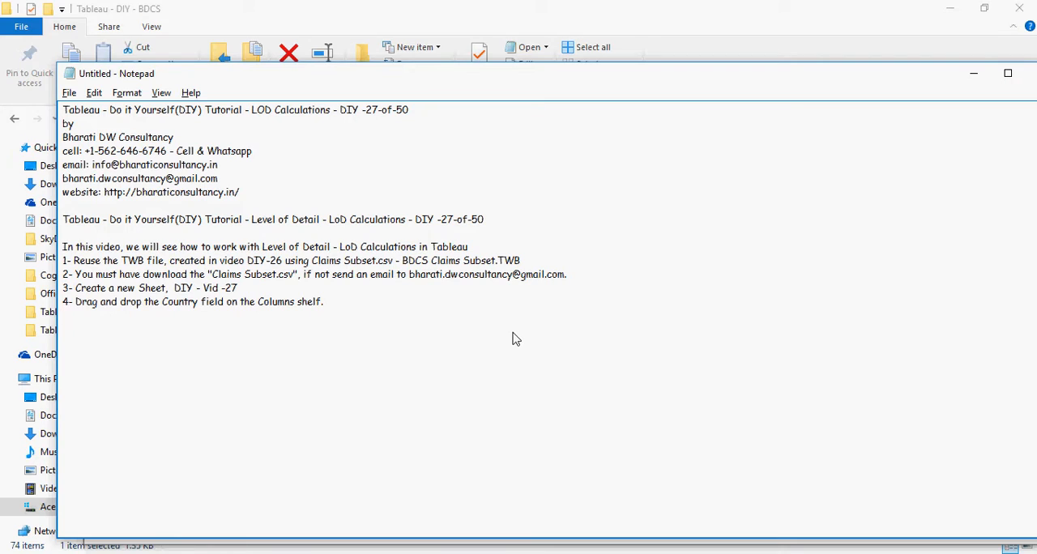
{"action": "type", "text": "5- Drag and drop the Claim Amount fields on the Rows shelf."}
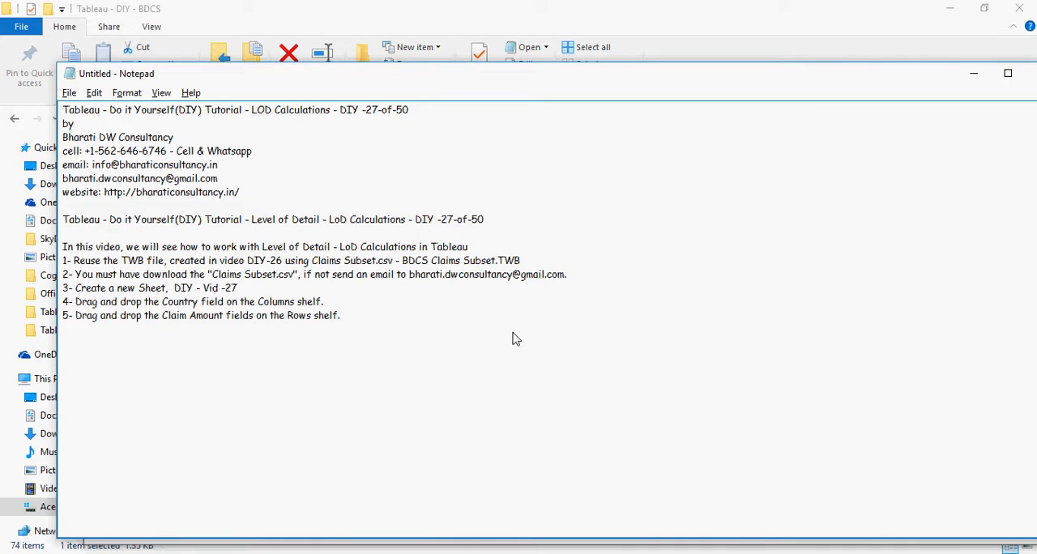
{"action": "mouse_move", "coordinate": [459, 322]}
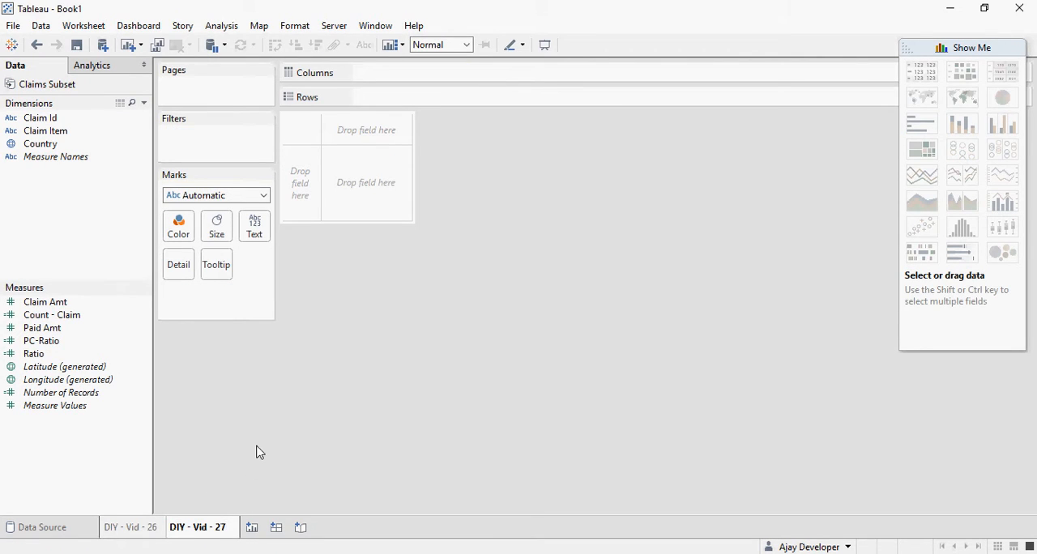
Place Country on Columns and Claim Amt on Rows, then note step 6 about Average aggregation
{"action": "left_click", "coordinate": [40, 143]}
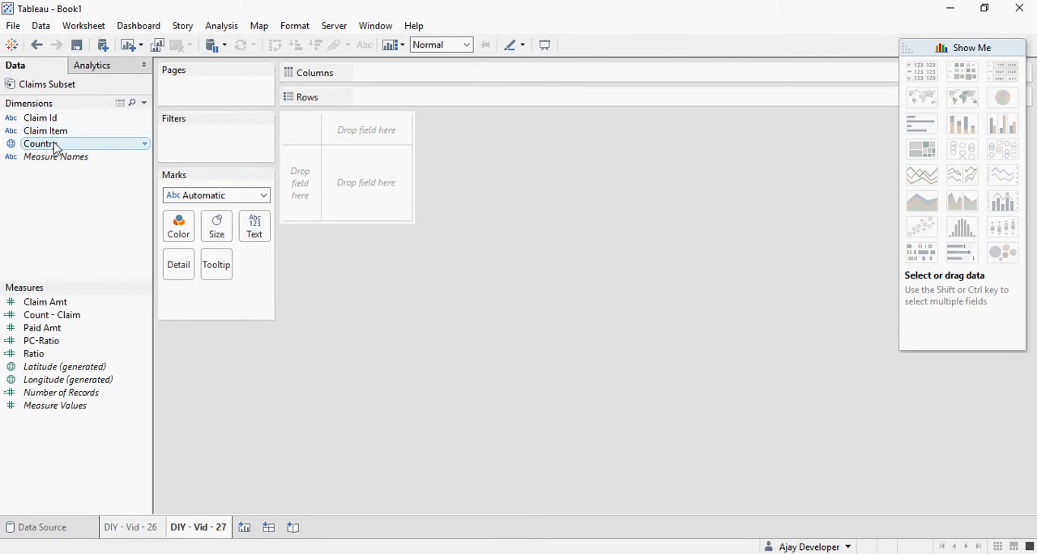
{"action": "left_click_drag", "start_coordinate": [40, 143], "coordinate": [376, 72]}
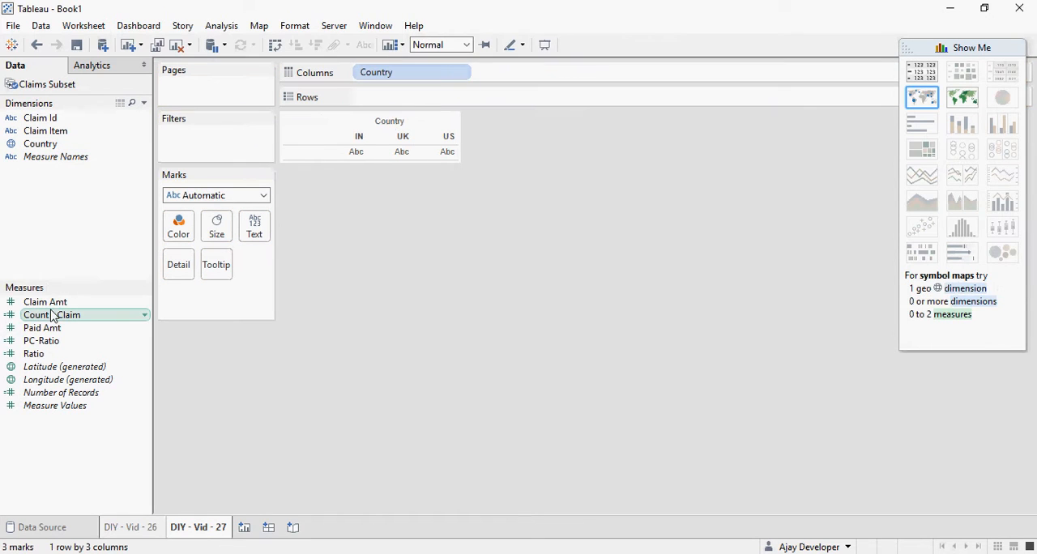
{"action": "left_click_drag", "start_coordinate": [45, 302], "coordinate": [411, 97]}
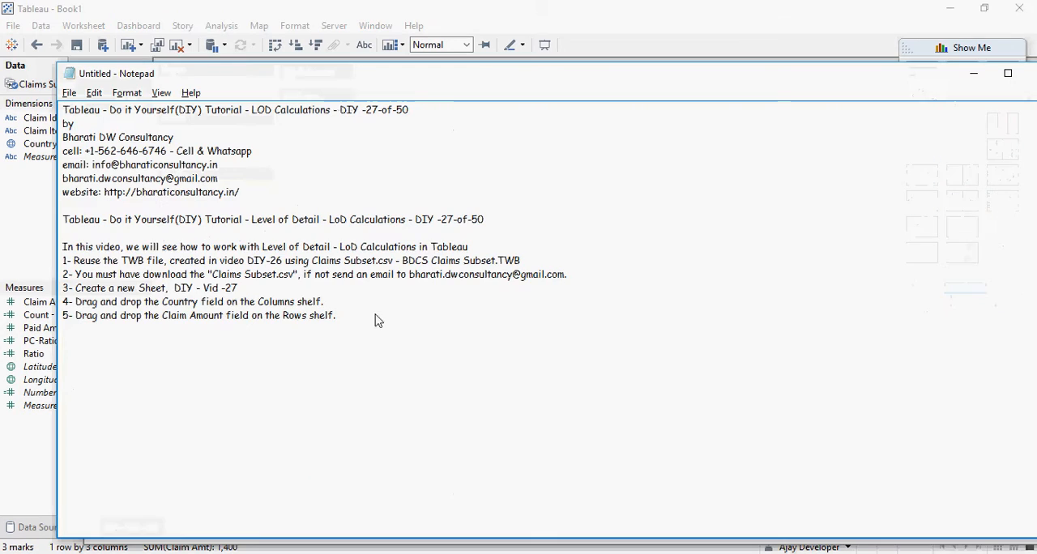
{"action": "type", "text": "6- Select the type of measure aggregation as Average. Does this look right?"}
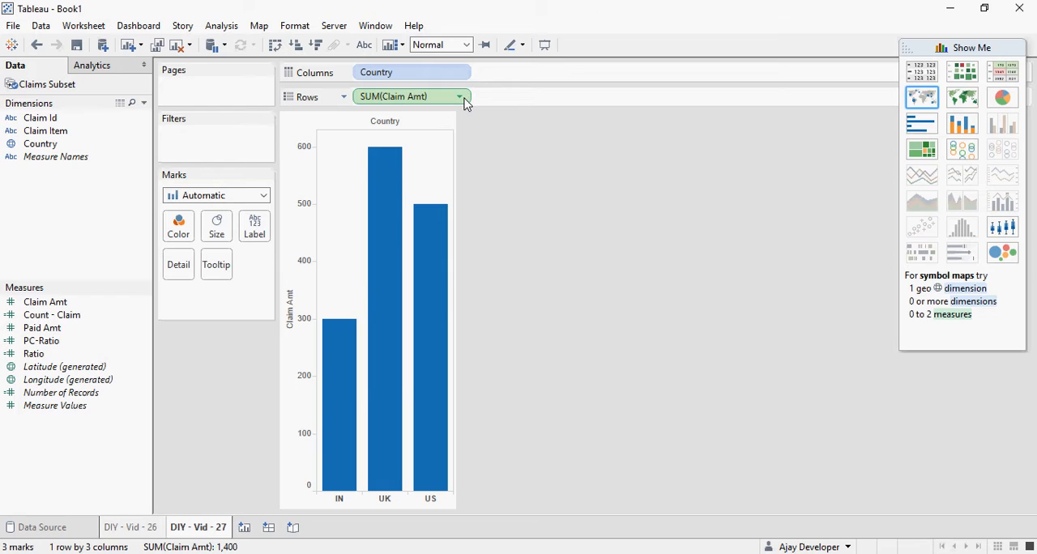
Bring up the options menu of the SUM(Claim Amt) pill to change its aggregation
{"action": "left_click", "coordinate": [460, 96]}
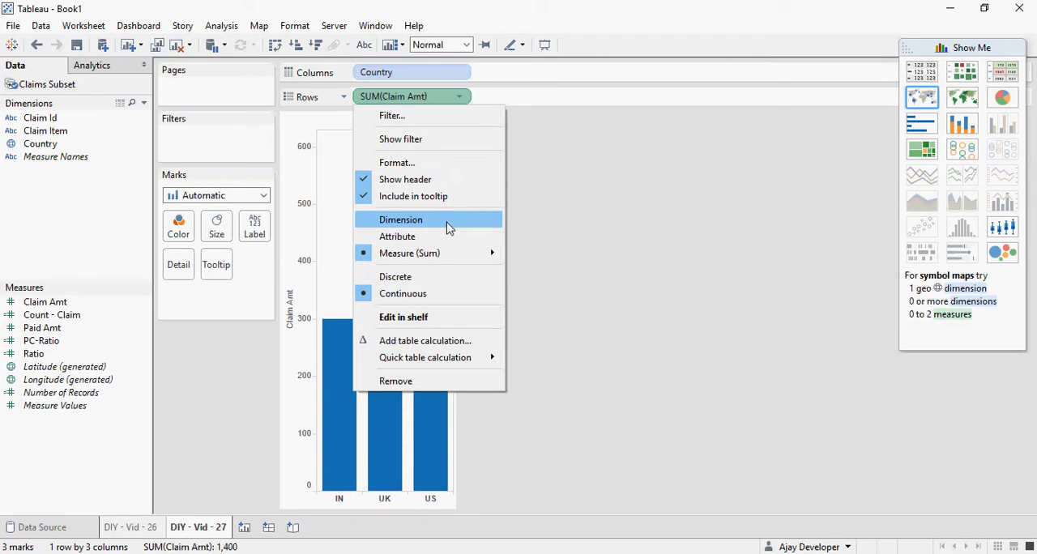
{"action": "mouse_move", "coordinate": [437, 253]}
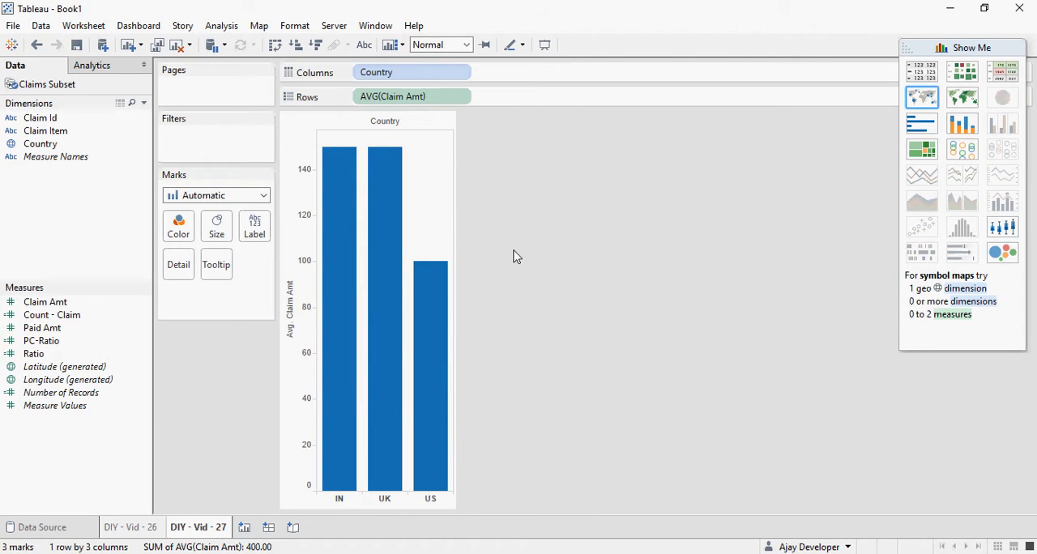
{"action": "mouse_move", "coordinate": [414, 113]}
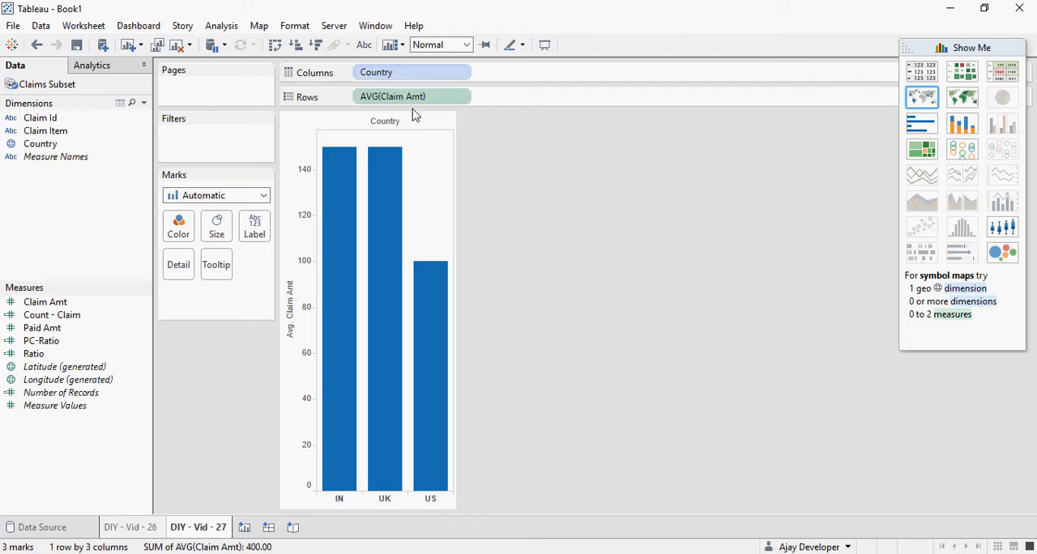
{"action": "mouse_move", "coordinate": [399, 98]}
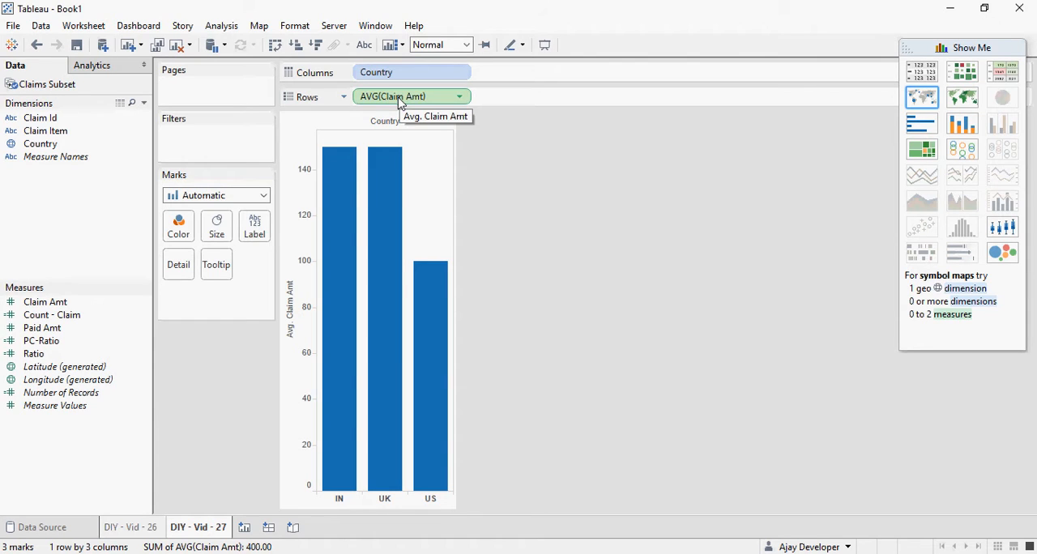
{"action": "mouse_move", "coordinate": [332, 180]}
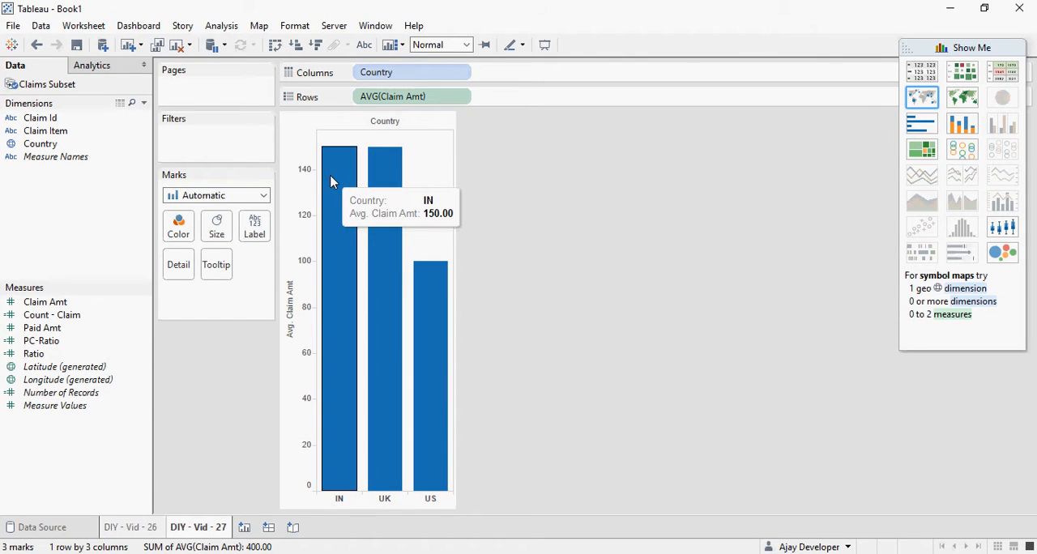
{"action": "mouse_move", "coordinate": [393, 211]}
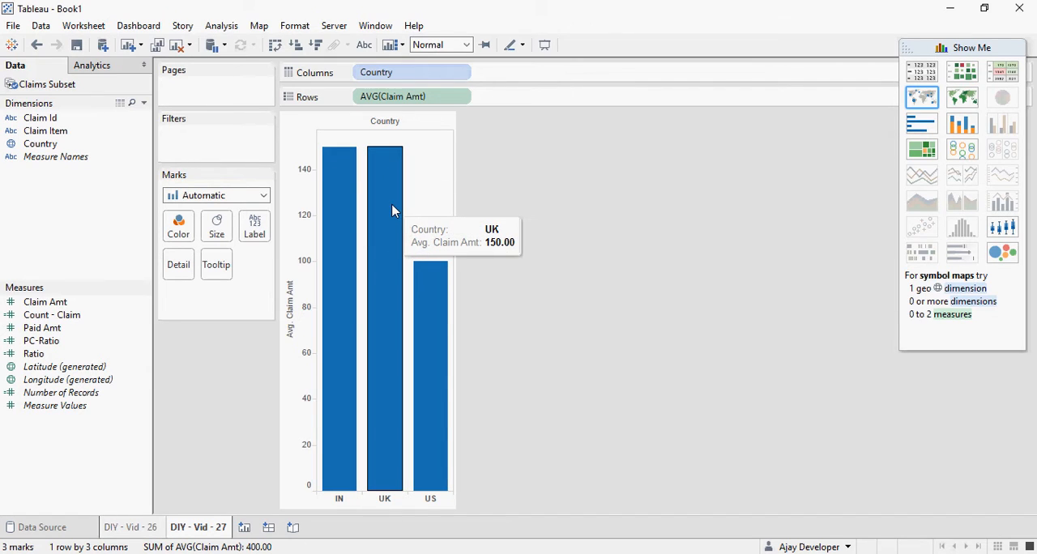
{"action": "mouse_move", "coordinate": [419, 300]}
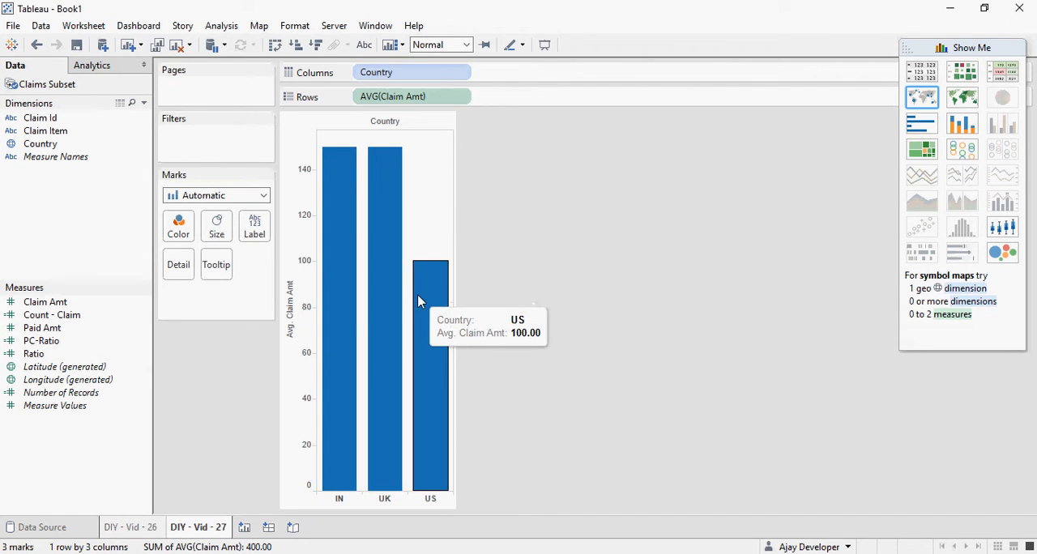
{"action": "mouse_move", "coordinate": [612, 252]}
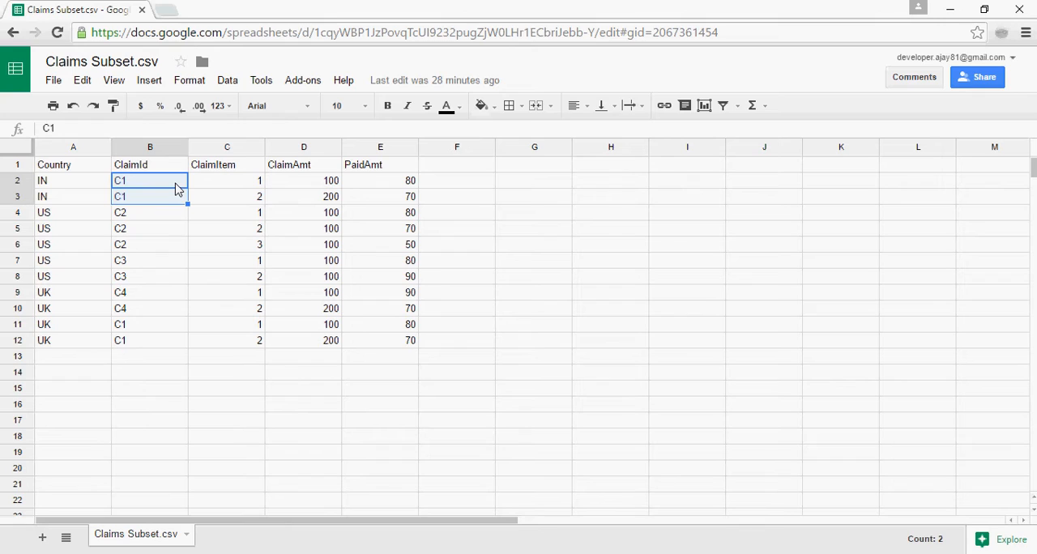
{"action": "mouse_move", "coordinate": [201, 200]}
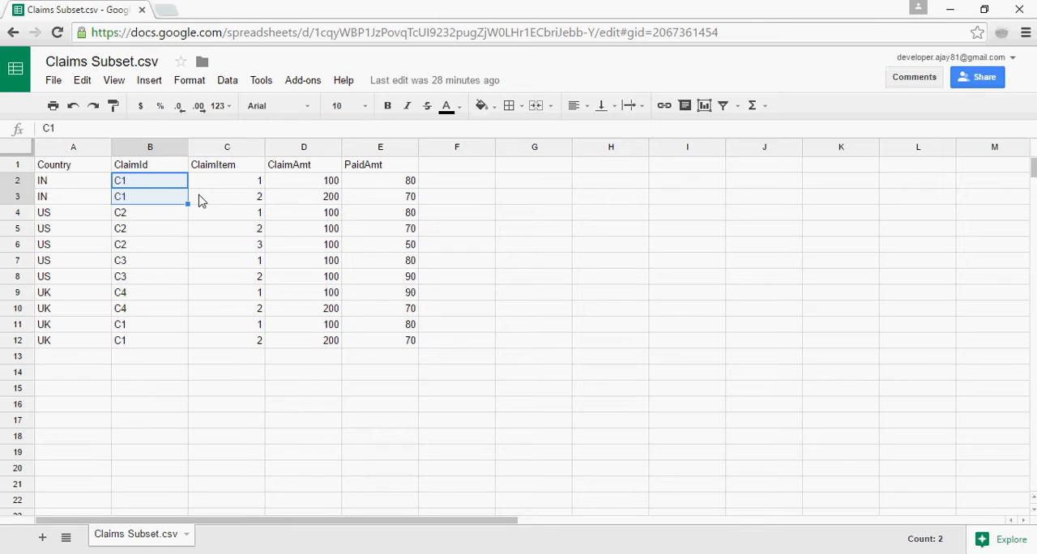
{"action": "mouse_move", "coordinate": [298, 186]}
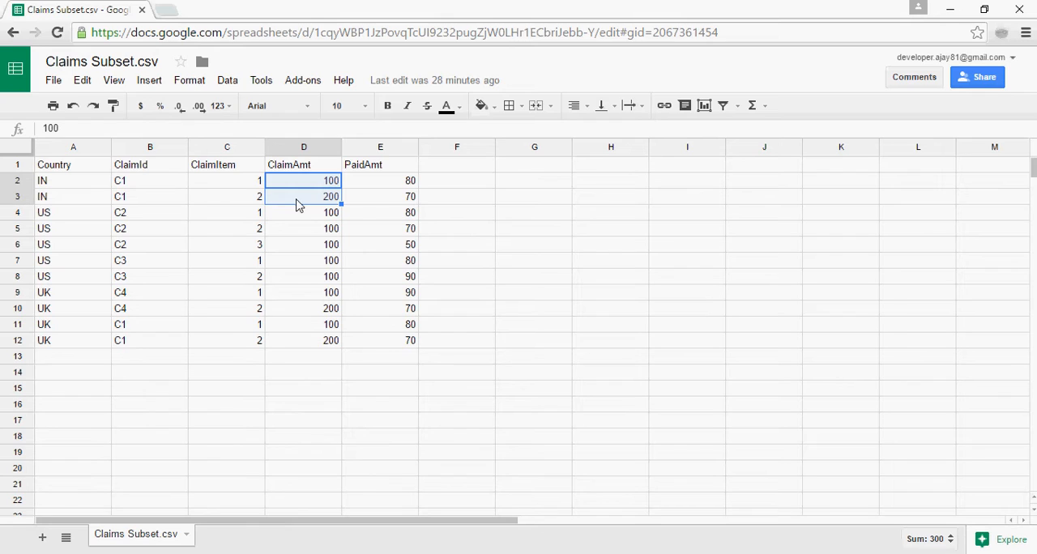
{"action": "mouse_move", "coordinate": [84, 297]}
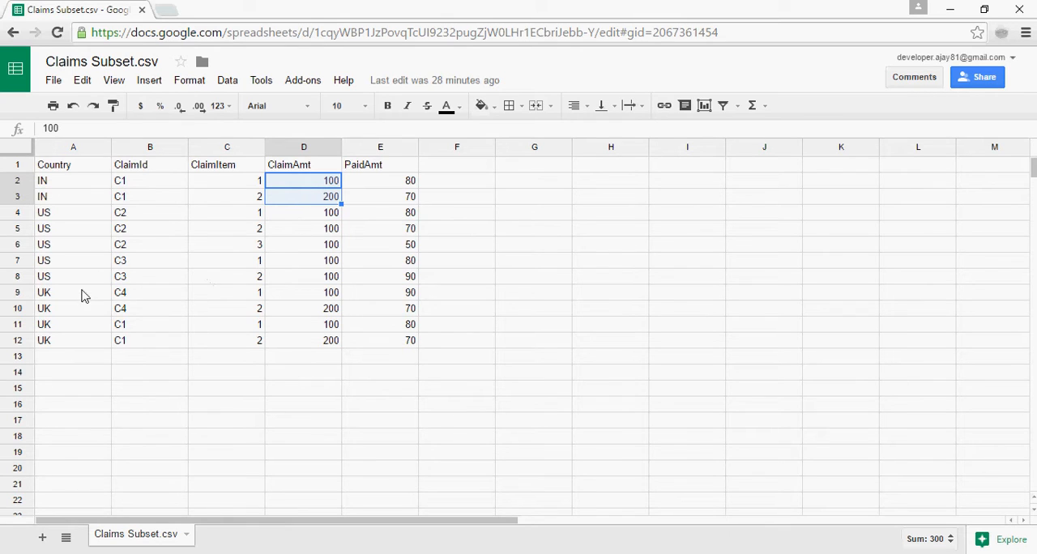
Select the UK and US ClaimAmt rows to read their totals in the status bar
{"action": "left_click", "coordinate": [302, 293]}
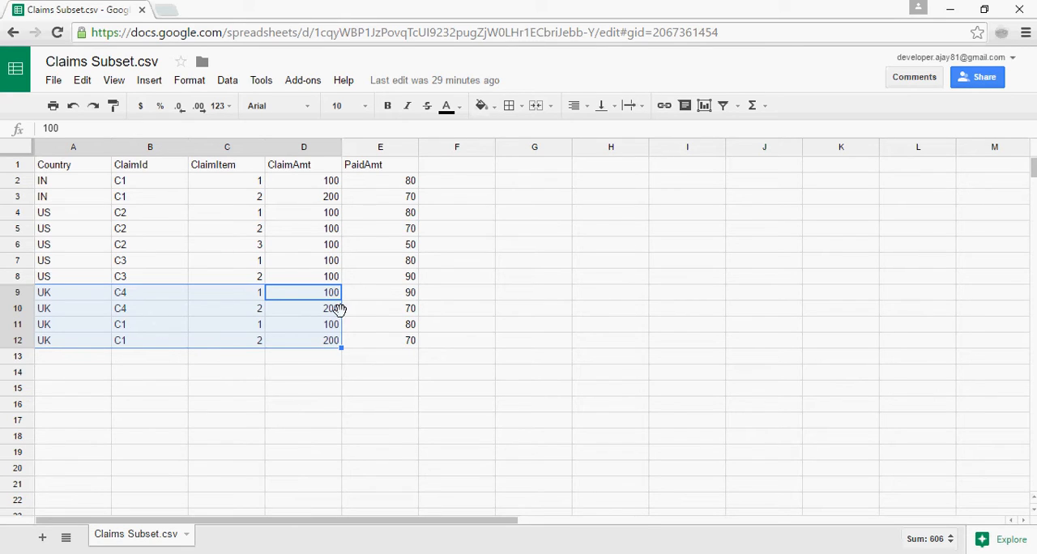
{"action": "mouse_move", "coordinate": [320, 369]}
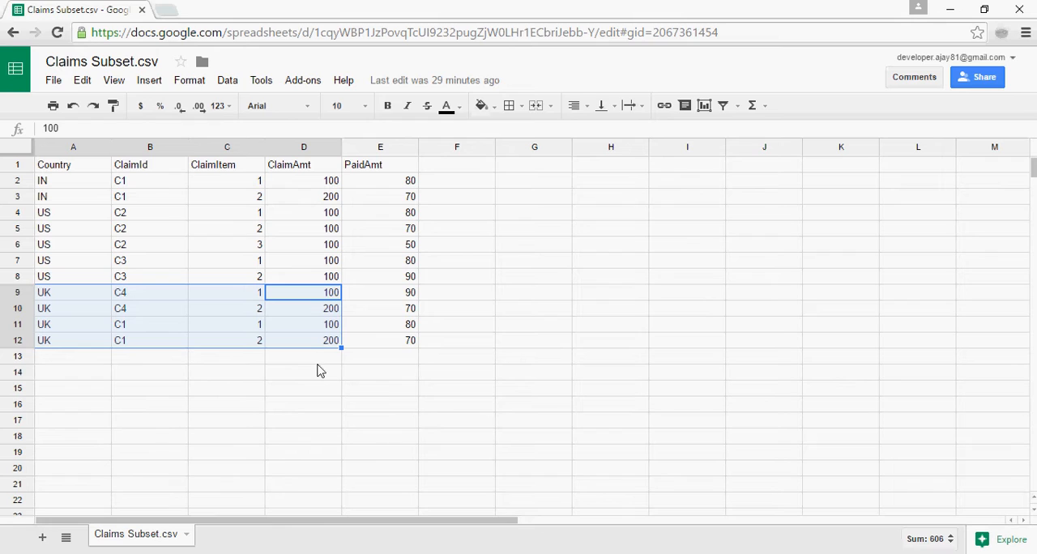
{"action": "mouse_move", "coordinate": [274, 324]}
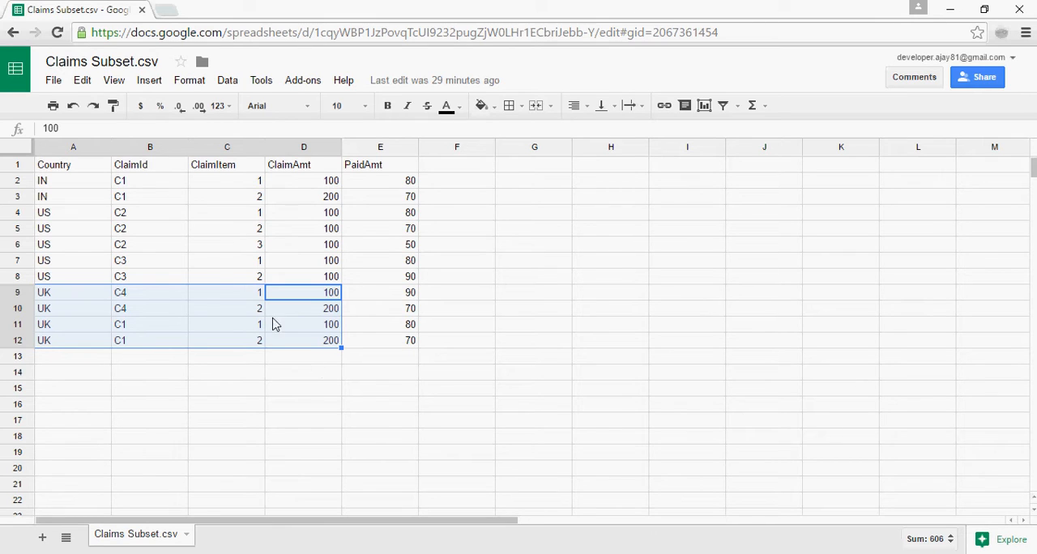
{"action": "left_click", "coordinate": [302, 212]}
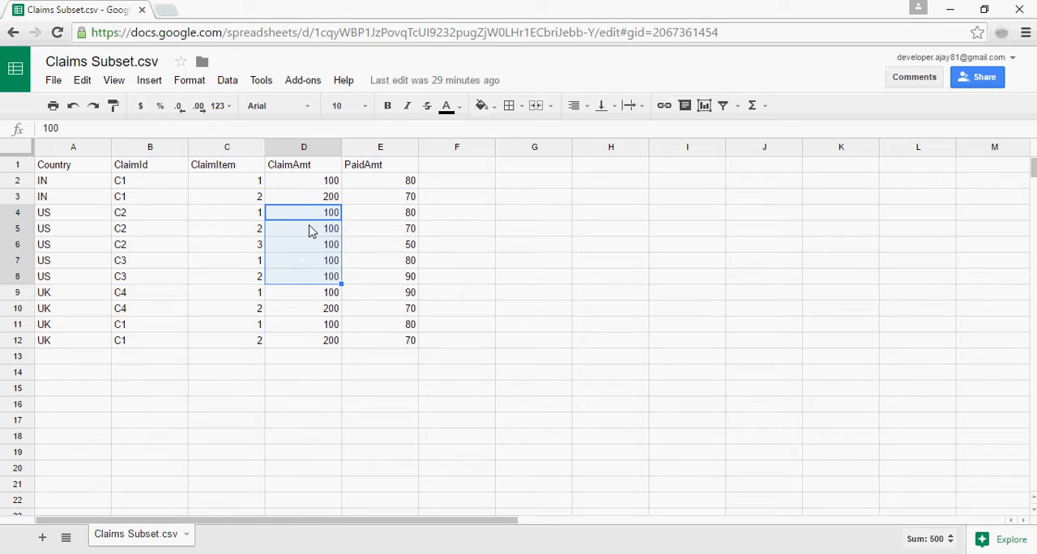
{"action": "mouse_move", "coordinate": [314, 285]}
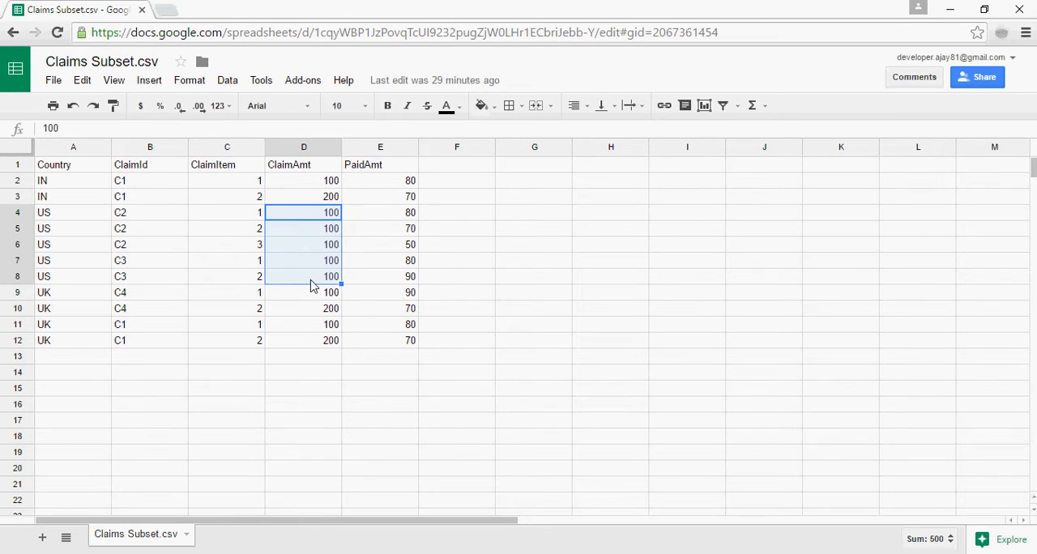
{"action": "mouse_move", "coordinate": [318, 268]}
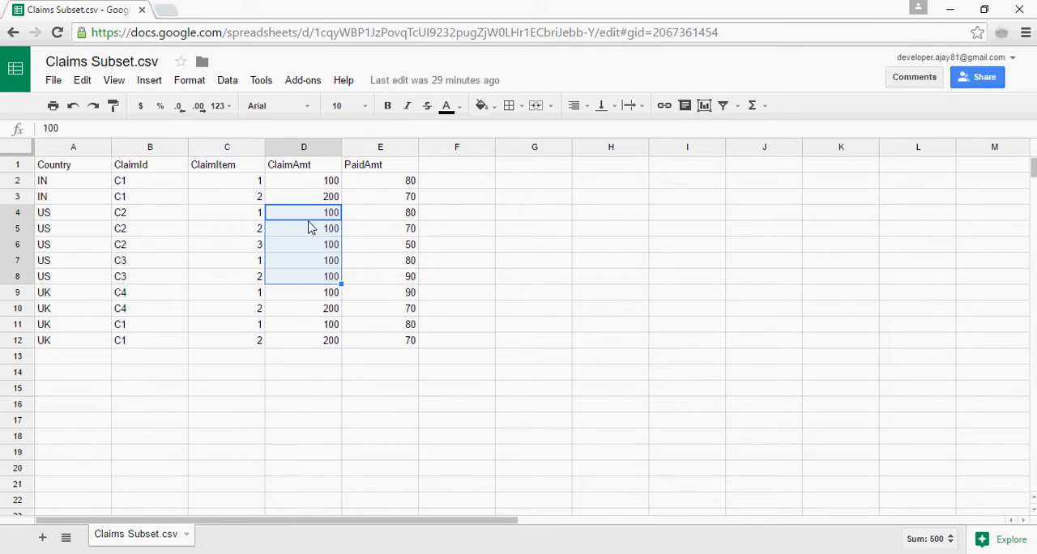
{"action": "mouse_move", "coordinate": [142, 274]}
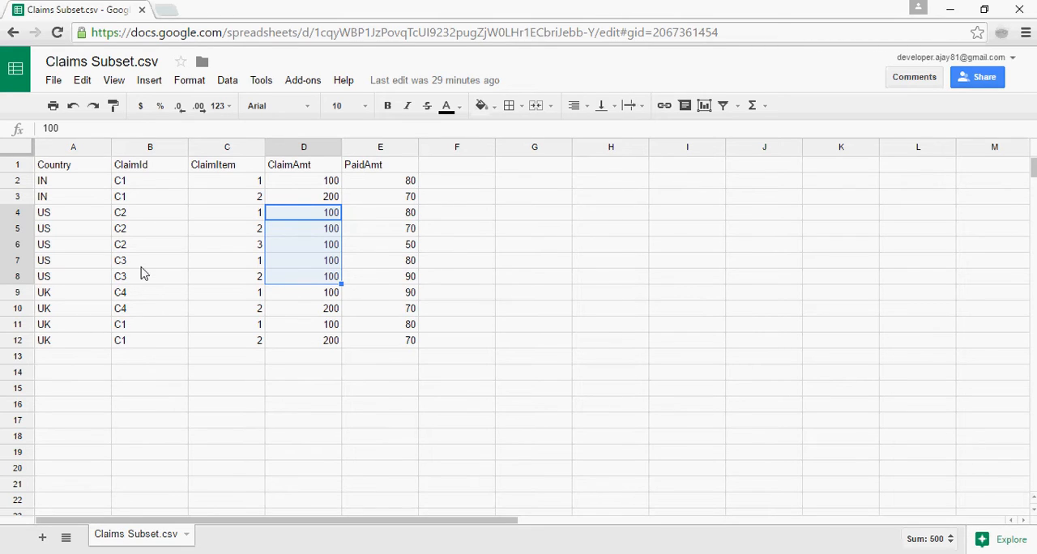
{"action": "mouse_move", "coordinate": [113, 196]}
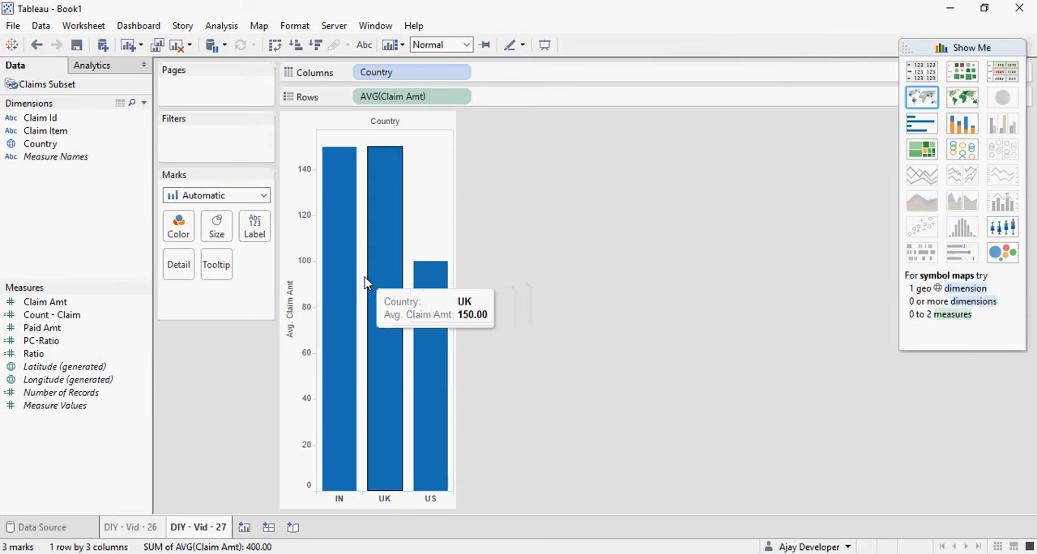
{"action": "mouse_move", "coordinate": [385, 306]}
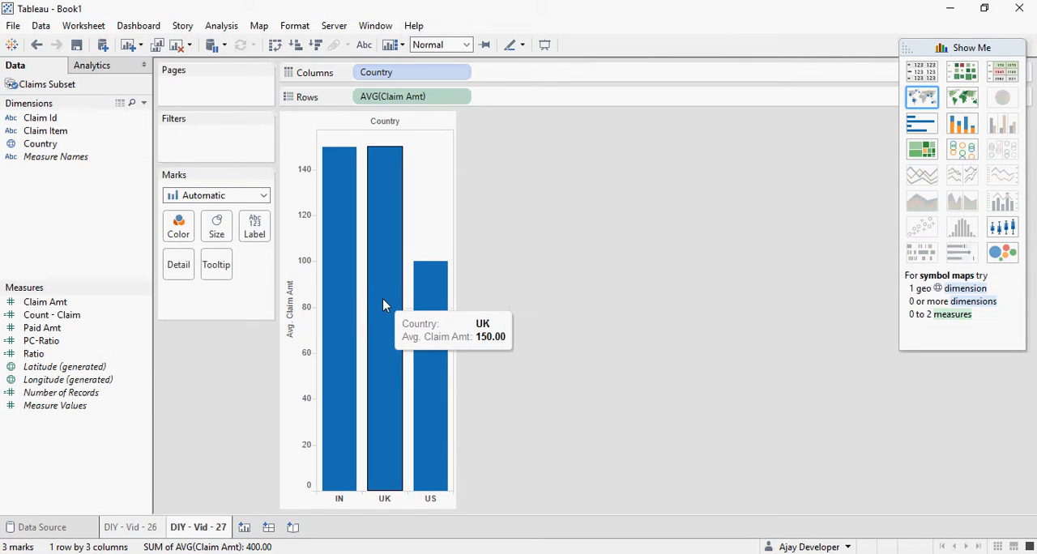
{"action": "mouse_move", "coordinate": [503, 311]}
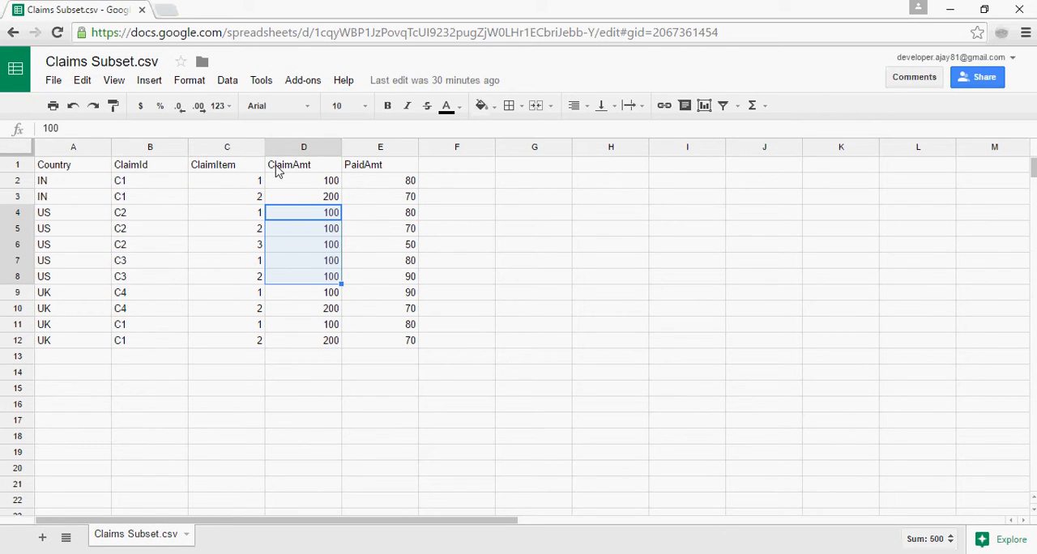
{"action": "mouse_move", "coordinate": [248, 187]}
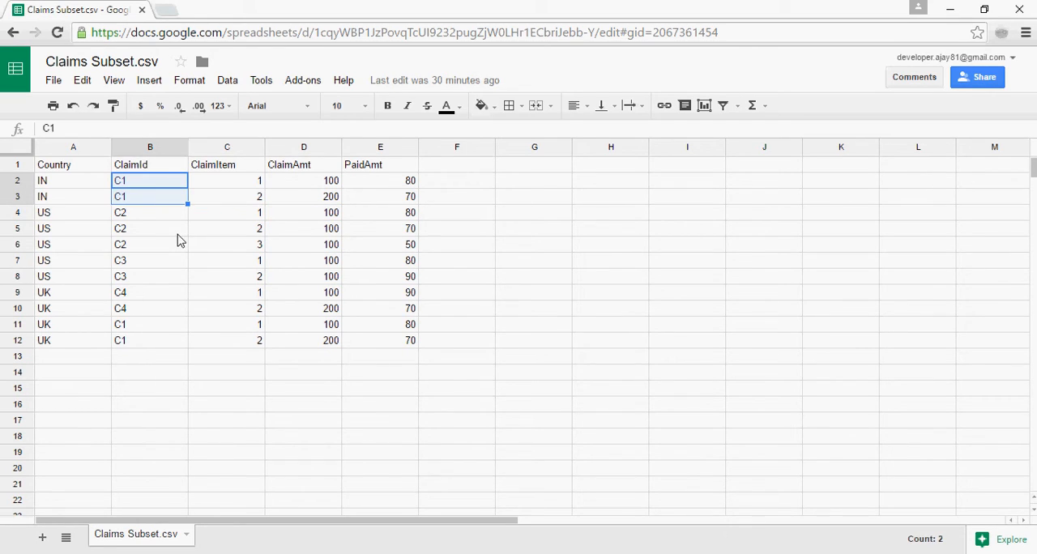
{"action": "mouse_move", "coordinate": [542, 481]}
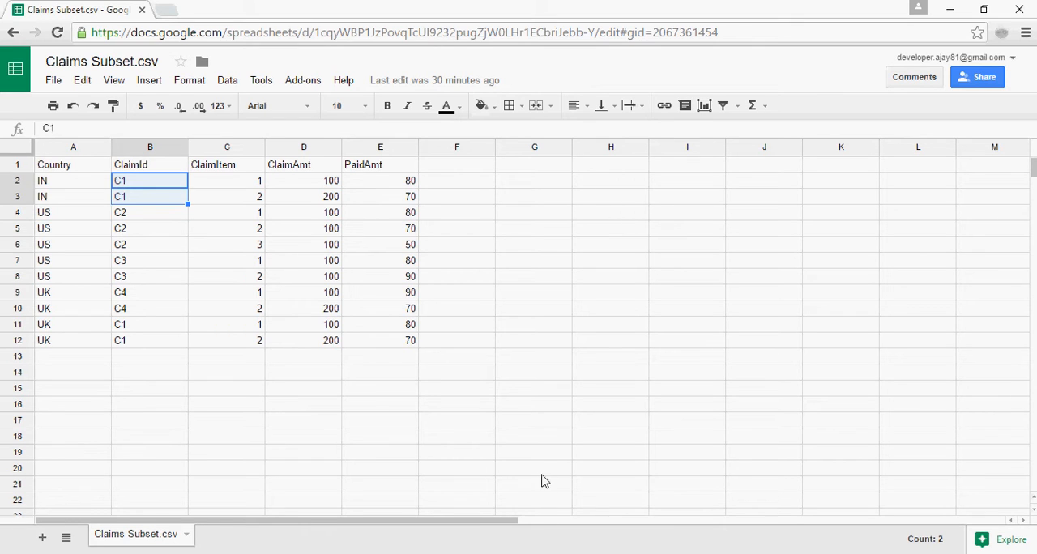
{"action": "mouse_move", "coordinate": [598, 525]}
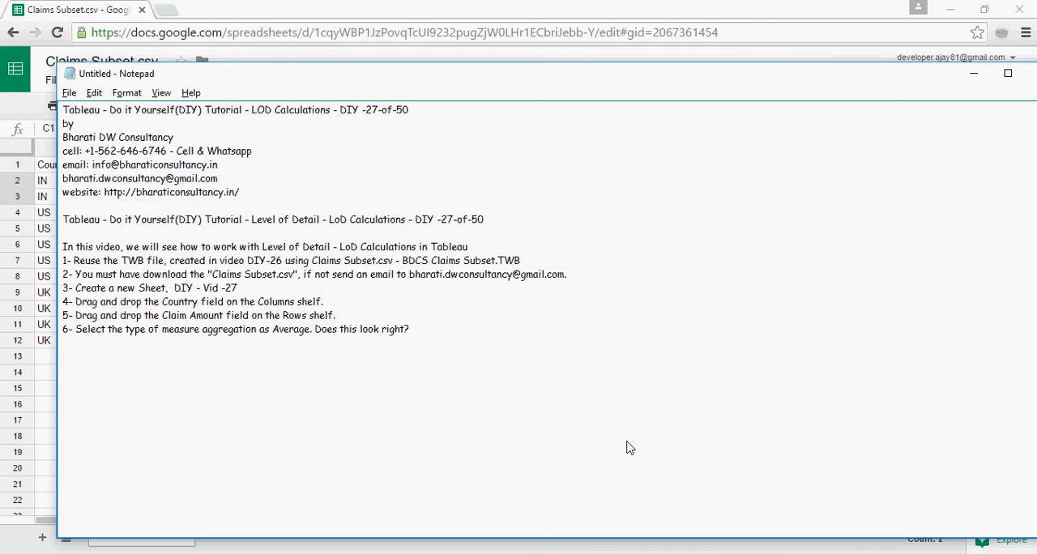
{"action": "mouse_move", "coordinate": [620, 361]}
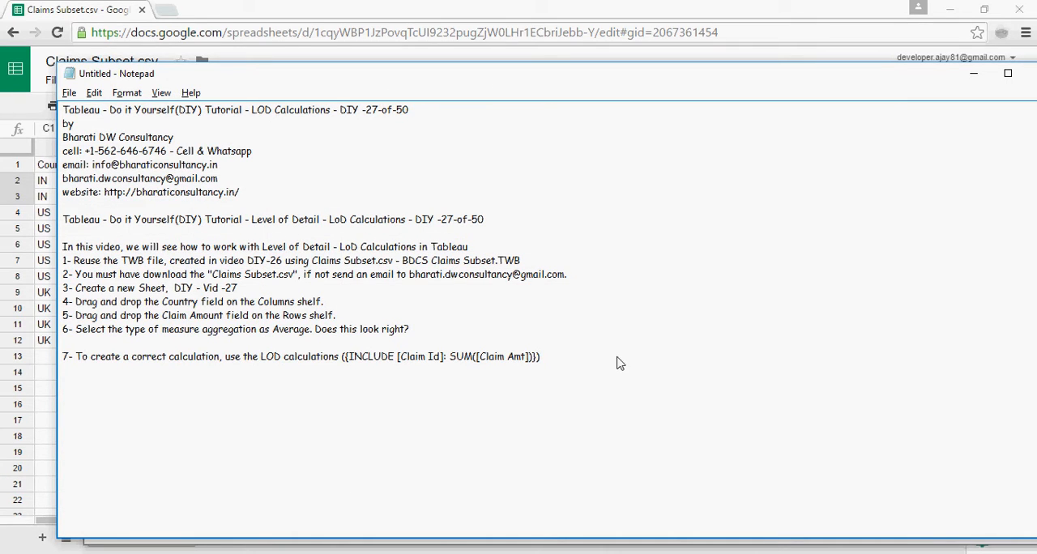
{"action": "mouse_move", "coordinate": [350, 363]}
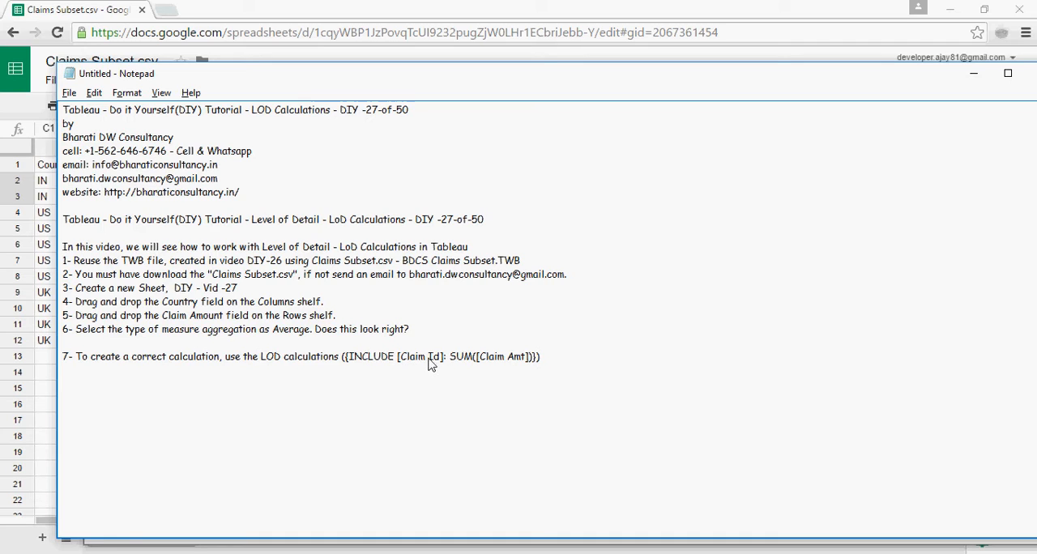
{"action": "mouse_move", "coordinate": [446, 365]}
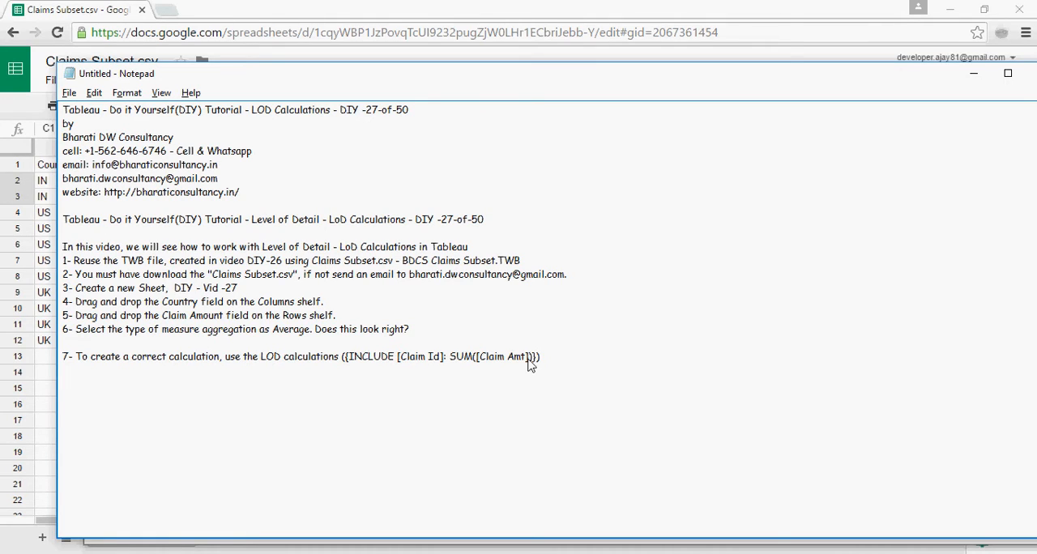
Highlight and then deselect the INCLUDE keyword in the step 7 LOD formula line
{"action": "double_click", "coordinate": [368, 357]}
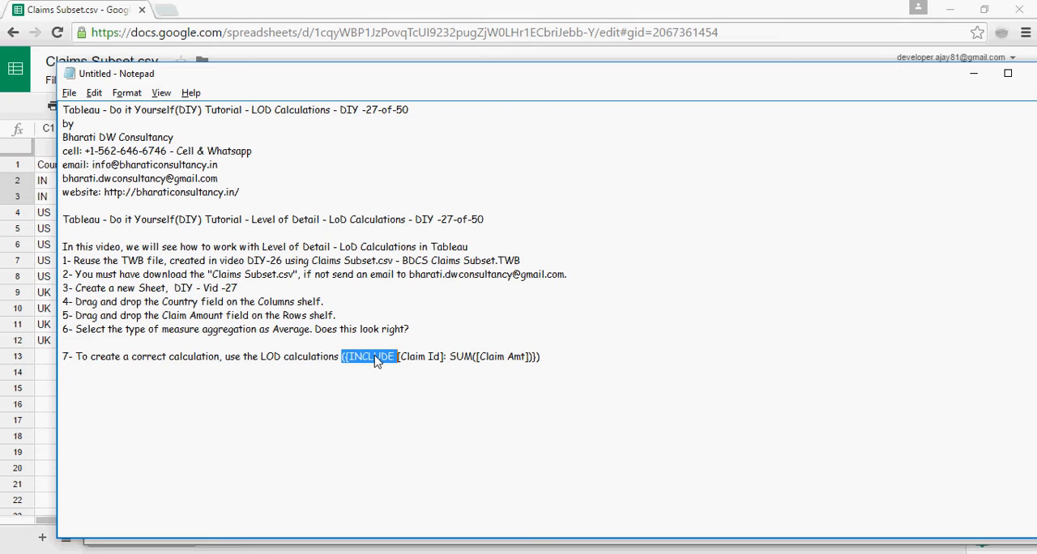
{"action": "mouse_move", "coordinate": [417, 349]}
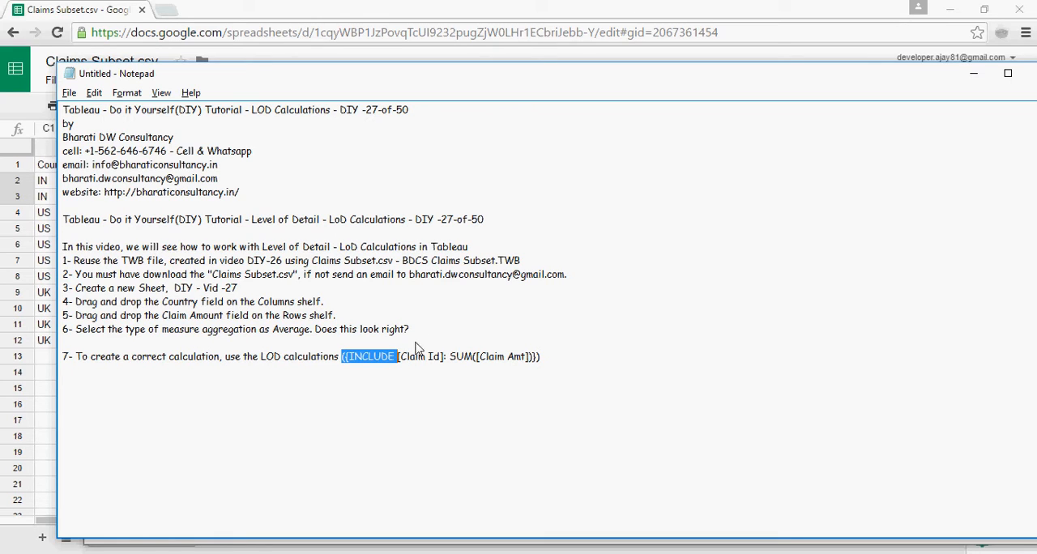
{"action": "mouse_move", "coordinate": [416, 365]}
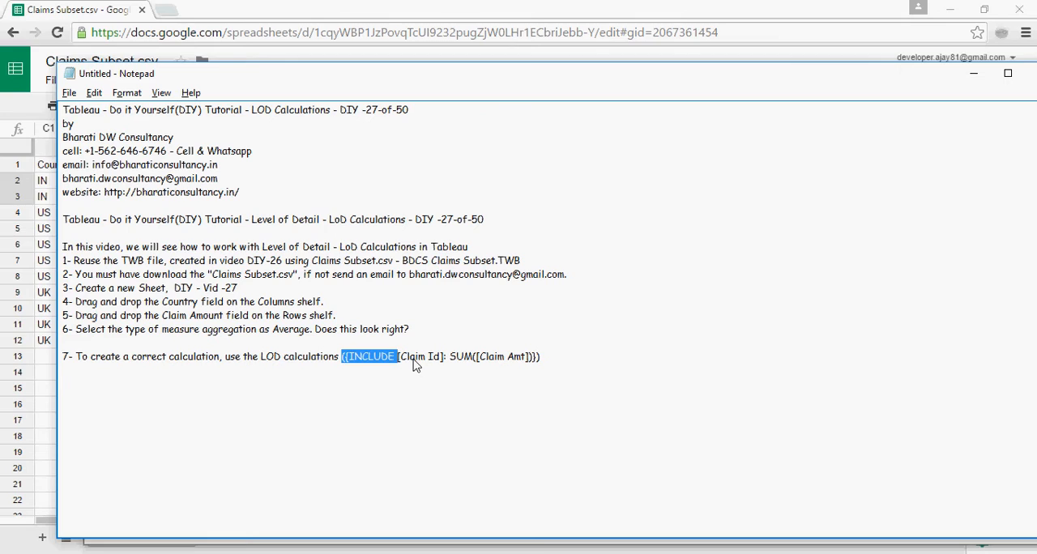
{"action": "left_click", "coordinate": [369, 356]}
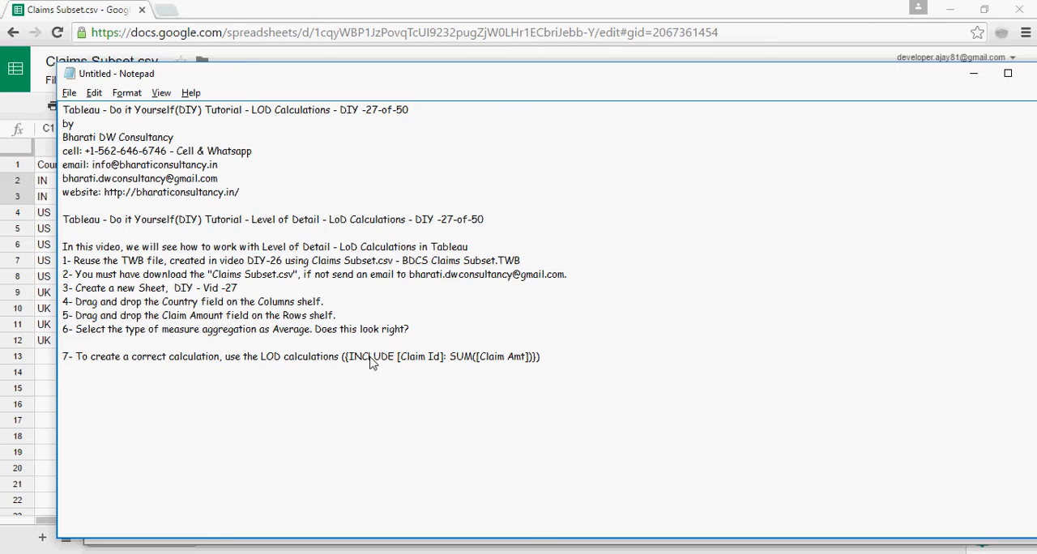
{"action": "mouse_move", "coordinate": [430, 359]}
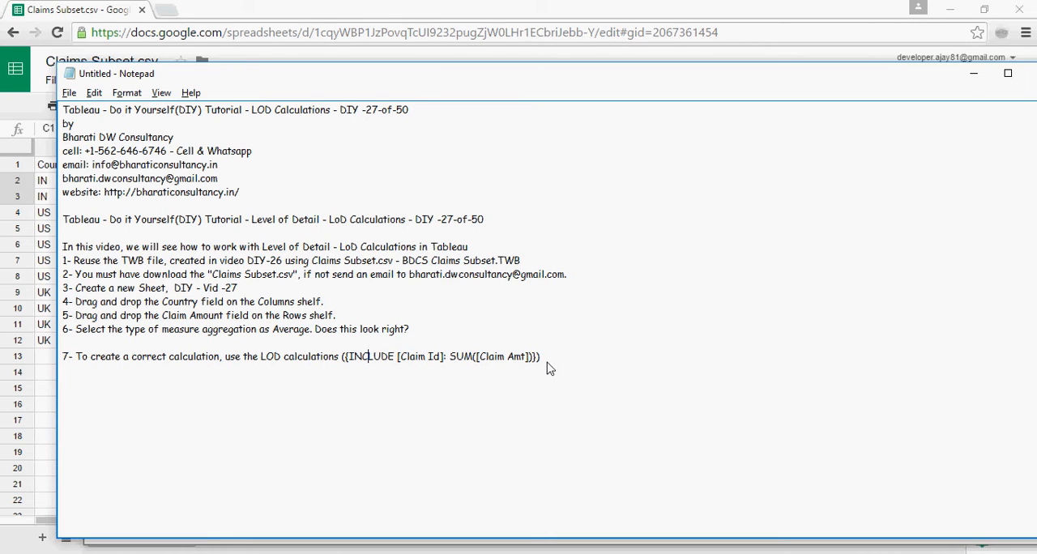
{"action": "mouse_move", "coordinate": [459, 363]}
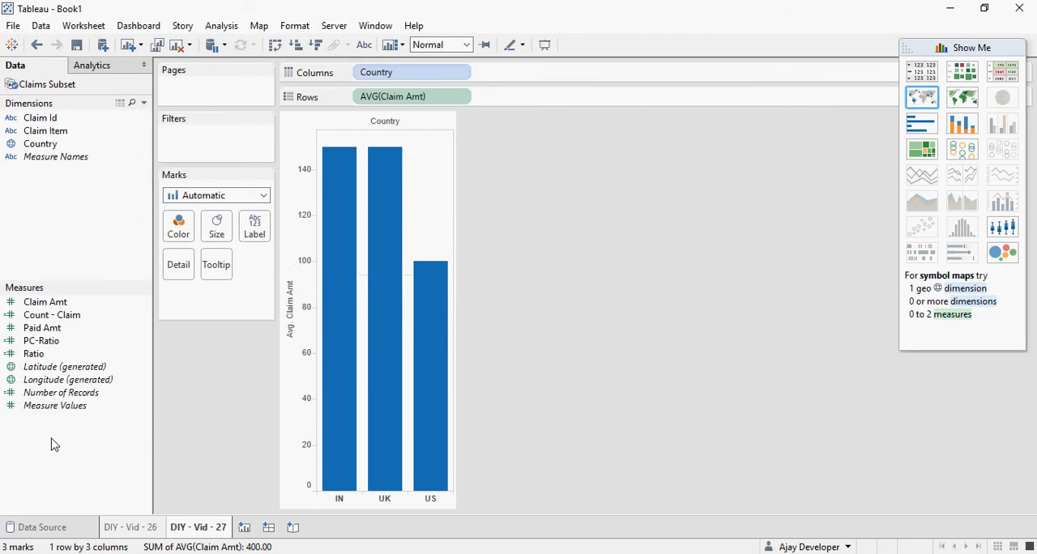
Create calculated field LOD Claim Amt as {INCLUDE [Claim Id] : SUM([Claim Amt])} and apply it
{"action": "right_click", "coordinate": [55, 446]}
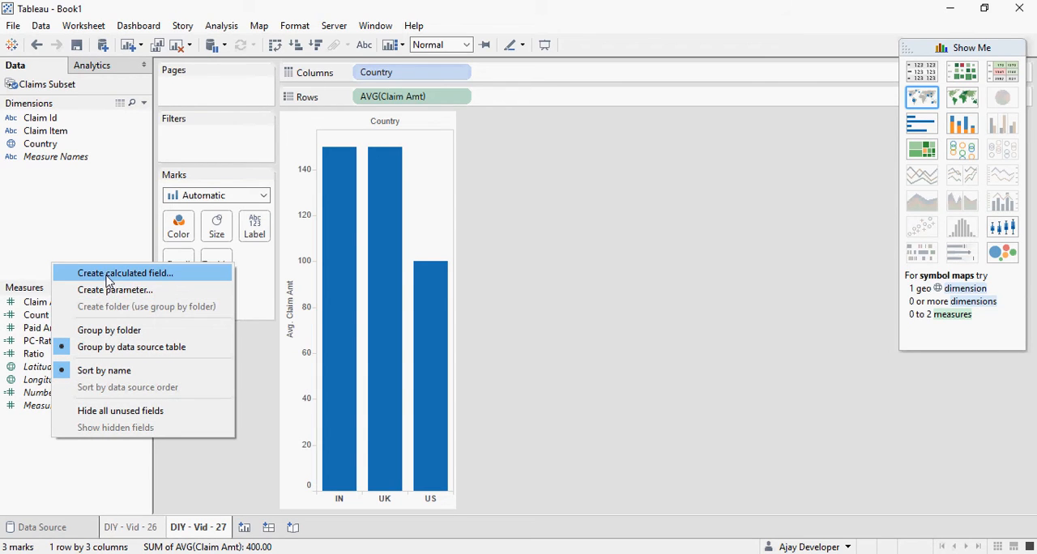
{"action": "left_click", "coordinate": [124, 273]}
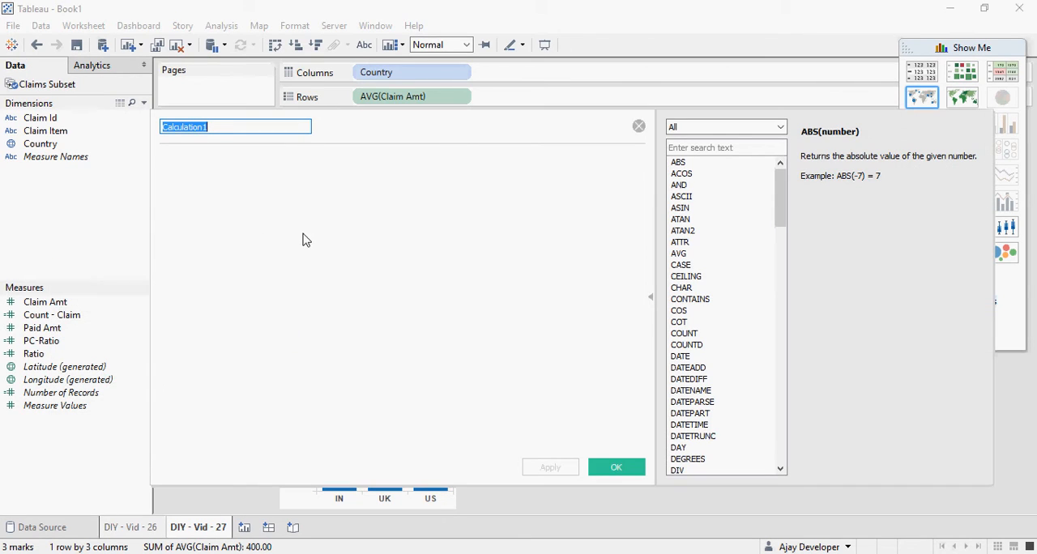
{"action": "type", "text": "LOD"}
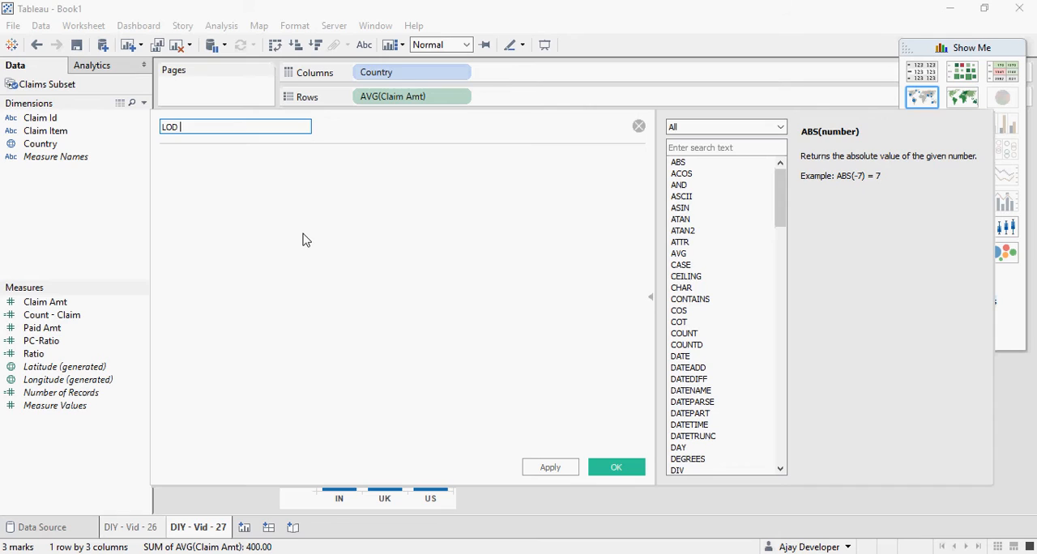
{"action": "type", "text": "Claim Amt"}
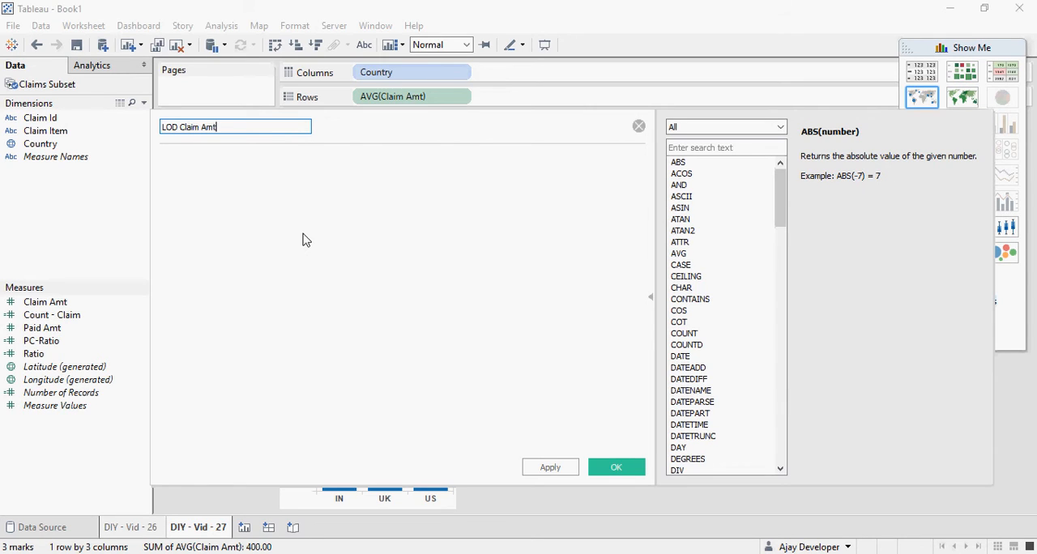
{"action": "type", "text": "{INCLUDE [Claim Id] : SUM([Claim Amt])})"}
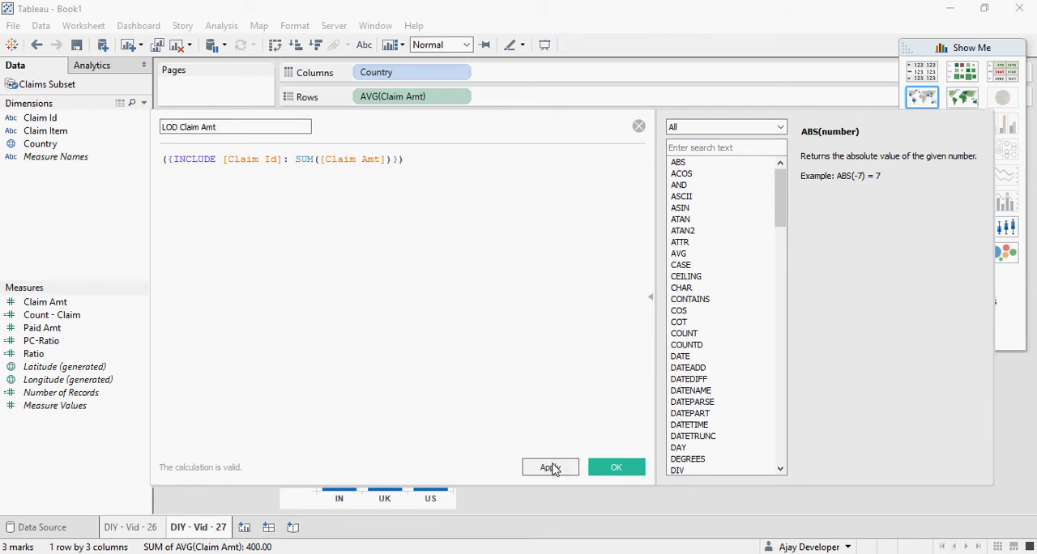
{"action": "left_click", "coordinate": [616, 467]}
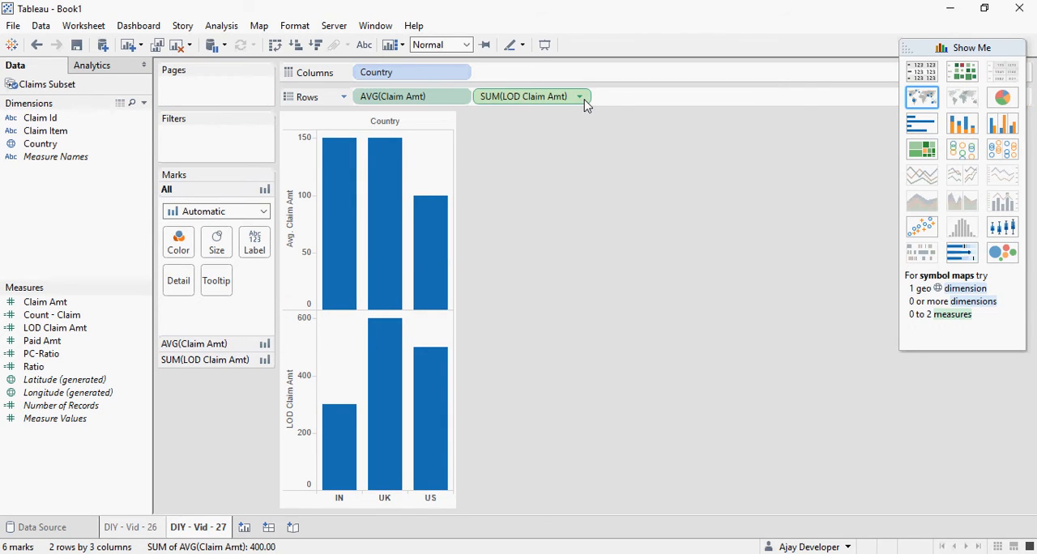
{"action": "left_click", "coordinate": [578, 97]}
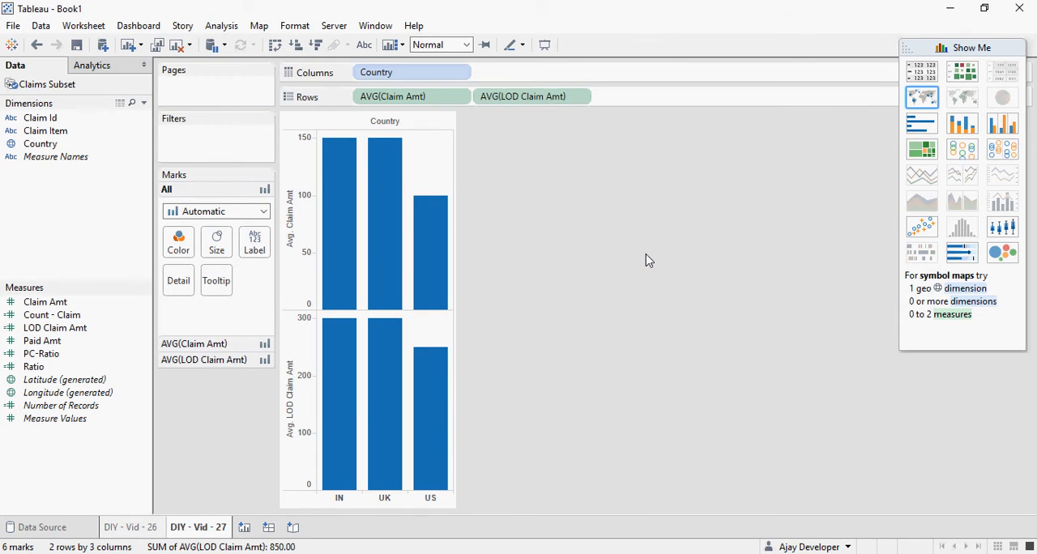
{"action": "mouse_move", "coordinate": [604, 450]}
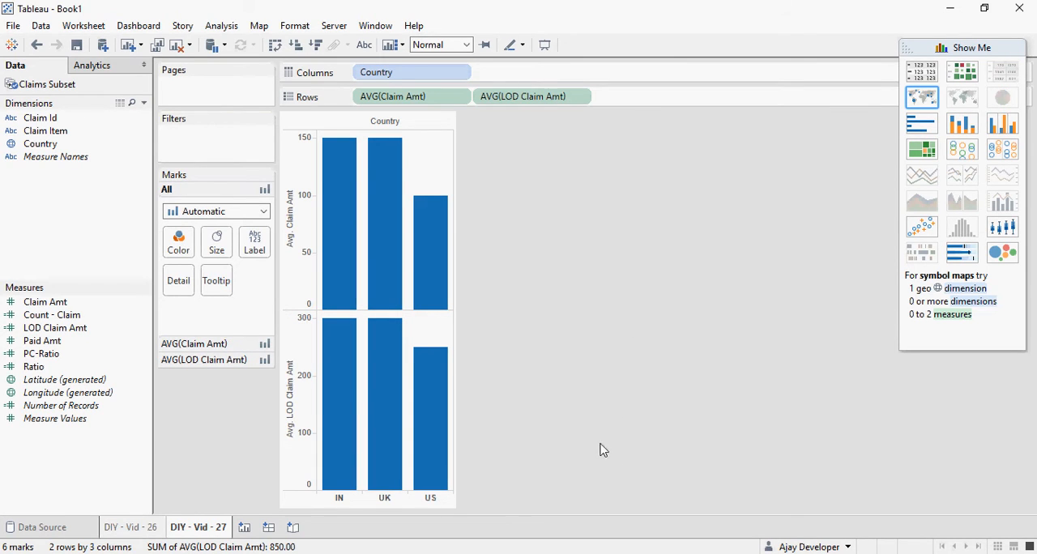
{"action": "mouse_move", "coordinate": [331, 434]}
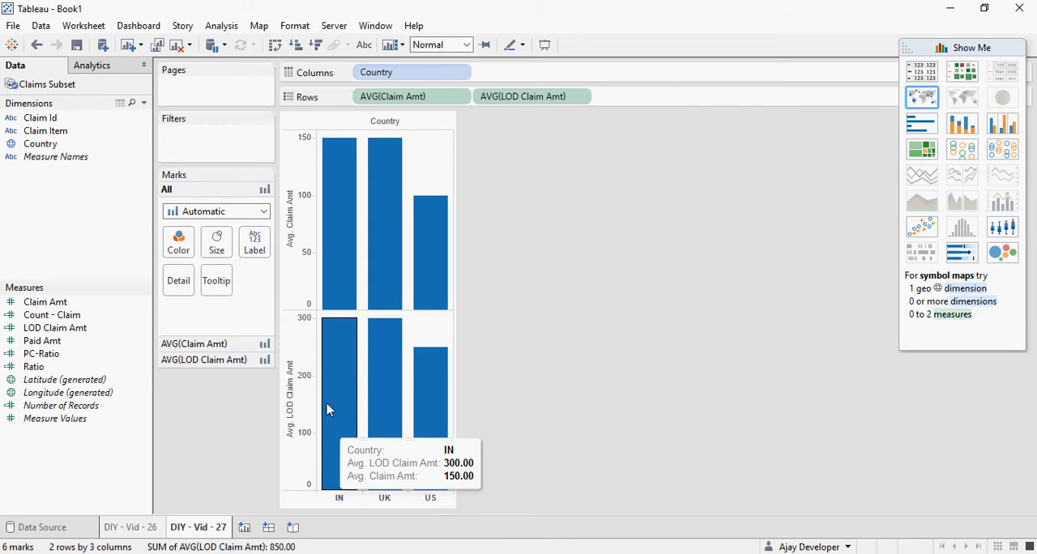
{"action": "mouse_move", "coordinate": [337, 273]}
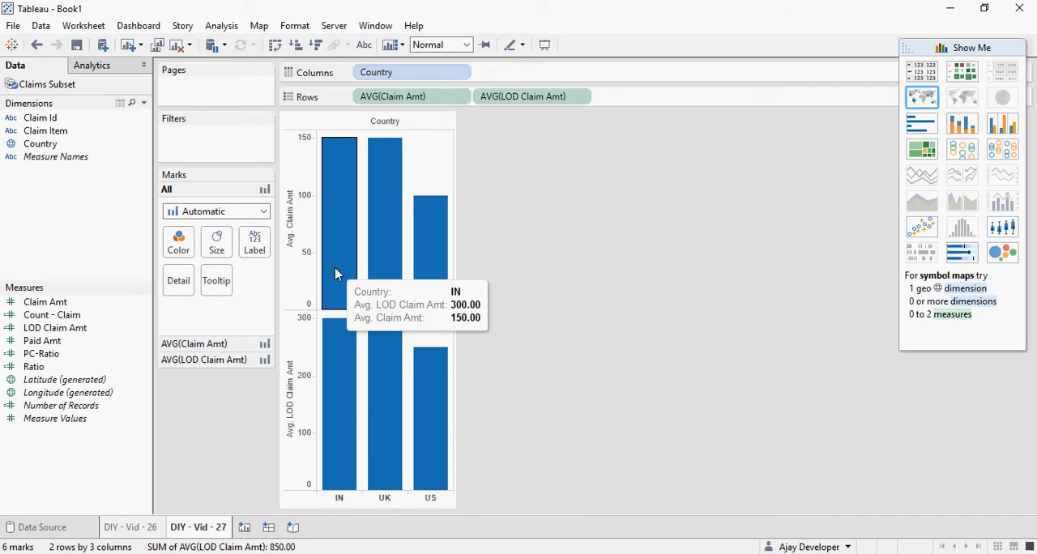
{"action": "mouse_move", "coordinate": [385, 408]}
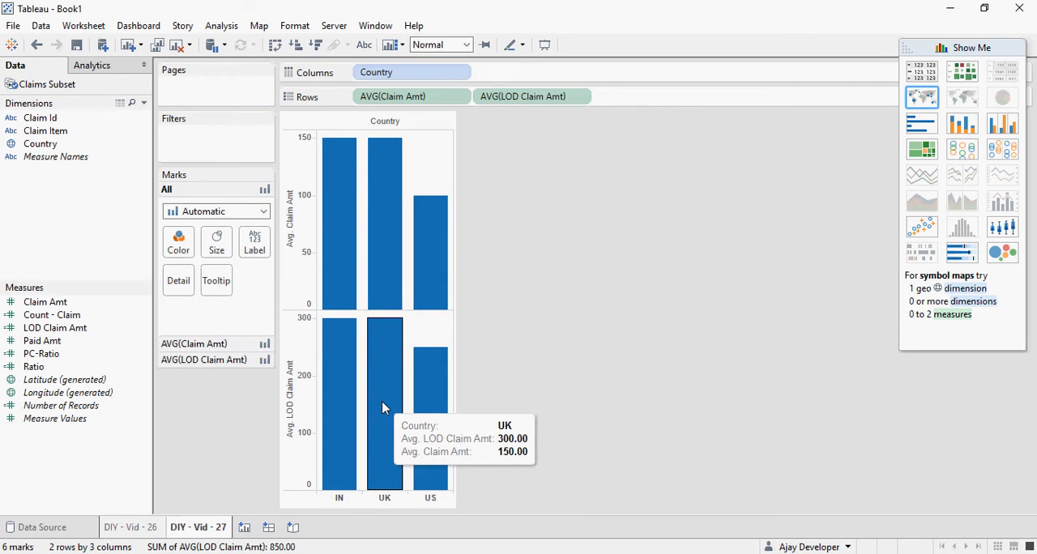
{"action": "mouse_move", "coordinate": [388, 273]}
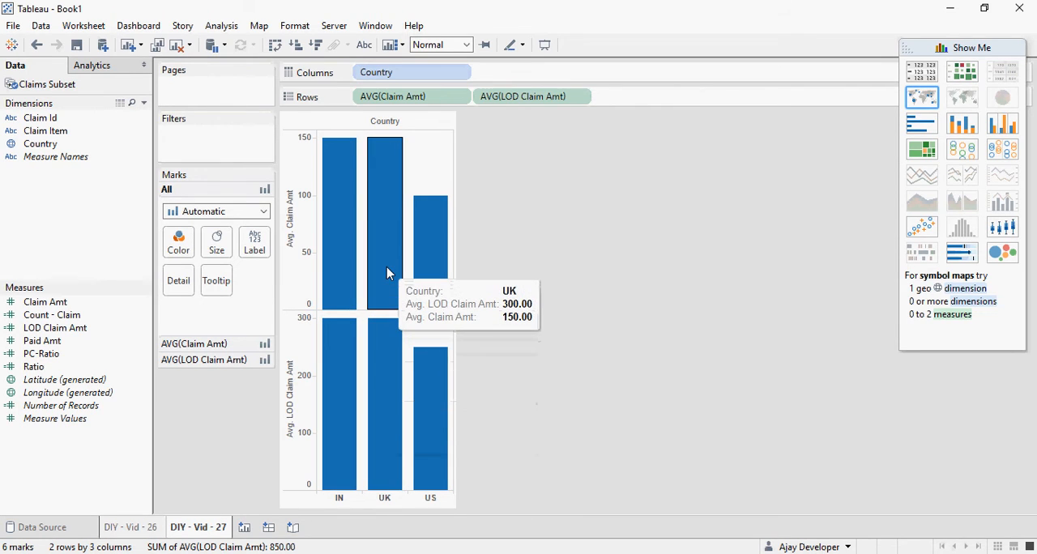
{"action": "mouse_move", "coordinate": [407, 412]}
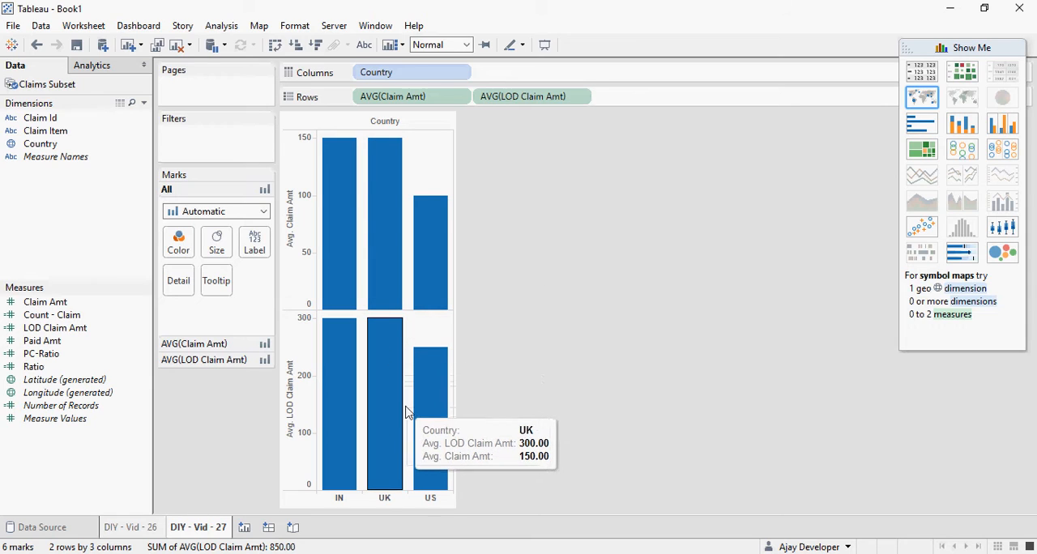
{"action": "mouse_move", "coordinate": [421, 413]}
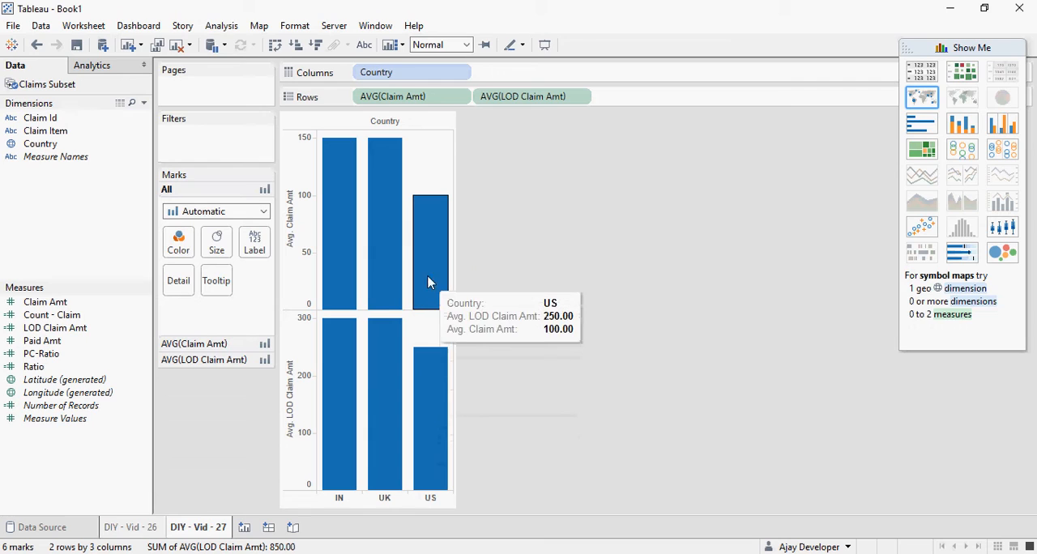
{"action": "mouse_move", "coordinate": [373, 265]}
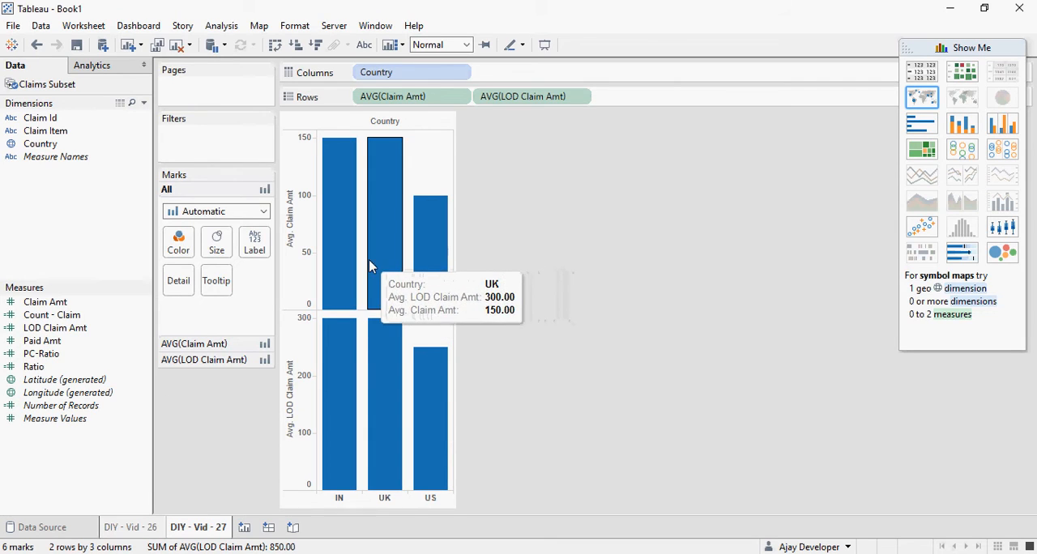
{"action": "mouse_move", "coordinate": [490, 286]}
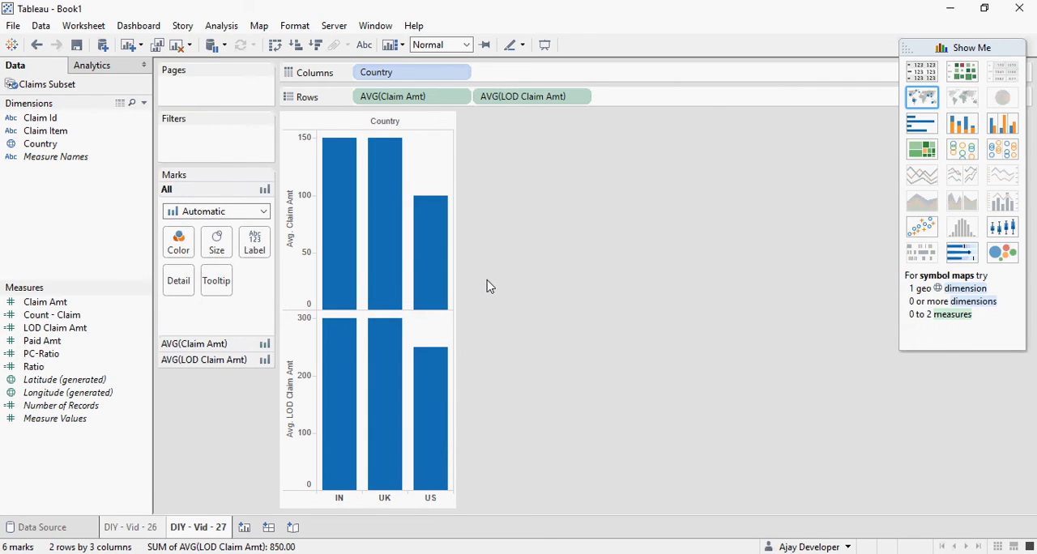
Shade the bars by the LOD Claim Amt totals from the Measures pane
{"action": "left_click", "coordinate": [55, 328]}
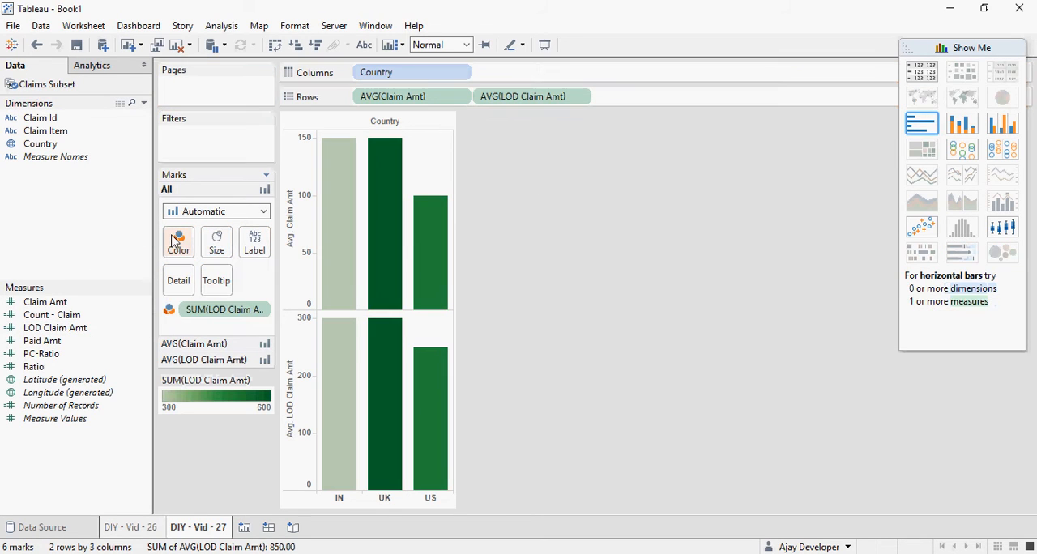
{"action": "mouse_move", "coordinate": [411, 345]}
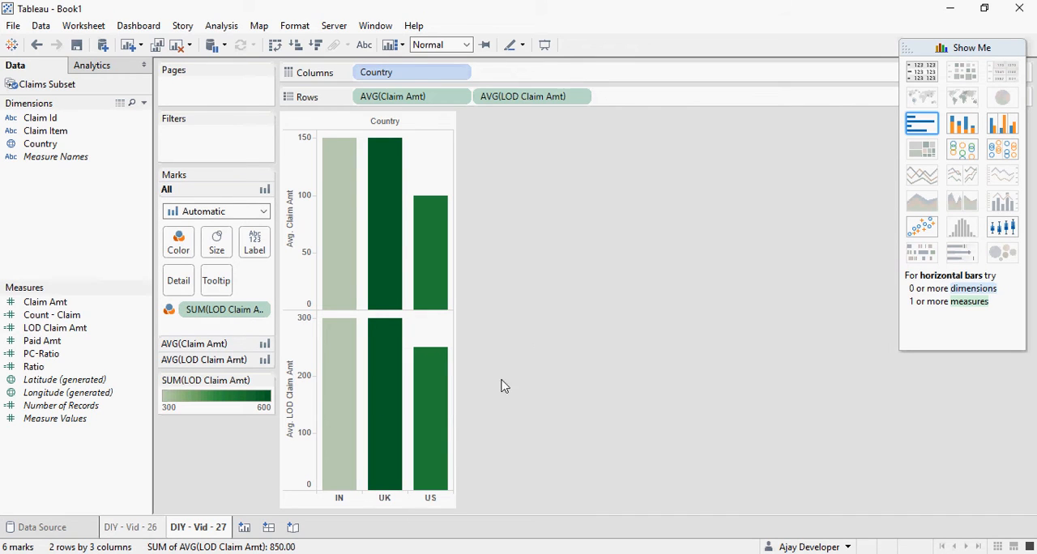
{"action": "mouse_move", "coordinate": [385, 411]}
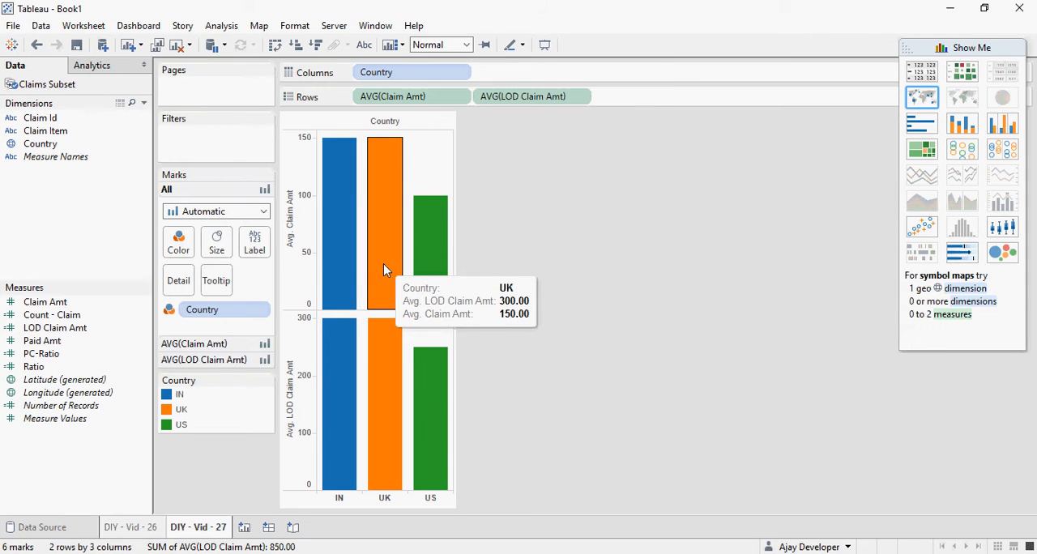
{"action": "mouse_move", "coordinate": [429, 282]}
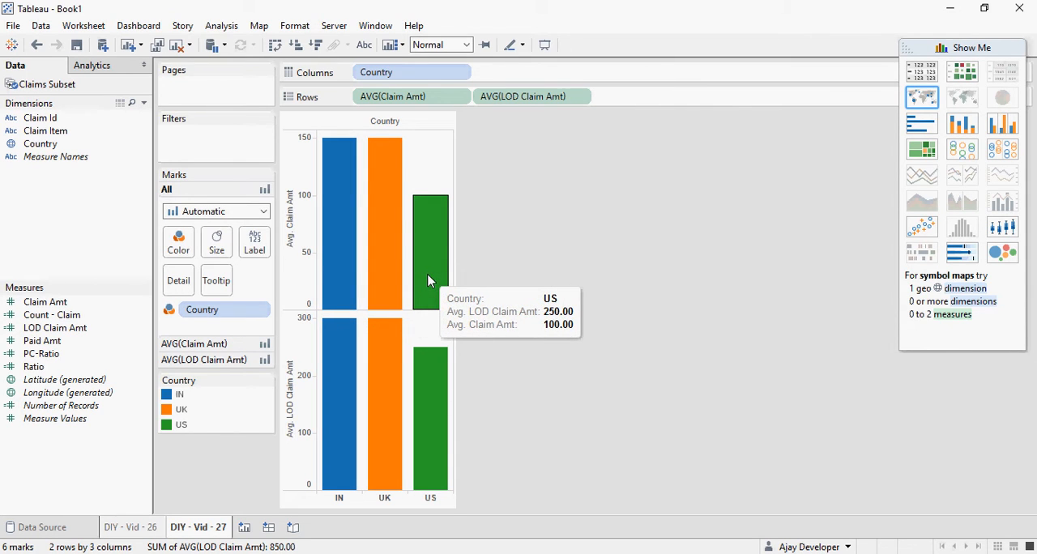
{"action": "mouse_move", "coordinate": [393, 393]}
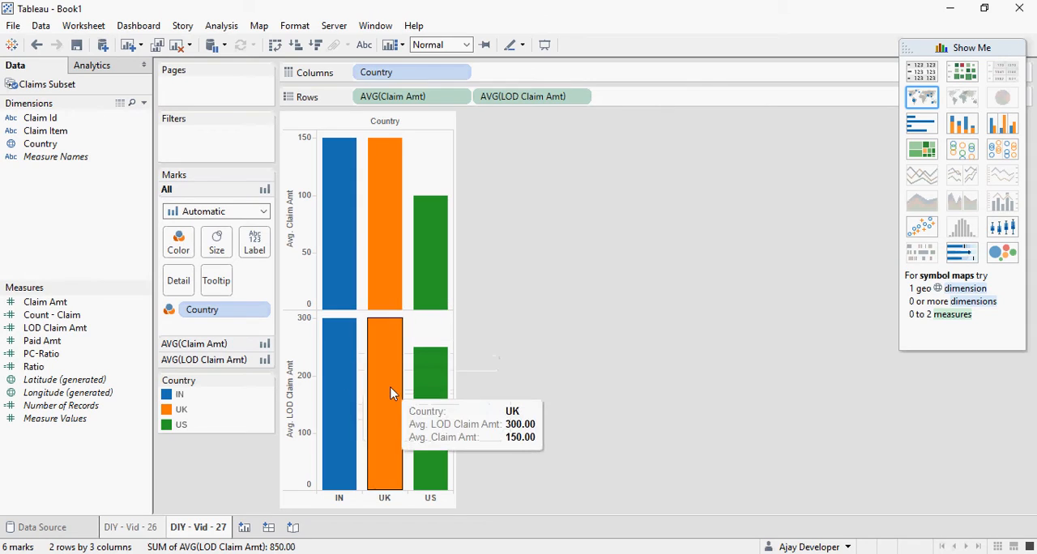
{"action": "mouse_move", "coordinate": [428, 400]}
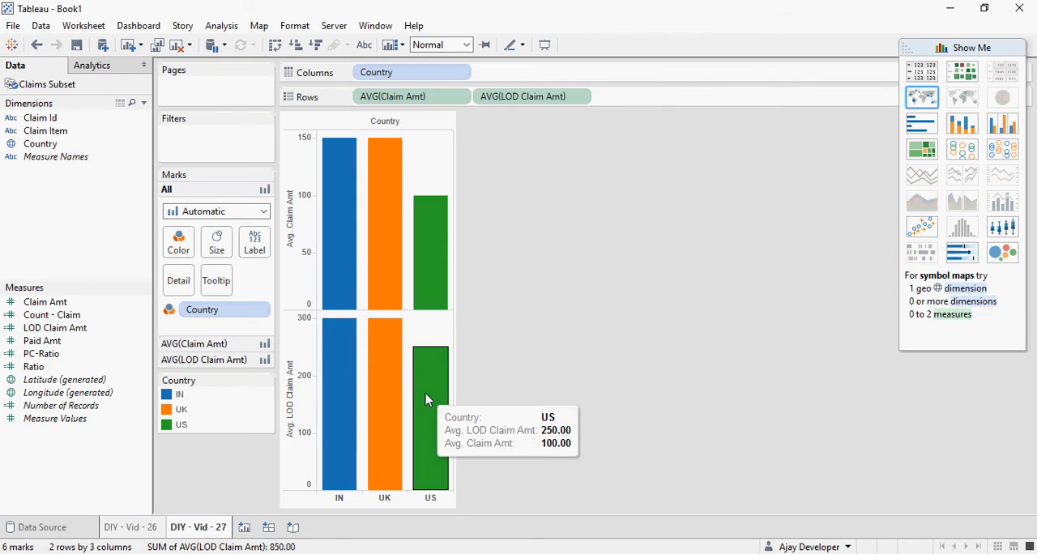
{"action": "mouse_move", "coordinate": [376, 331]}
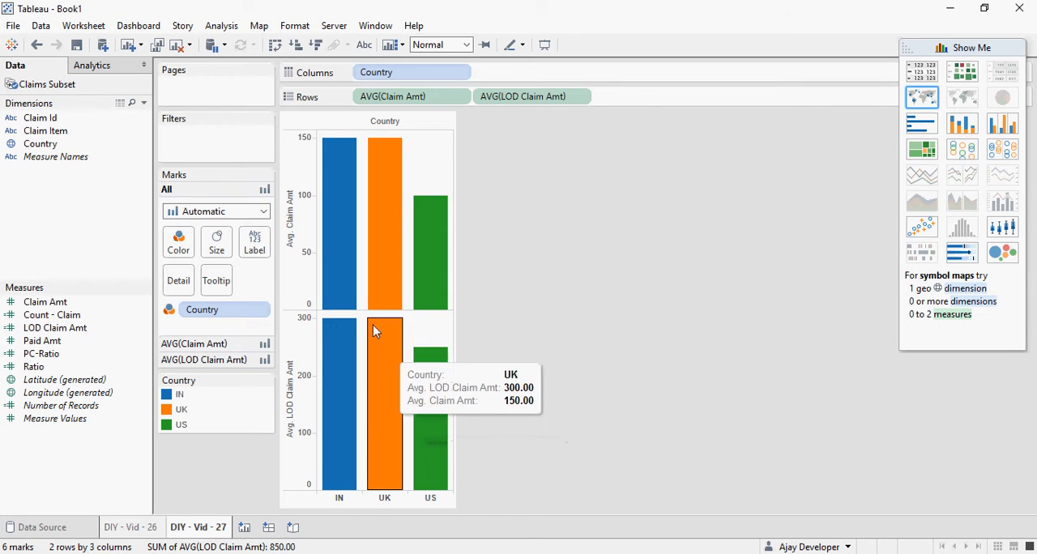
{"action": "mouse_move", "coordinate": [422, 282]}
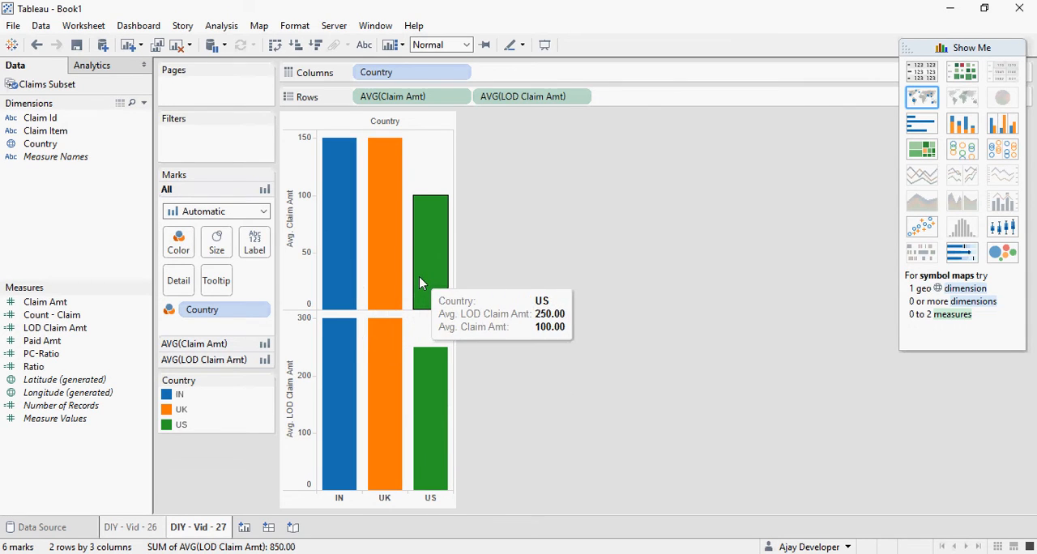
{"action": "mouse_move", "coordinate": [459, 333]}
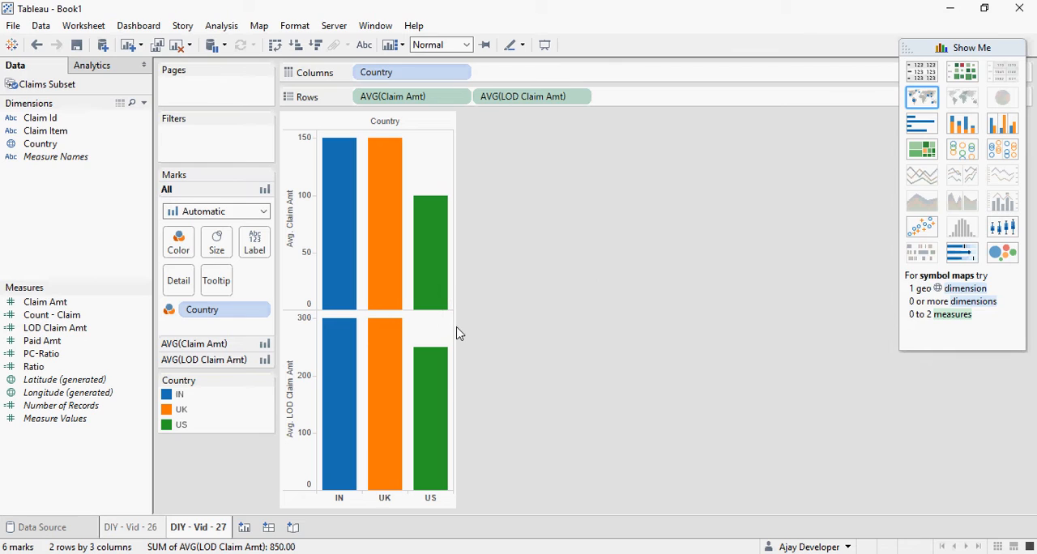
{"action": "mouse_move", "coordinate": [341, 338]}
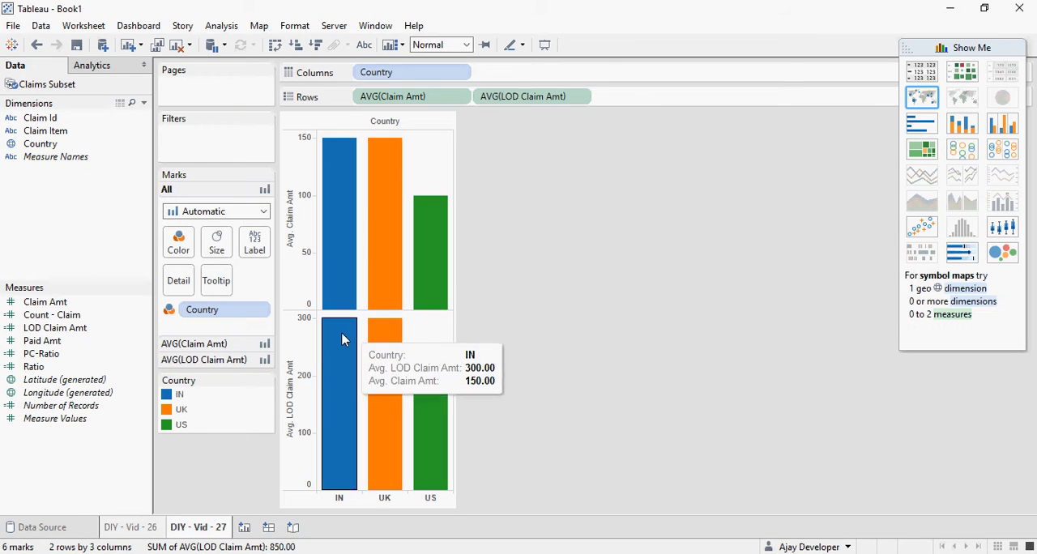
{"action": "mouse_move", "coordinate": [477, 398]}
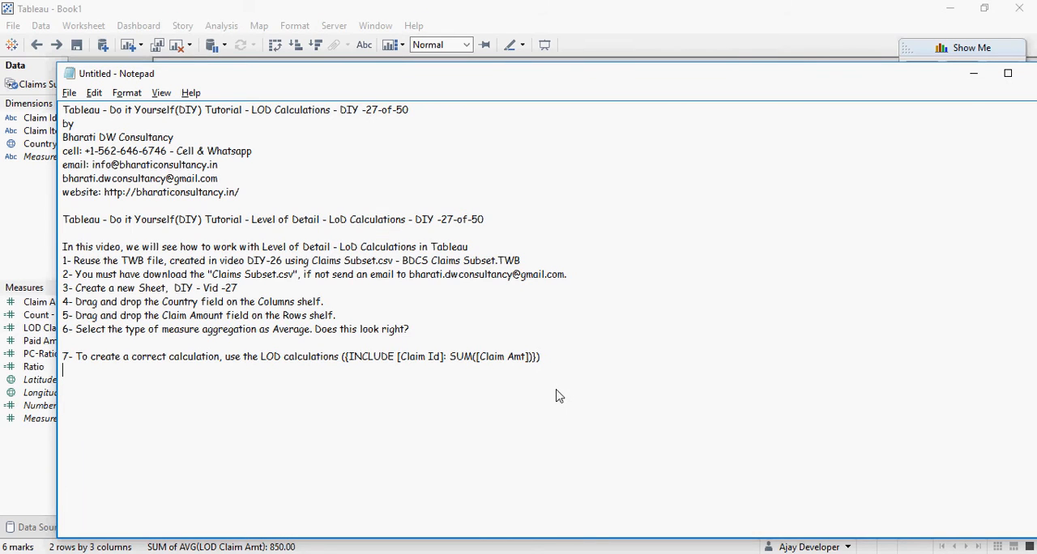
Write step 8 with the {FIXED[Claim Id]: SUM([Claim Amt])} formula, remove the word 'correct' and select the formula
{"action": "type", "text": "8- To create a correct calculation, use the LOD calculations ({FIXED[Claim Id]: SUM([Claim Amt])})"}
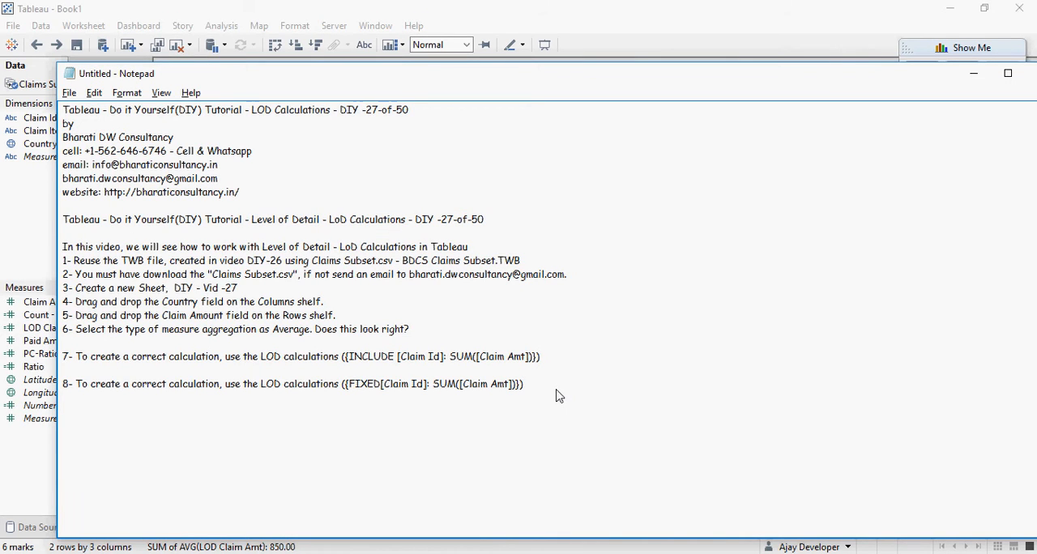
{"action": "double_click", "coordinate": [148, 383]}
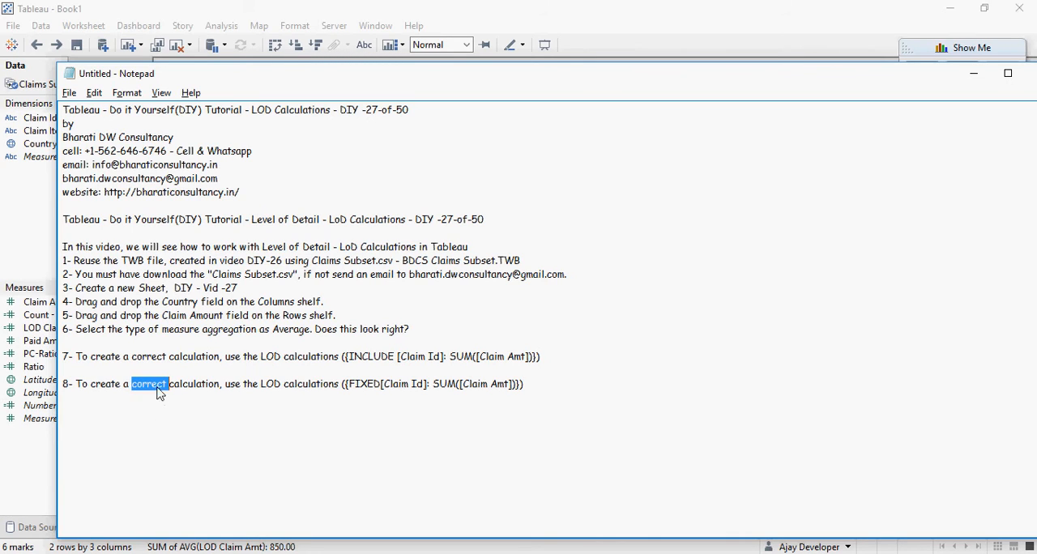
{"action": "key", "text": "Delete"}
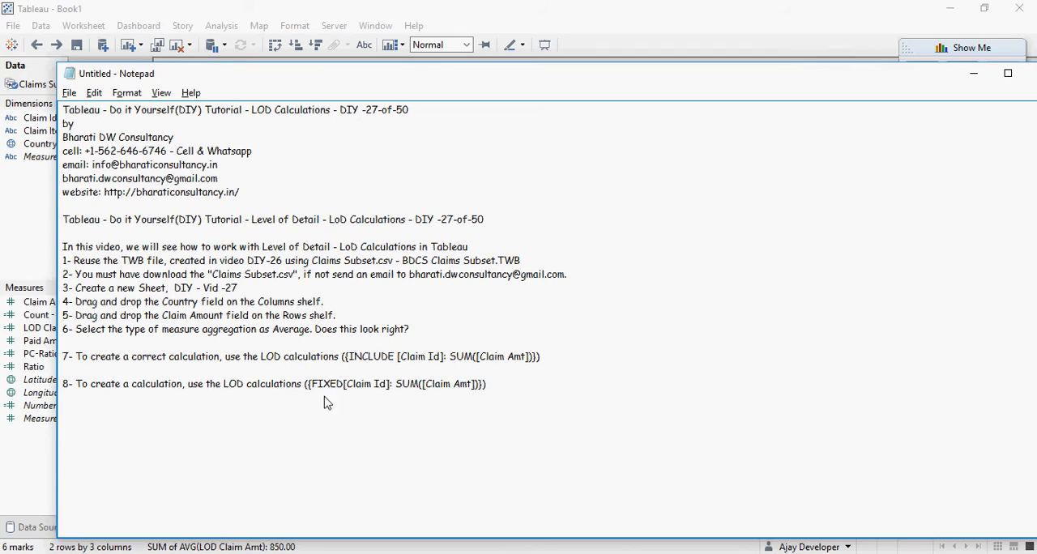
{"action": "mouse_move", "coordinate": [303, 390]}
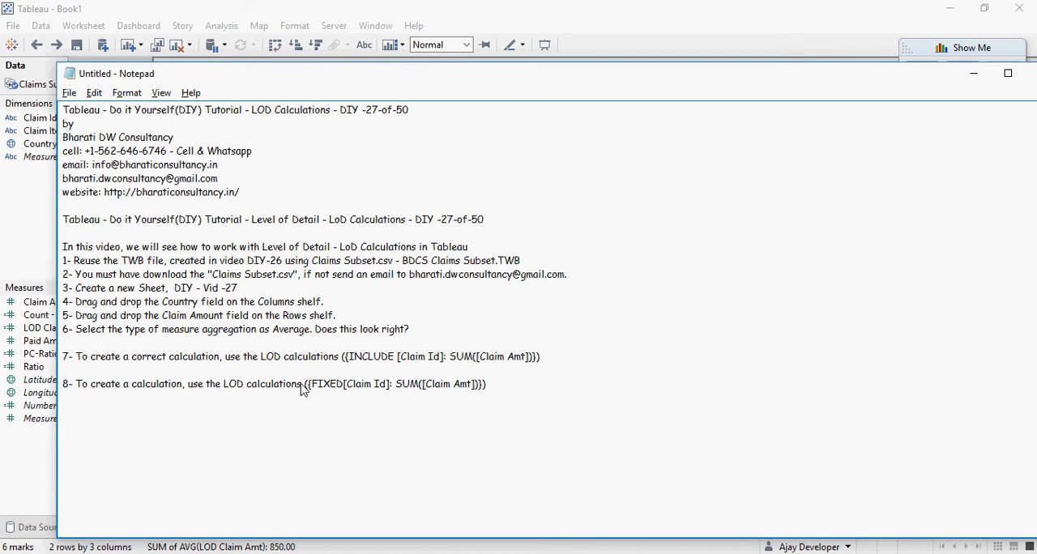
{"action": "left_click_drag", "start_coordinate": [305, 383], "coordinate": [486, 383]}
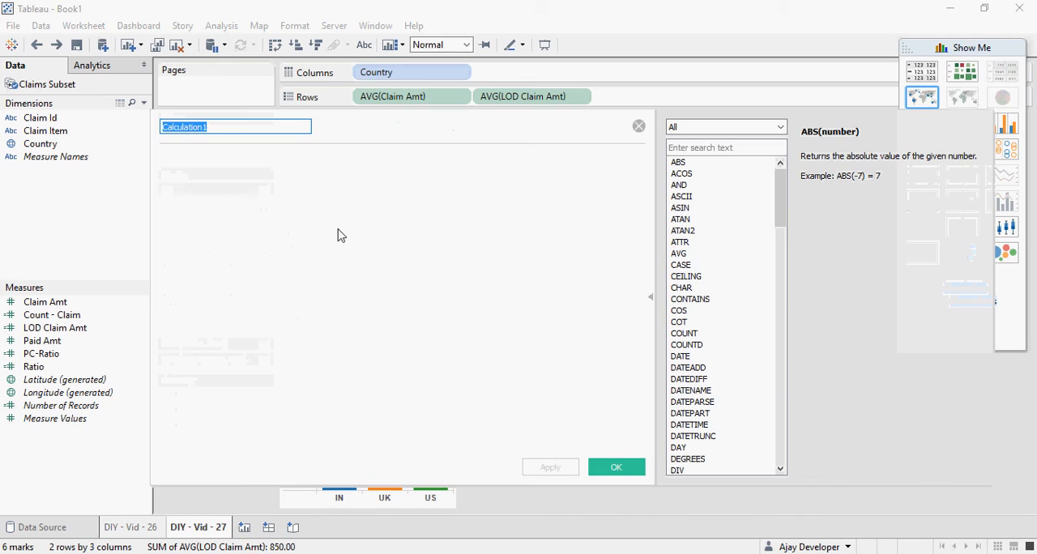
Define calculated field LOD Fixed as {FIXED[Claim Id]: SUM([Claim Amt])} and apply it
{"action": "type", "text": "LOD Fixed"}
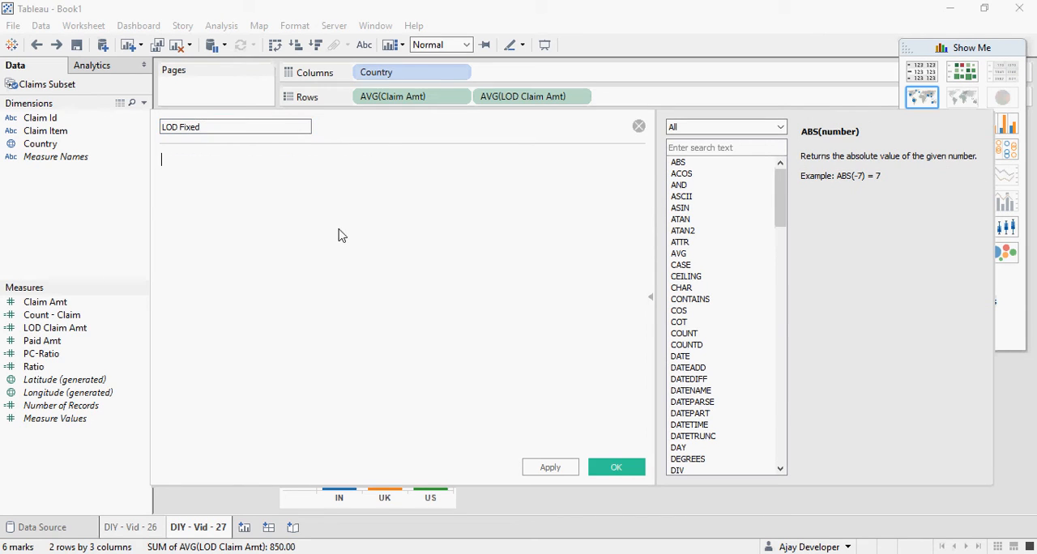
{"action": "type", "text": "{FIXED[Claim Id]: SUM([Claim Amt])})"}
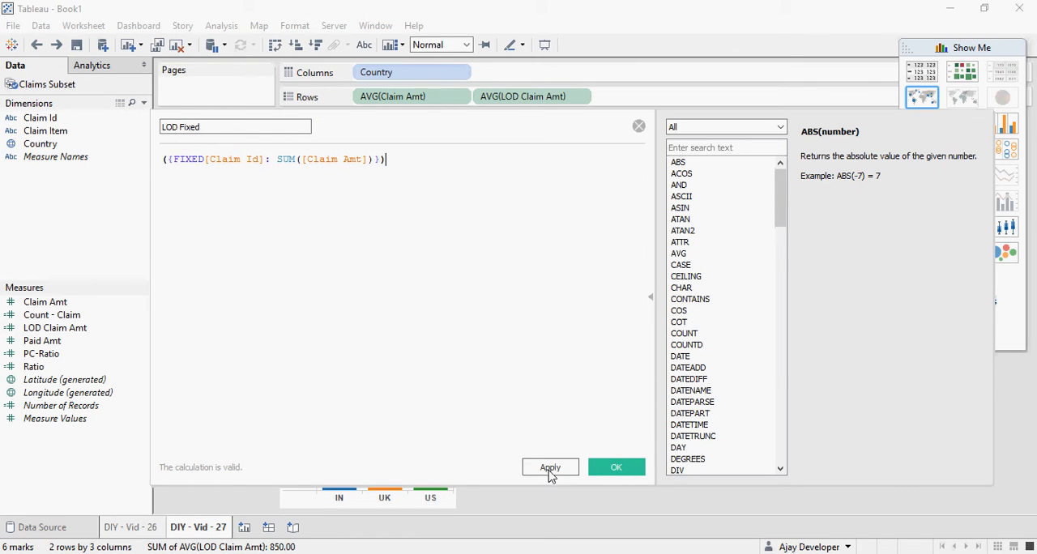
{"action": "left_click", "coordinate": [615, 467]}
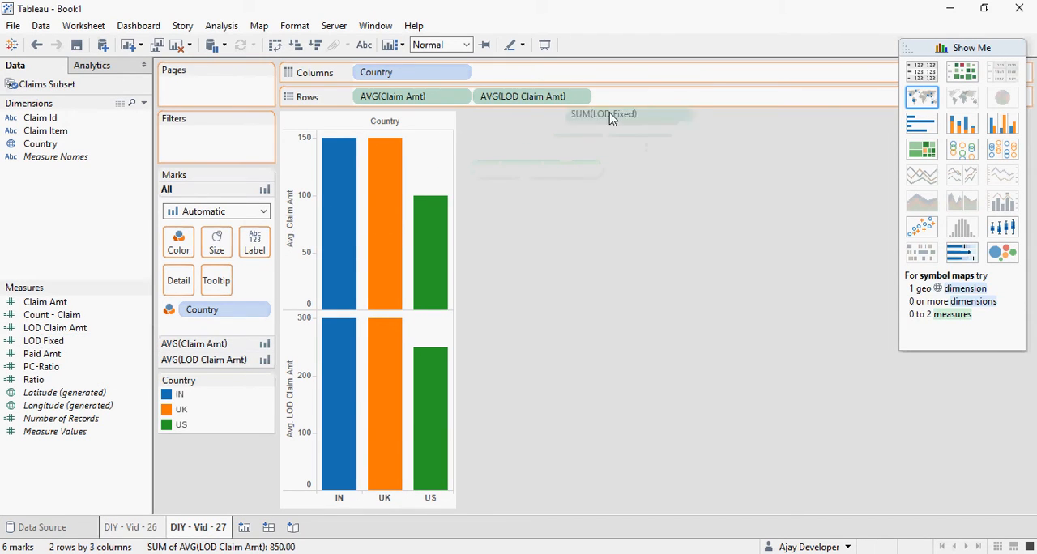
Add LOD Fixed to Rows as a third bar chart and aggregate it as Average
{"action": "left_click_drag", "start_coordinate": [604, 114], "coordinate": [648, 96]}
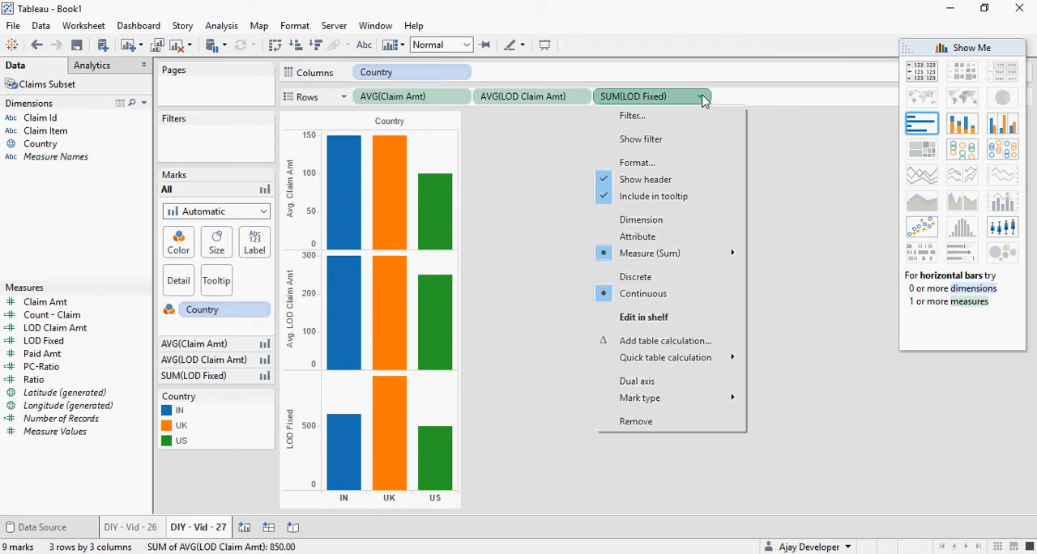
{"action": "left_click", "coordinate": [760, 272]}
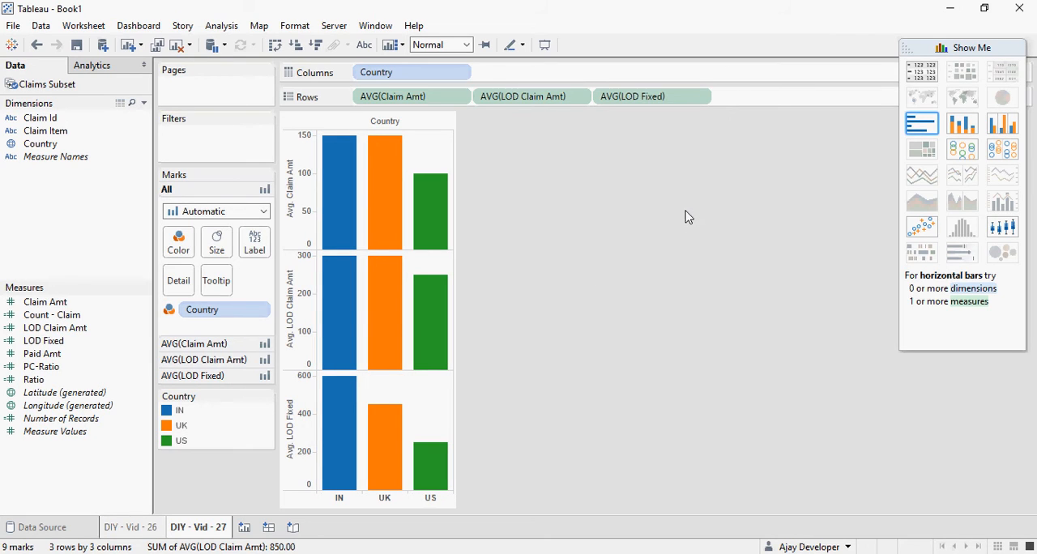
{"action": "mouse_move", "coordinate": [727, 202]}
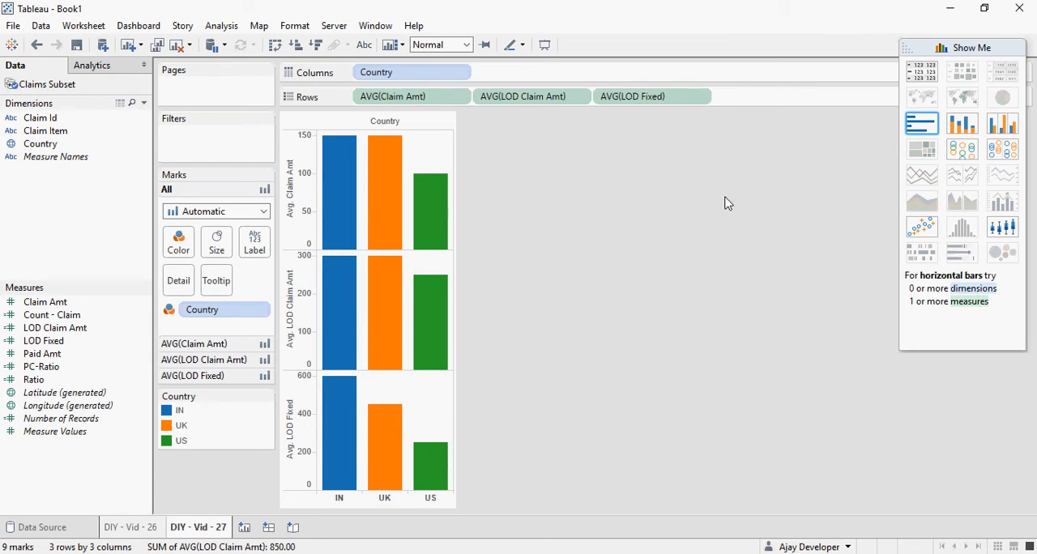
{"action": "mouse_move", "coordinate": [923, 72]}
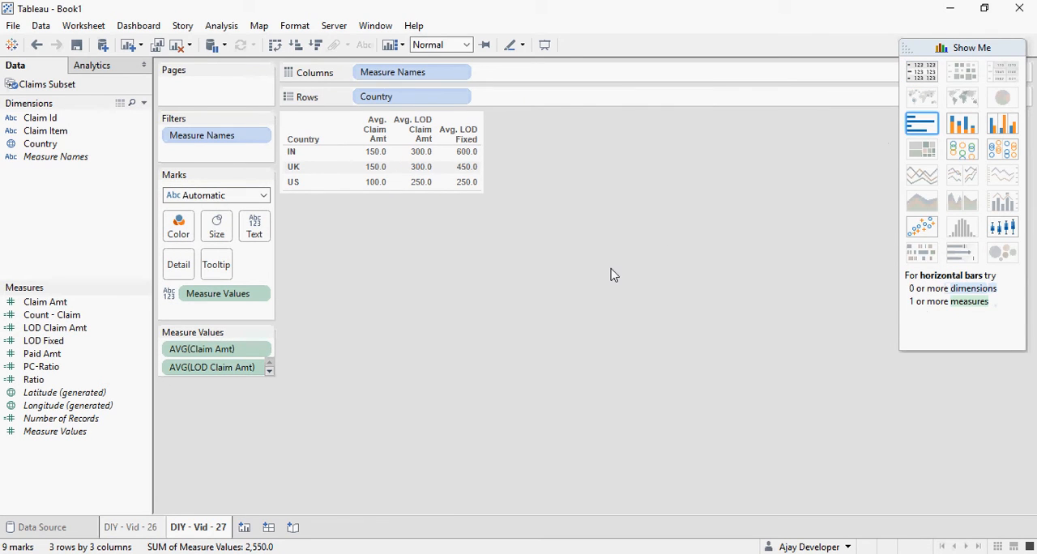
{"action": "mouse_move", "coordinate": [571, 268]}
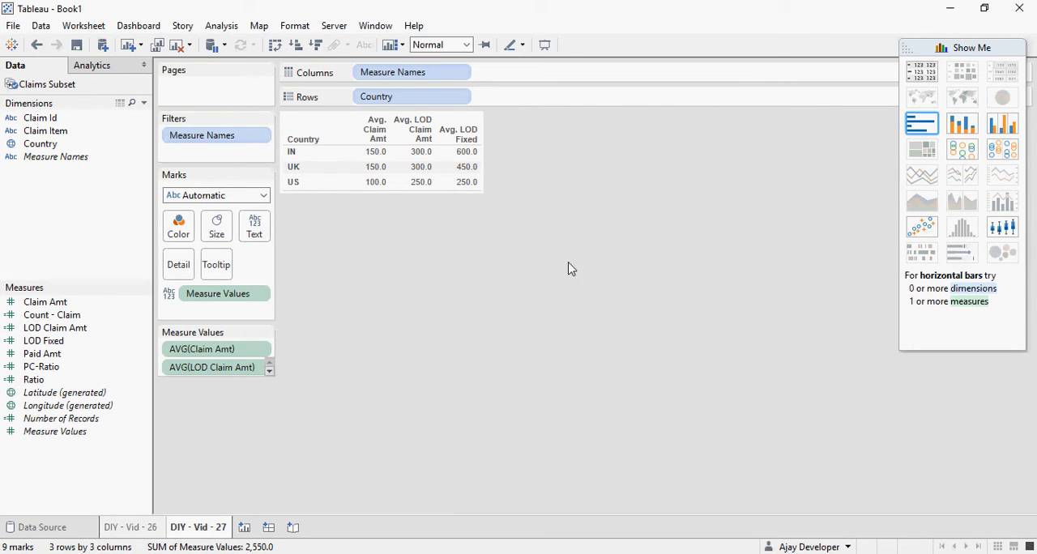
{"action": "mouse_move", "coordinate": [360, 304]}
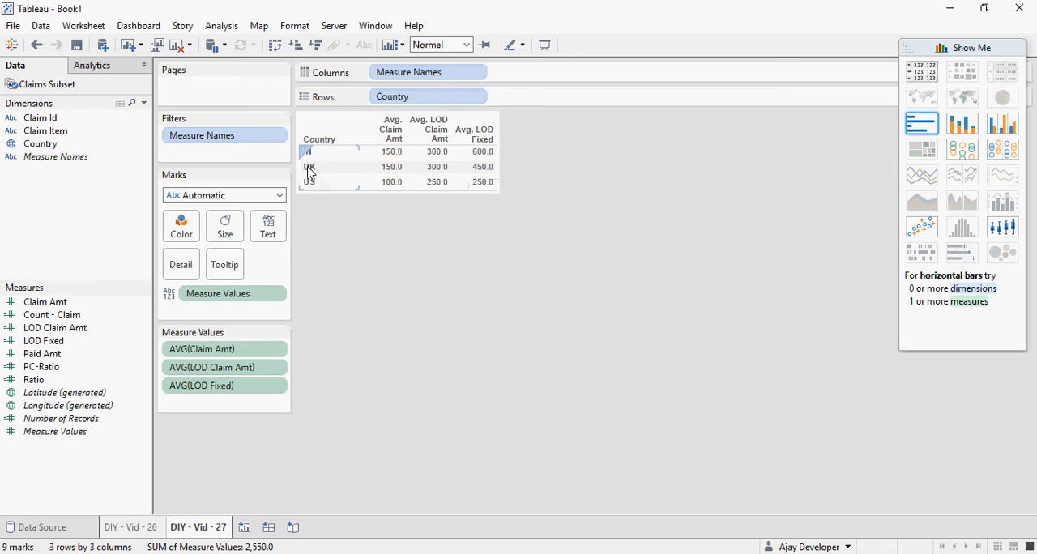
{"action": "mouse_move", "coordinate": [478, 152]}
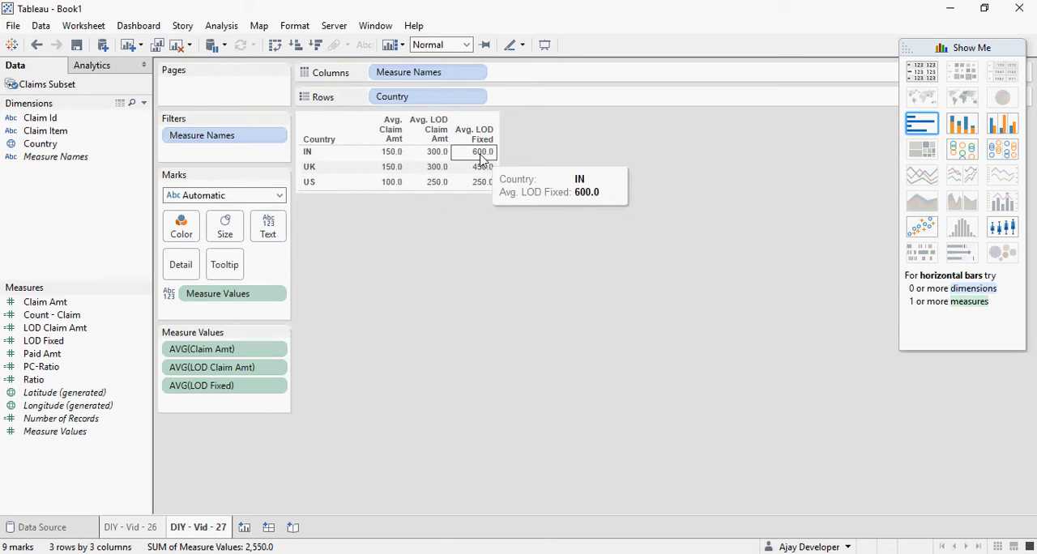
{"action": "mouse_move", "coordinate": [469, 176]}
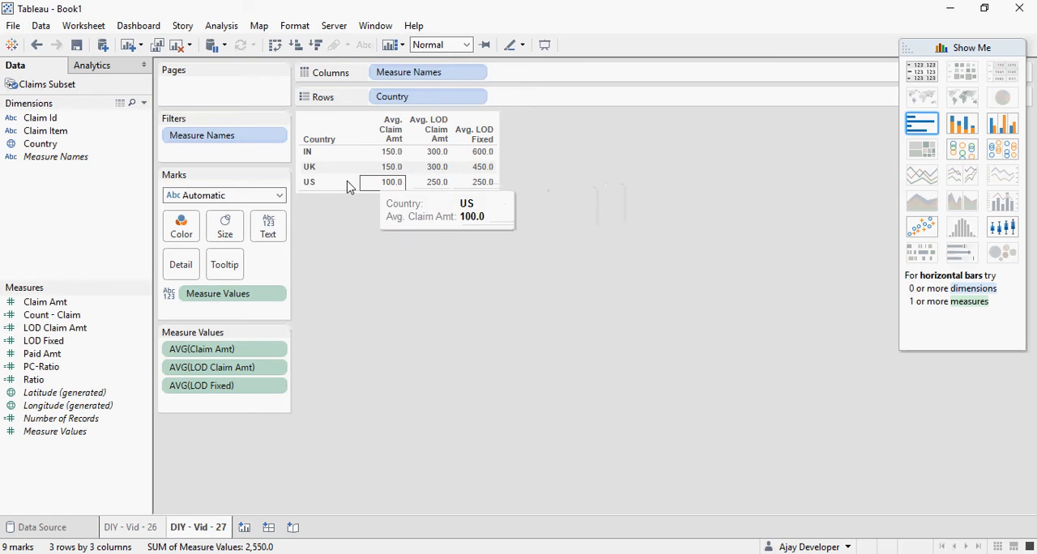
{"action": "mouse_move", "coordinate": [482, 182]}
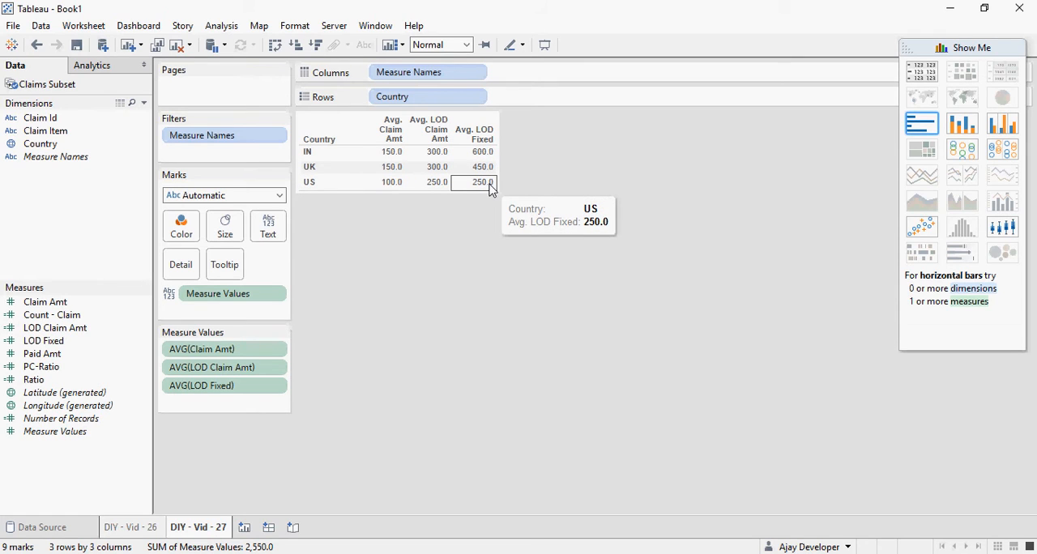
{"action": "mouse_move", "coordinate": [500, 190]}
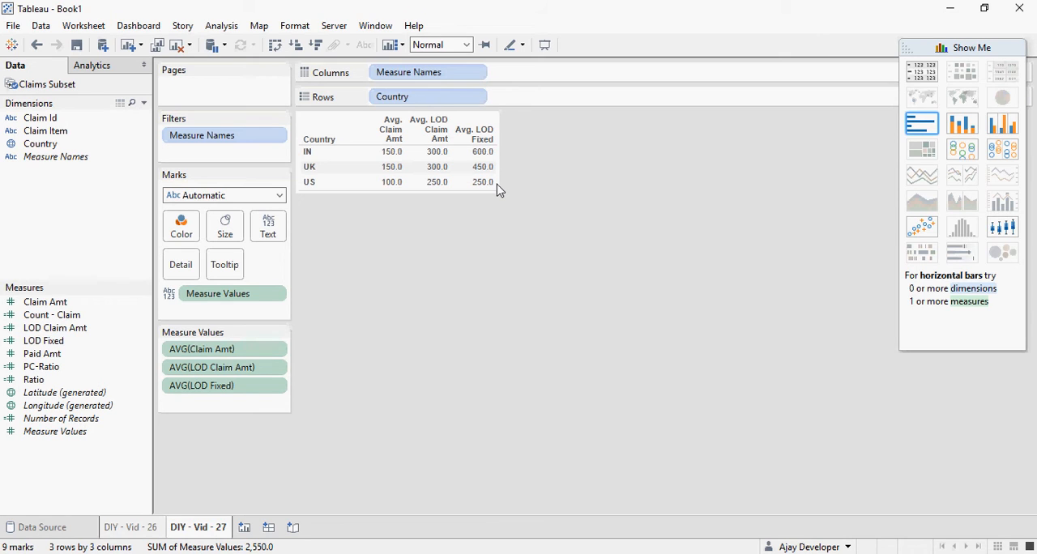
Select the LOD Fixed calculated field in the Measures pane
{"action": "left_click", "coordinate": [44, 341]}
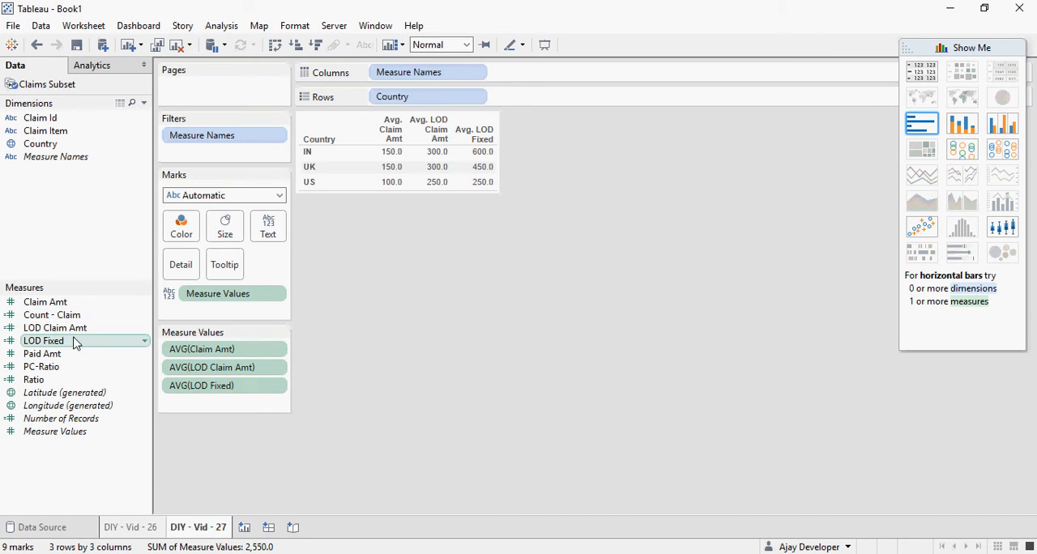
Open the LOD Fixed measure for editing to review its FIXED Claim Id formula
{"action": "right_click", "coordinate": [44, 340]}
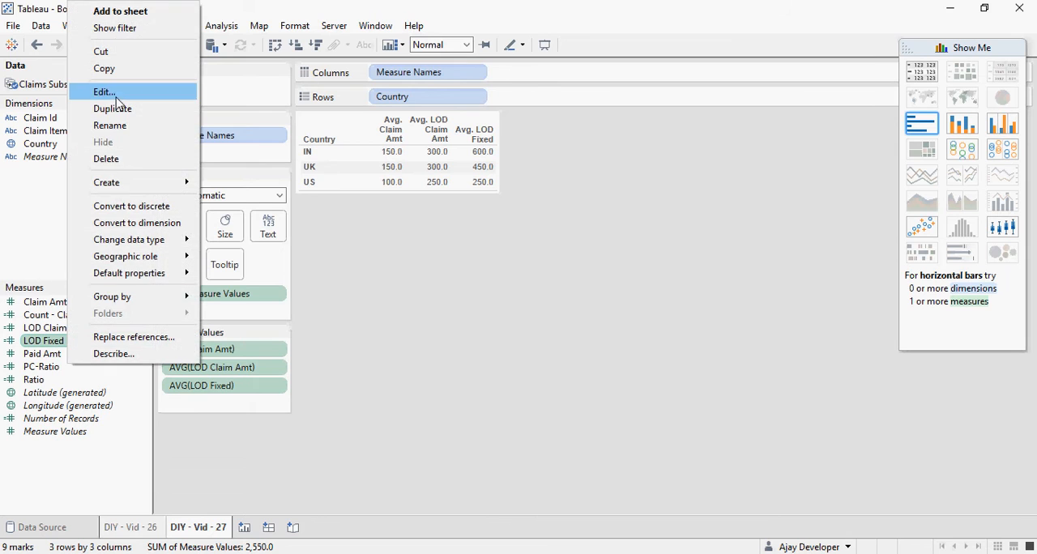
{"action": "left_click", "coordinate": [100, 90]}
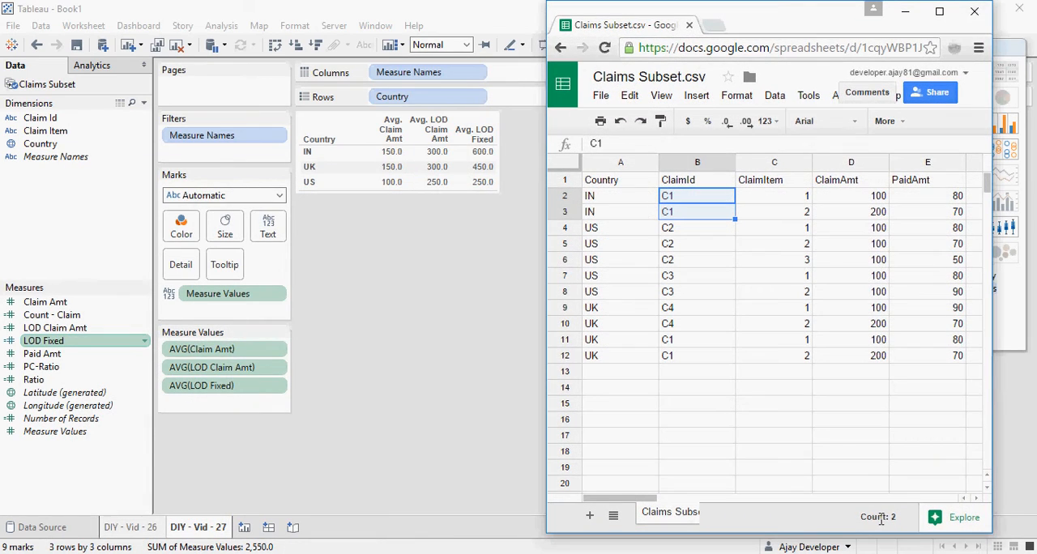
{"action": "mouse_move", "coordinate": [894, 215]}
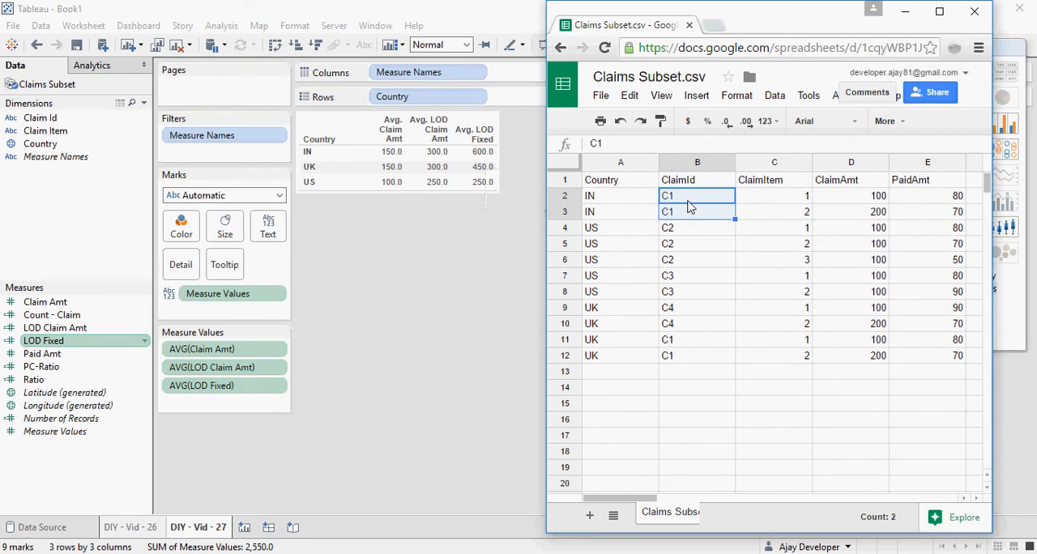
{"action": "mouse_move", "coordinate": [693, 209]}
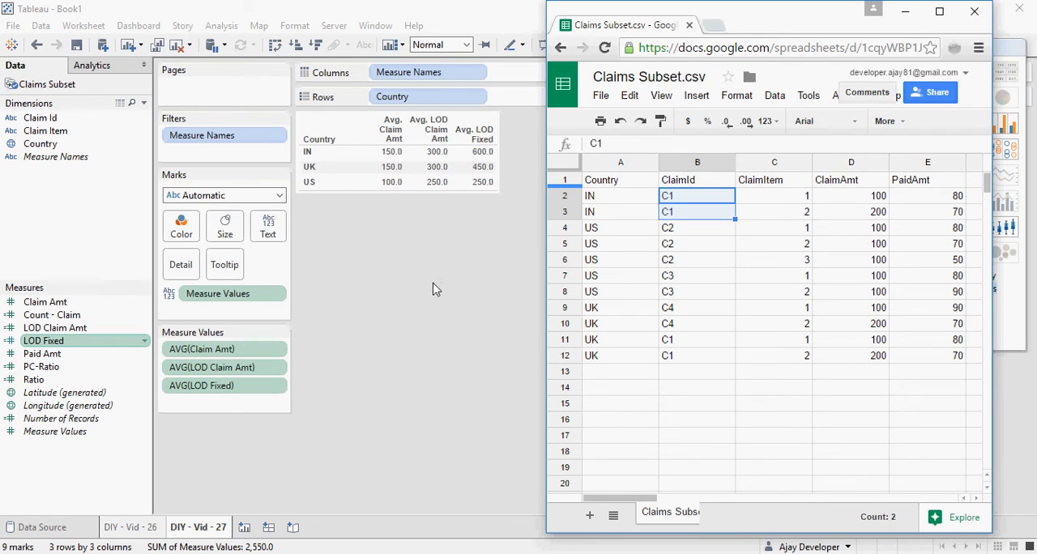
{"action": "mouse_move", "coordinate": [440, 308]}
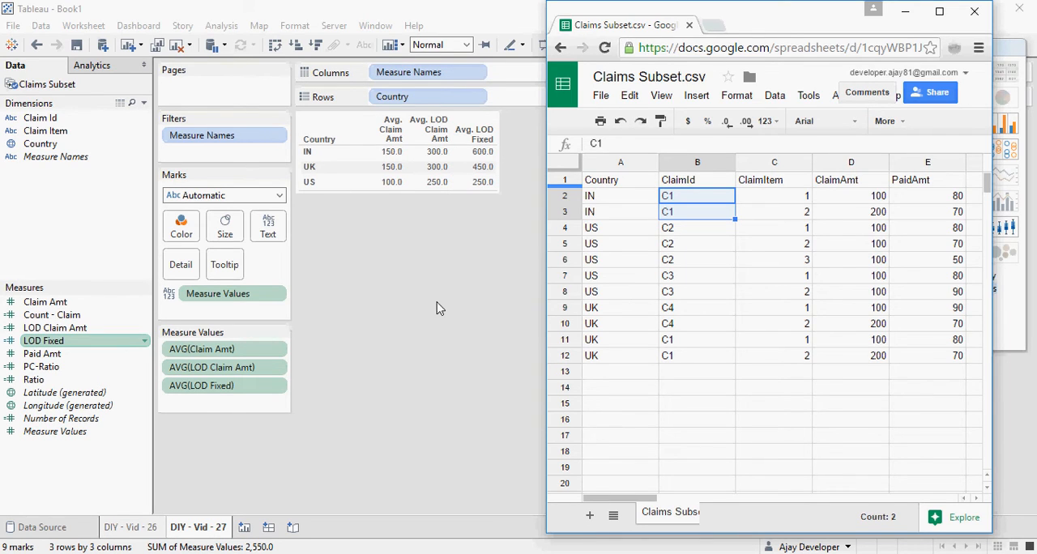
{"action": "mouse_move", "coordinate": [705, 200]}
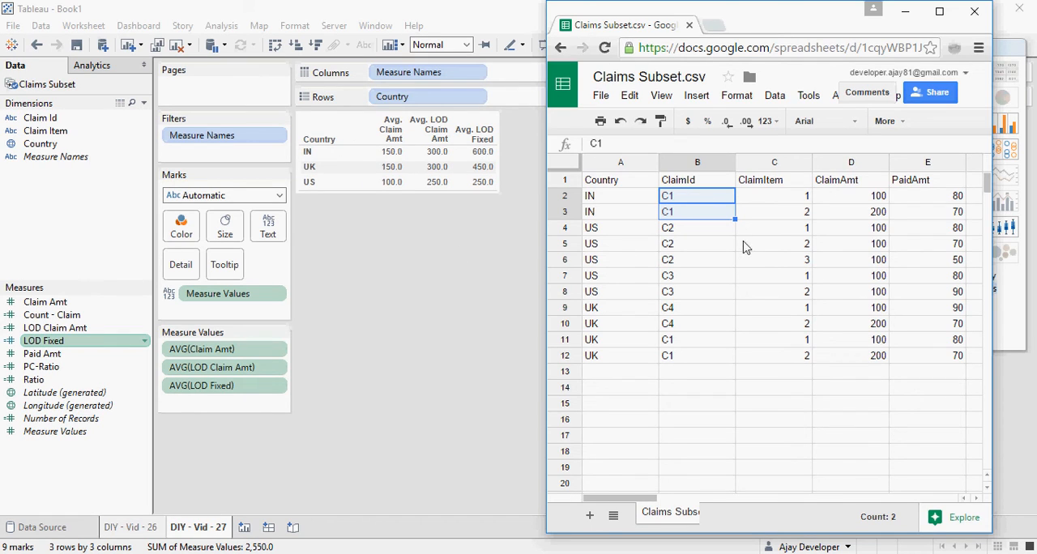
{"action": "mouse_move", "coordinate": [851, 353]}
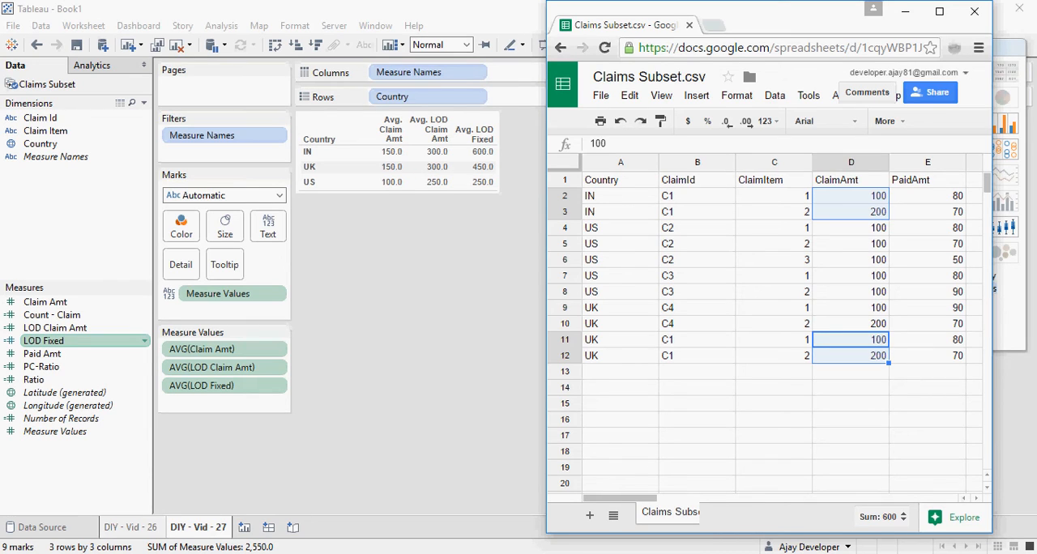
{"action": "mouse_move", "coordinate": [872, 455]}
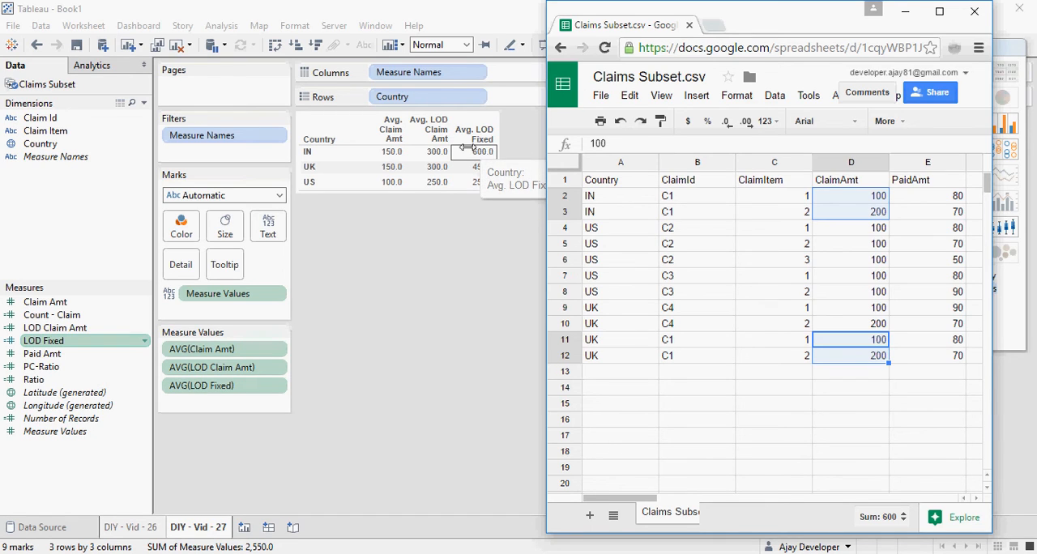
{"action": "mouse_move", "coordinate": [463, 268]}
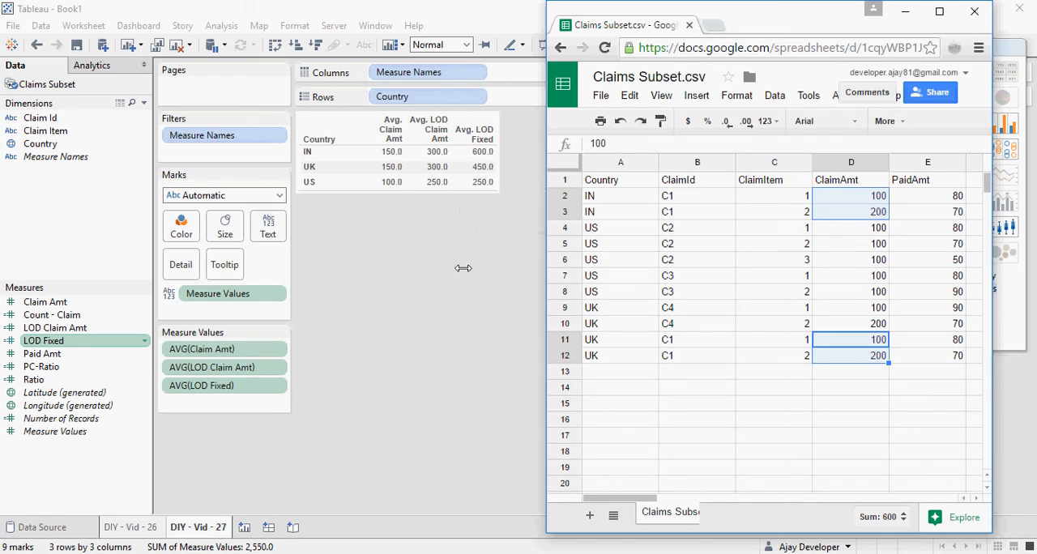
{"action": "mouse_move", "coordinate": [721, 432]}
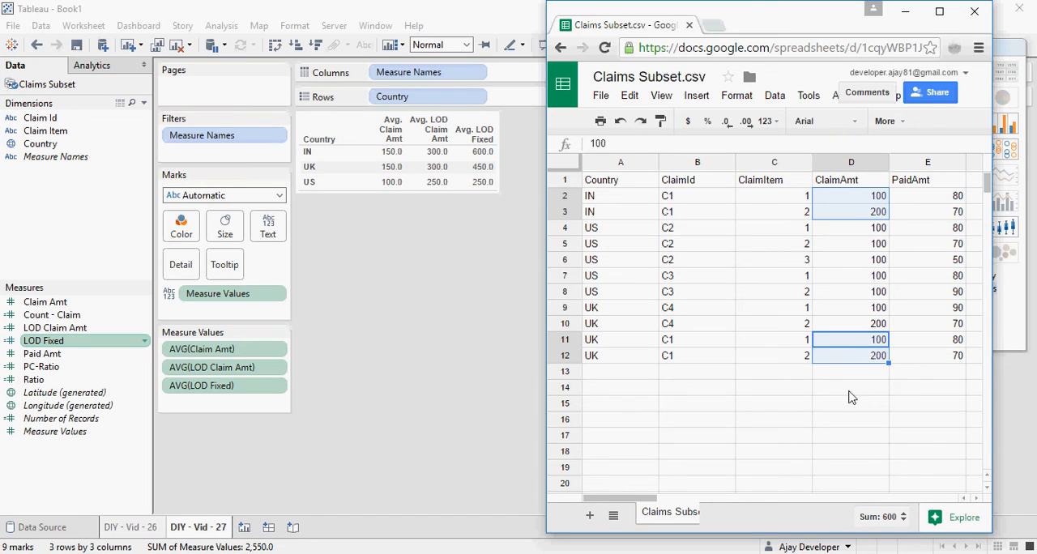
{"action": "mouse_move", "coordinate": [792, 316]}
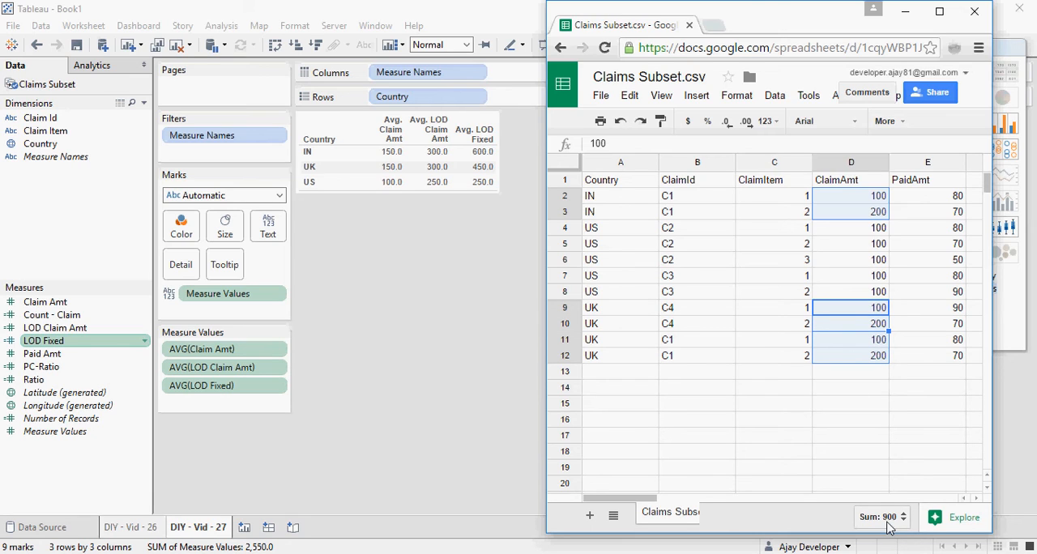
{"action": "mouse_move", "coordinate": [600, 361]}
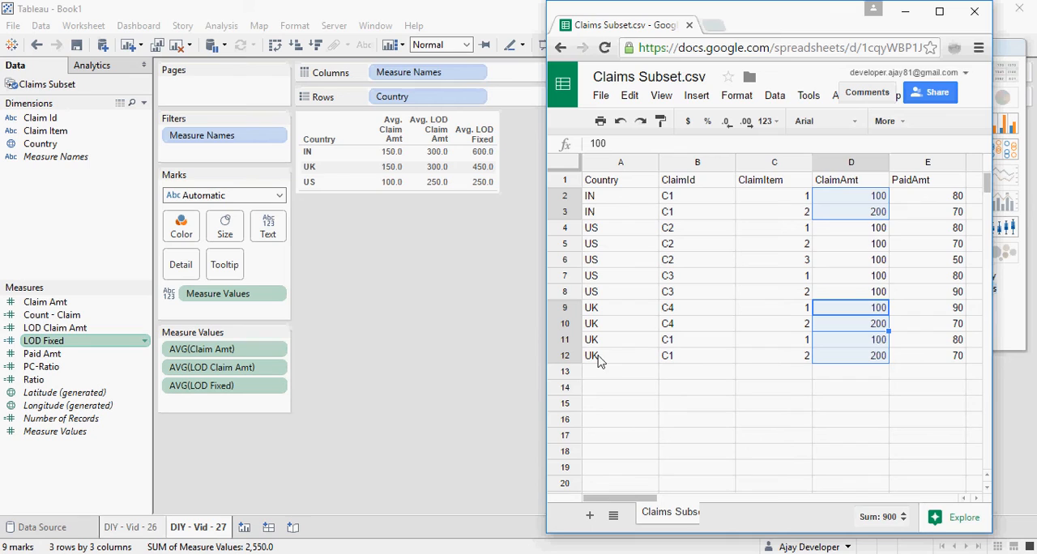
{"action": "mouse_move", "coordinate": [674, 366]}
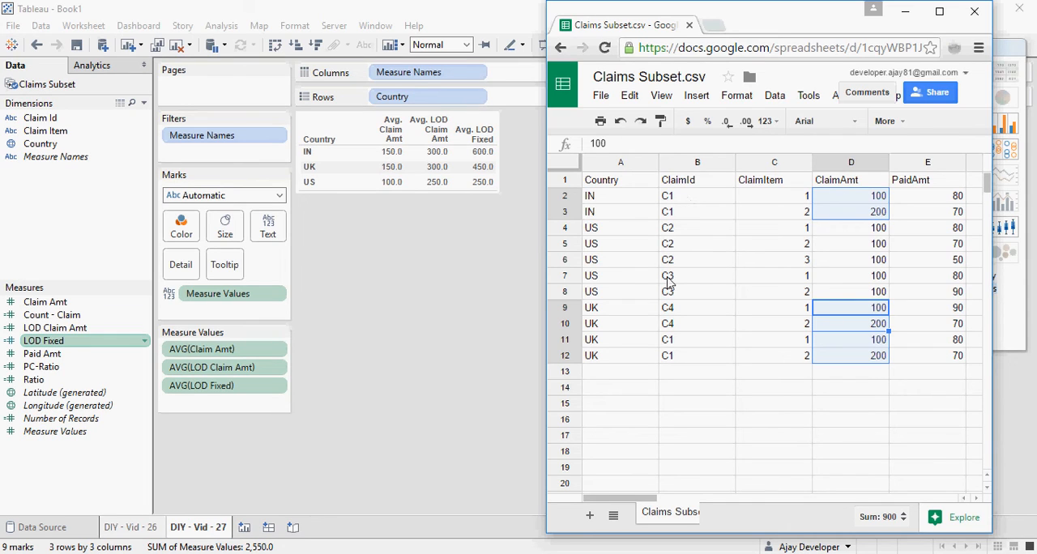
{"action": "mouse_move", "coordinate": [710, 327]}
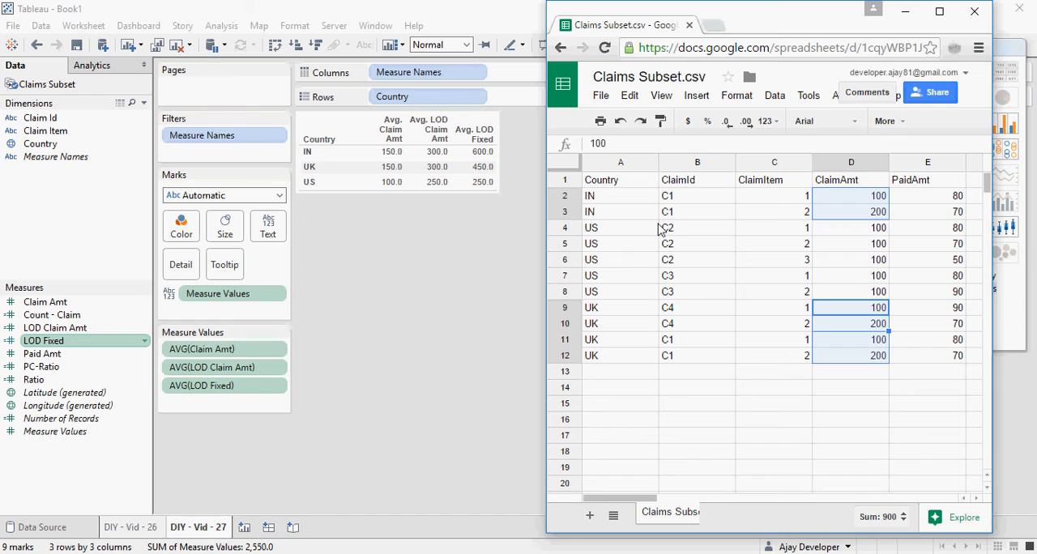
{"action": "mouse_move", "coordinate": [848, 204]}
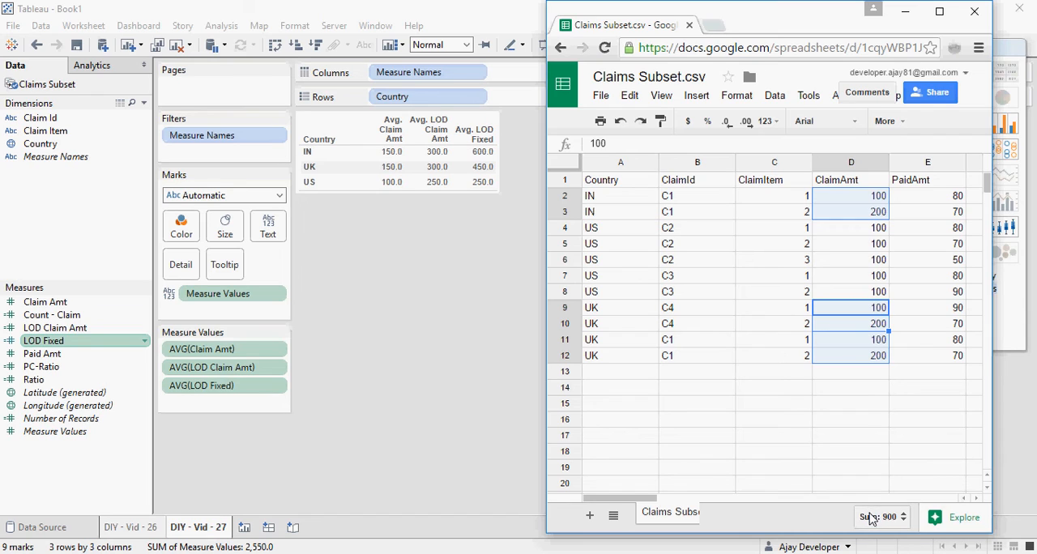
{"action": "mouse_move", "coordinate": [482, 166]}
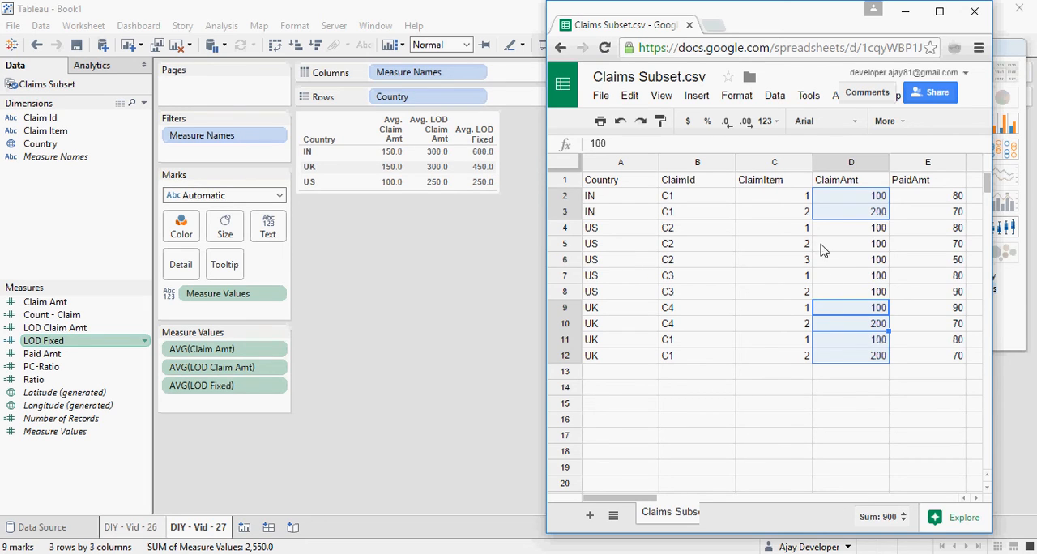
{"action": "mouse_move", "coordinate": [434, 186]}
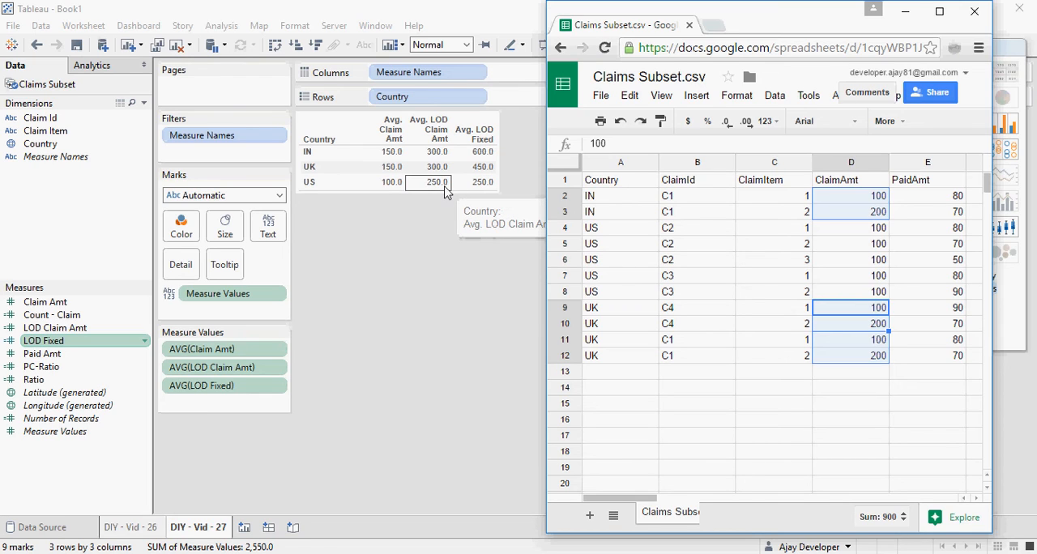
{"action": "mouse_move", "coordinate": [705, 236]}
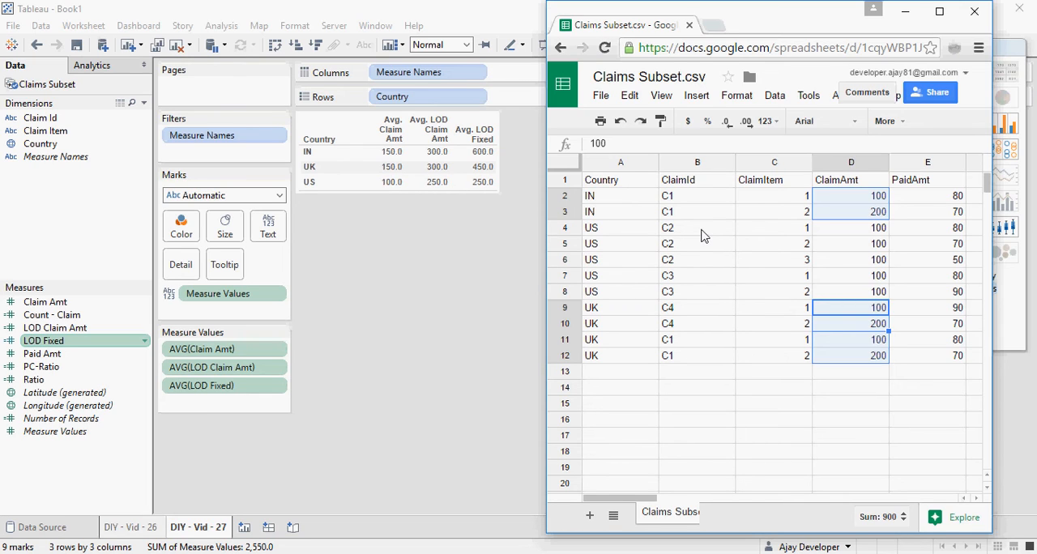
{"action": "mouse_move", "coordinate": [705, 279]}
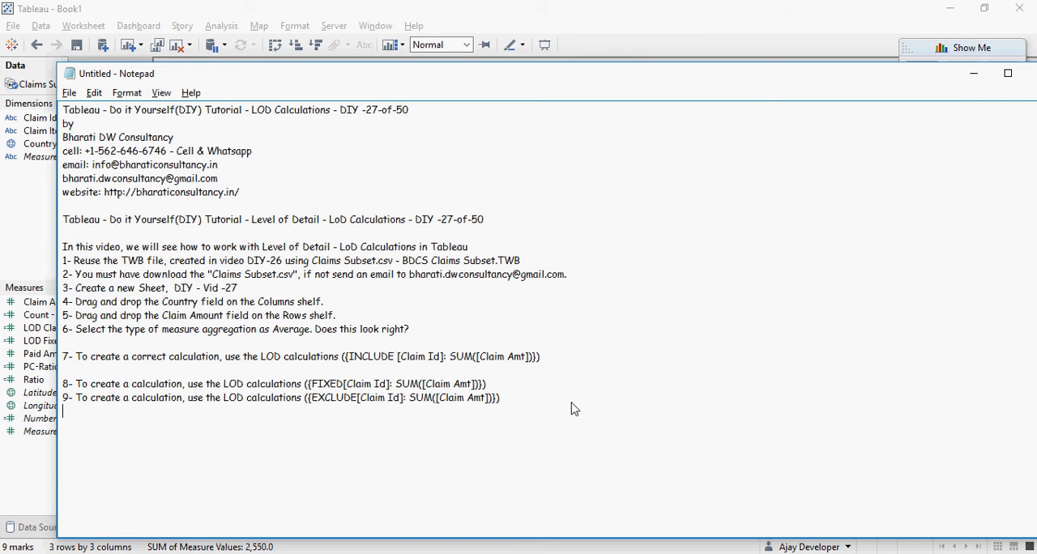
{"action": "mouse_move", "coordinate": [346, 404]}
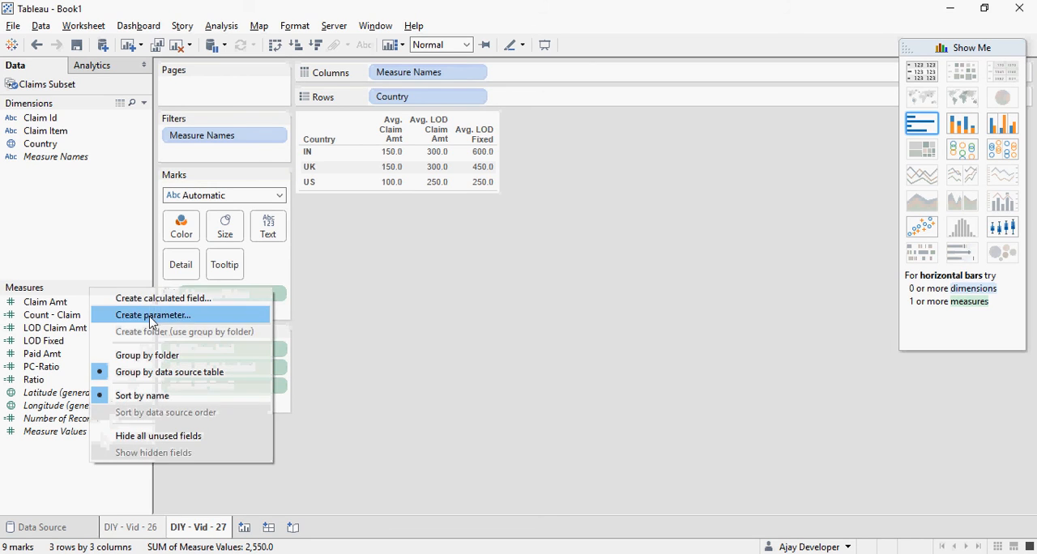
Create calculated field LOD Exclude as {EXCLUDE [Claim Id]: SUM([Claim Amt])} and apply it
{"action": "left_click", "coordinate": [162, 298]}
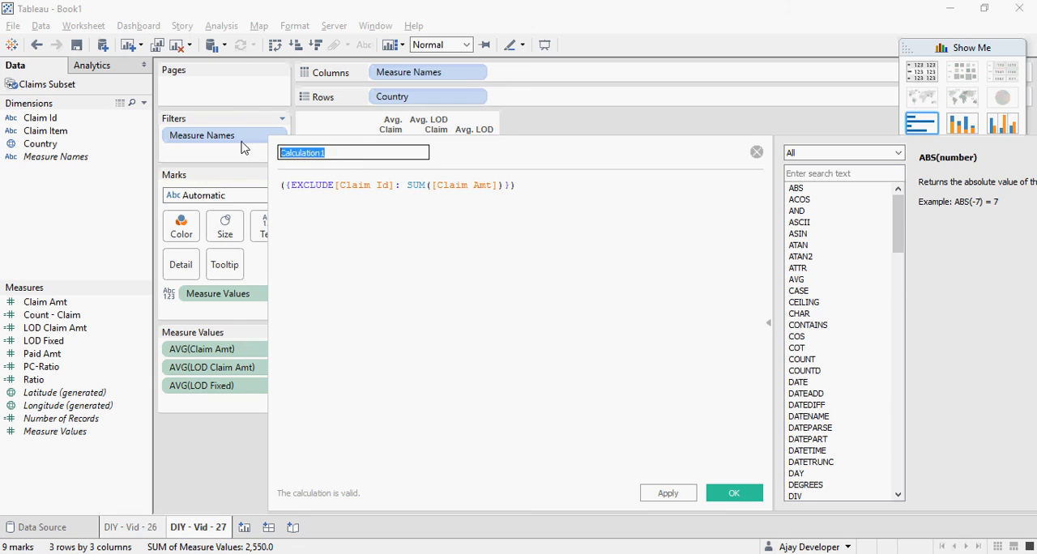
{"action": "type", "text": "LOD Exclude"}
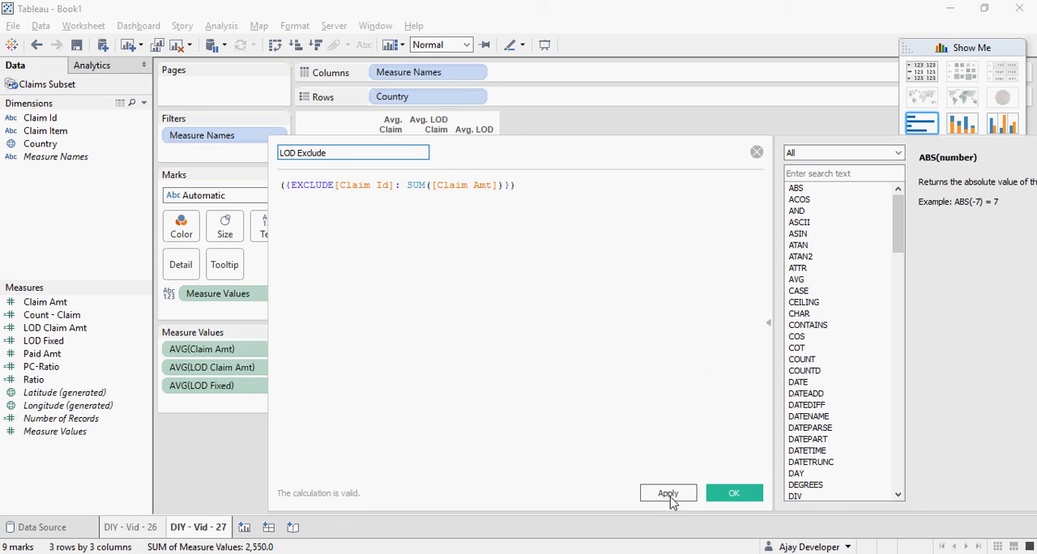
{"action": "left_click", "coordinate": [734, 492]}
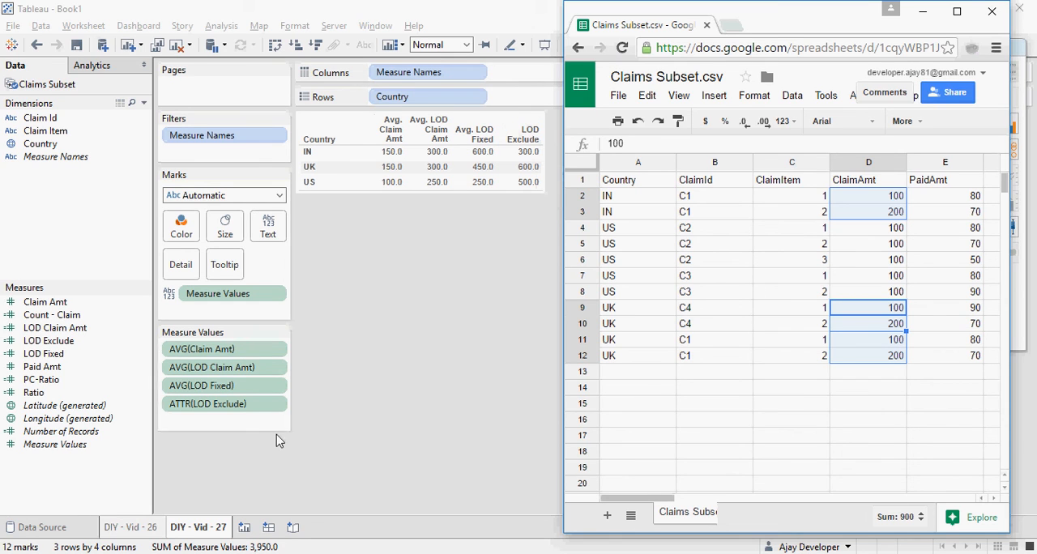
Aggregate LOD Exclude as Average and check the country ClaimAmt rows in the sheet
{"action": "right_click", "coordinate": [224, 367]}
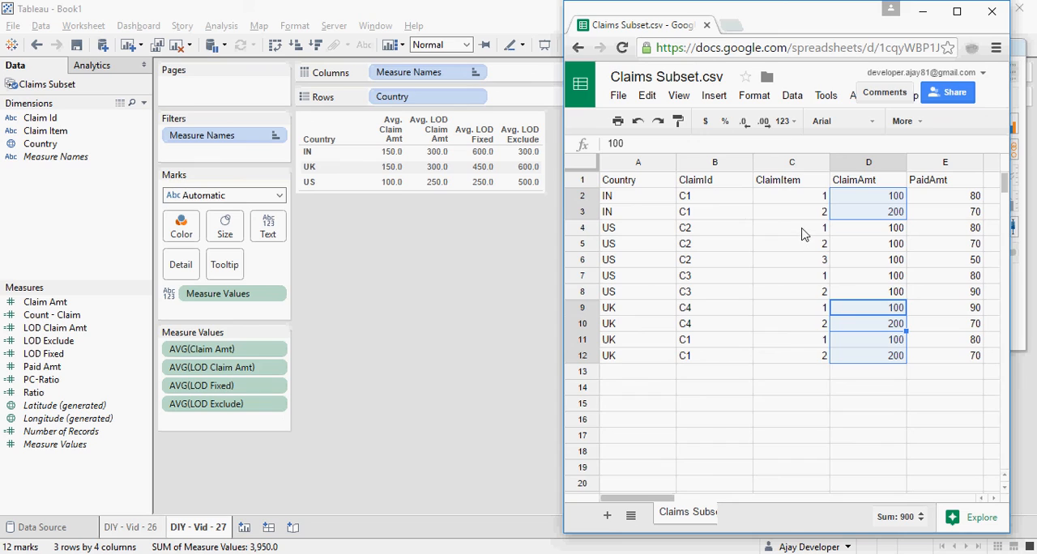
{"action": "mouse_move", "coordinate": [744, 223]}
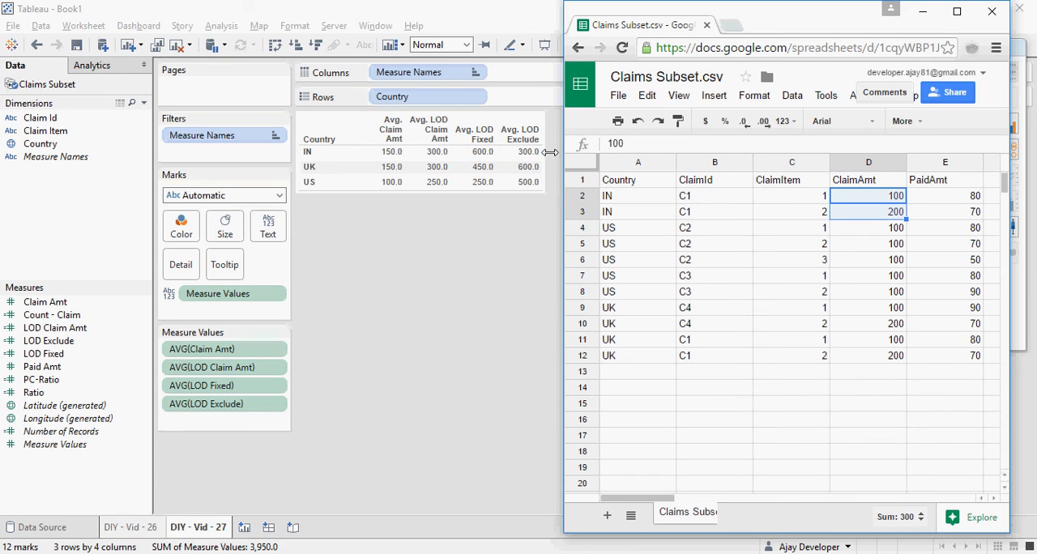
{"action": "mouse_move", "coordinate": [793, 306]}
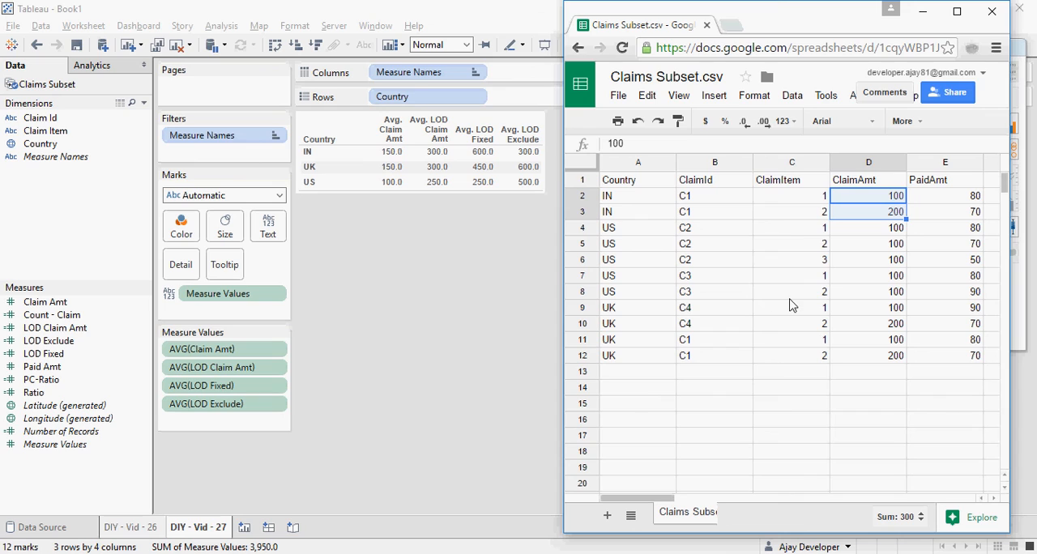
{"action": "mouse_move", "coordinate": [519, 170]}
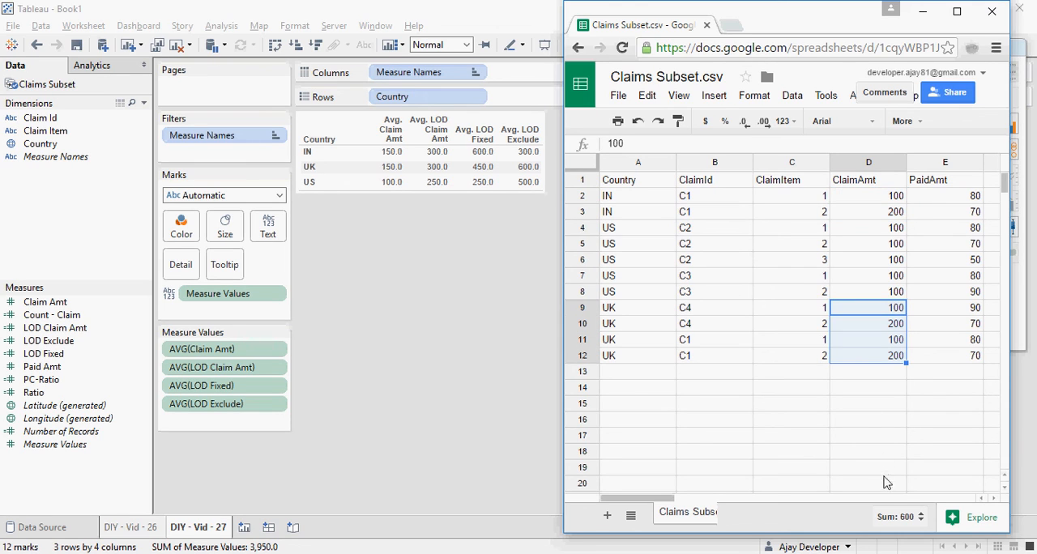
{"action": "mouse_move", "coordinate": [862, 450]}
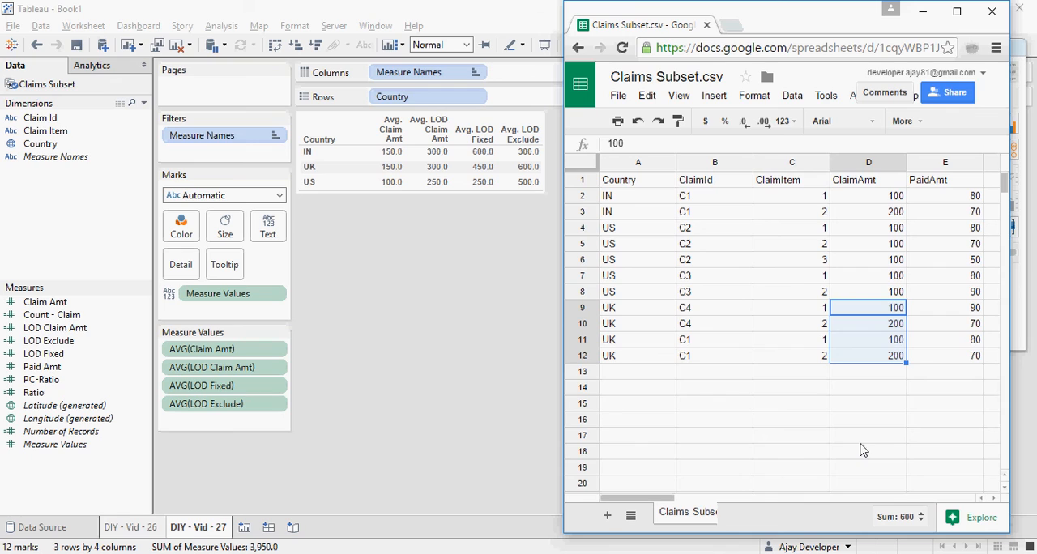
{"action": "mouse_move", "coordinate": [748, 246]}
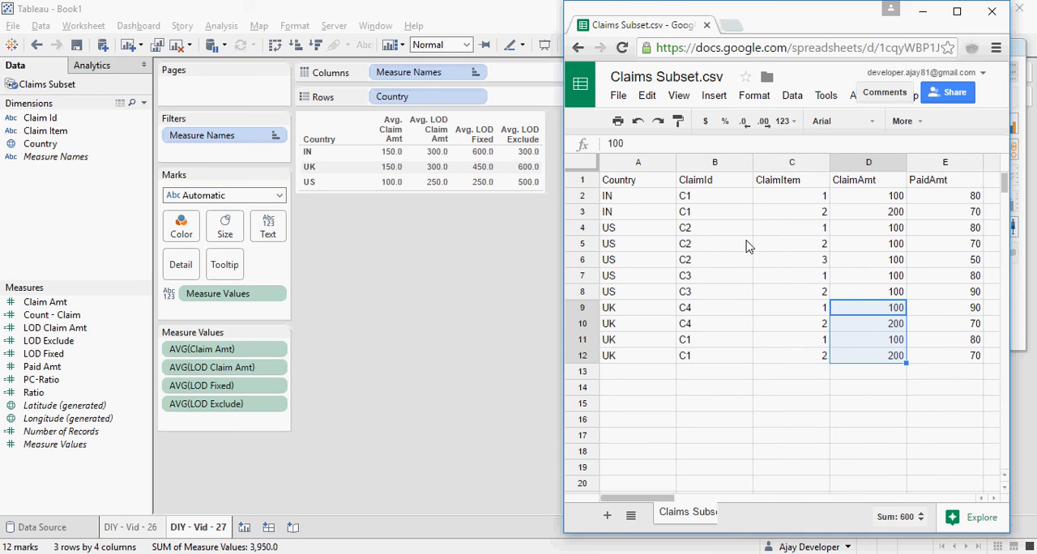
{"action": "left_click", "coordinate": [868, 228]}
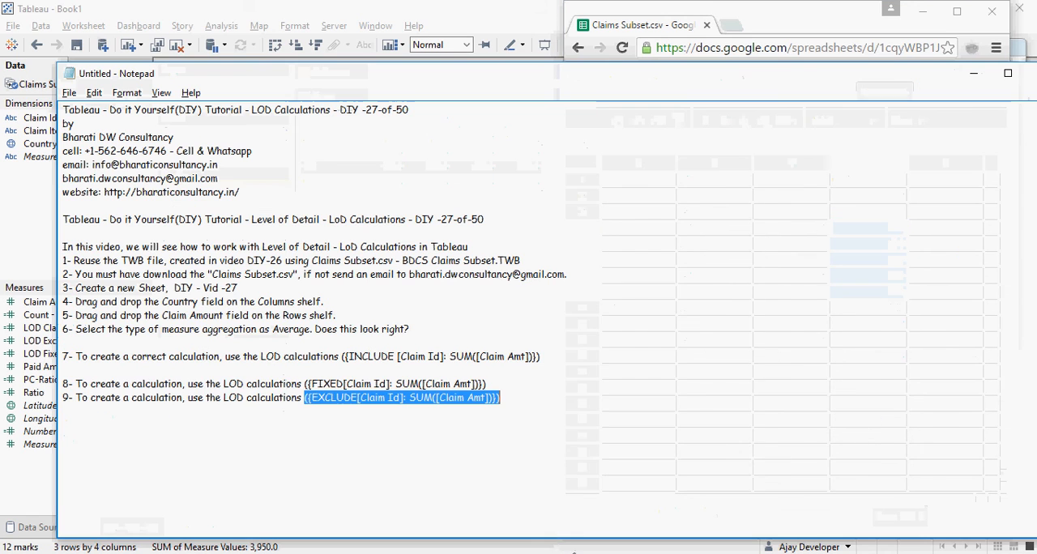
Scroll to Hands on - DIY #43 and select 'Claim' in step 3 to replace with 'Paid'
{"action": "left_click", "coordinate": [323, 458]}
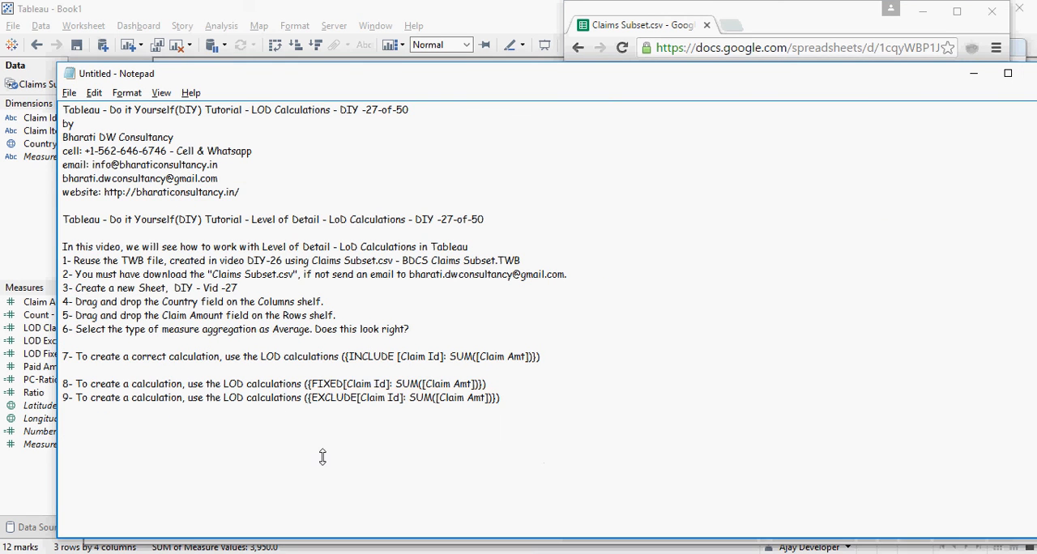
{"action": "scroll", "scroll_direction": "down", "scroll_amount": 3}
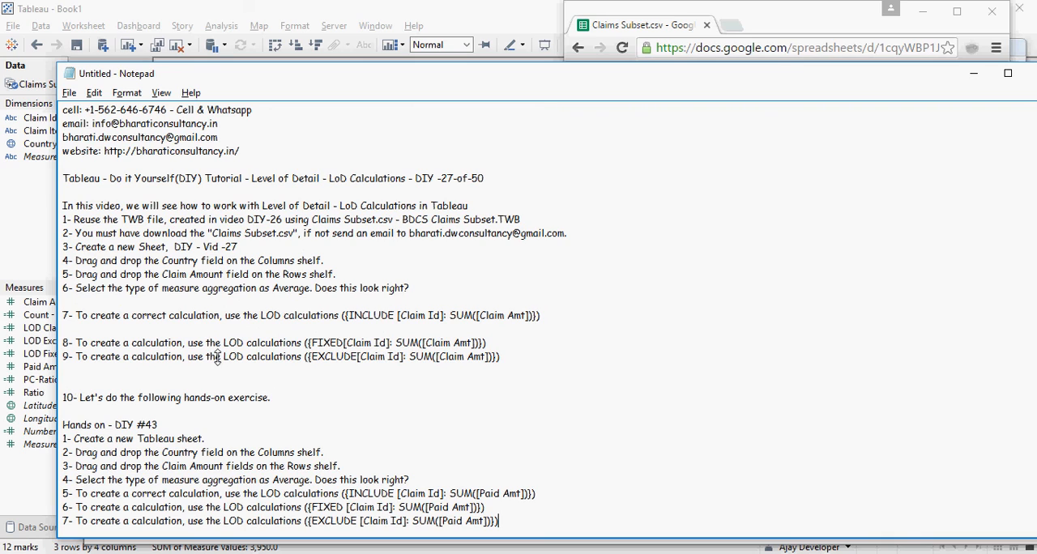
{"action": "mouse_move", "coordinate": [260, 428]}
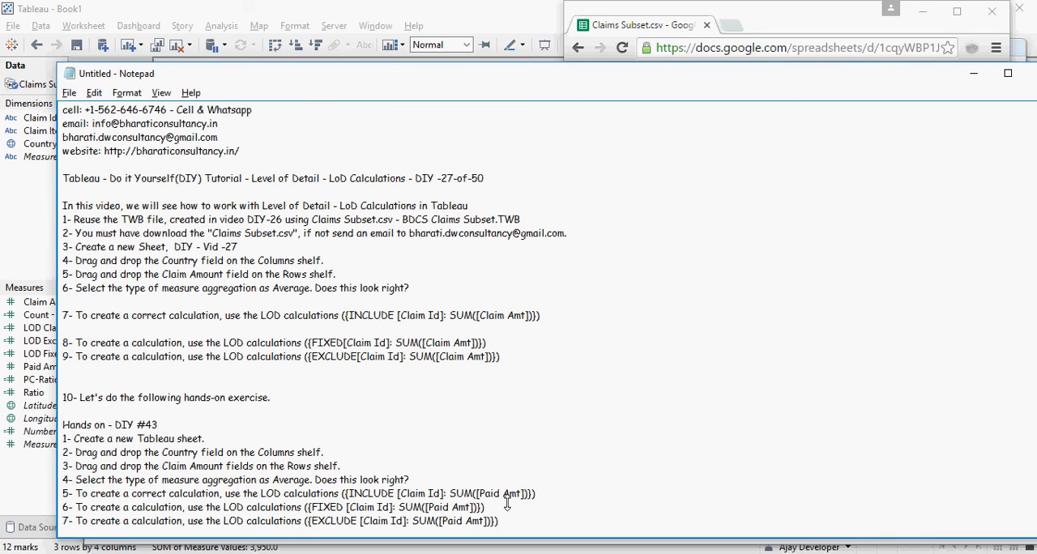
{"action": "scroll", "scroll_direction": "down", "scroll_amount": 3}
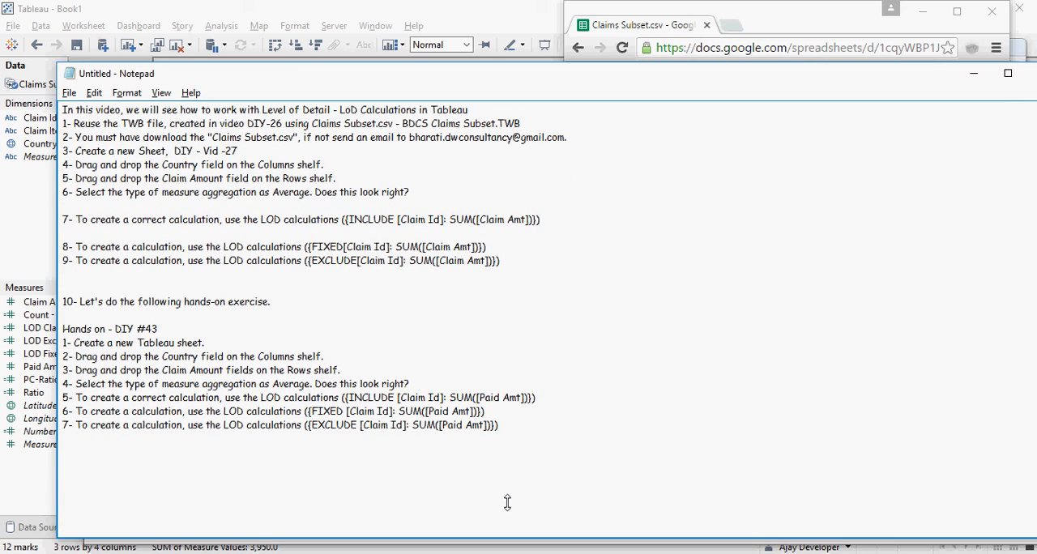
{"action": "double_click", "coordinate": [174, 370]}
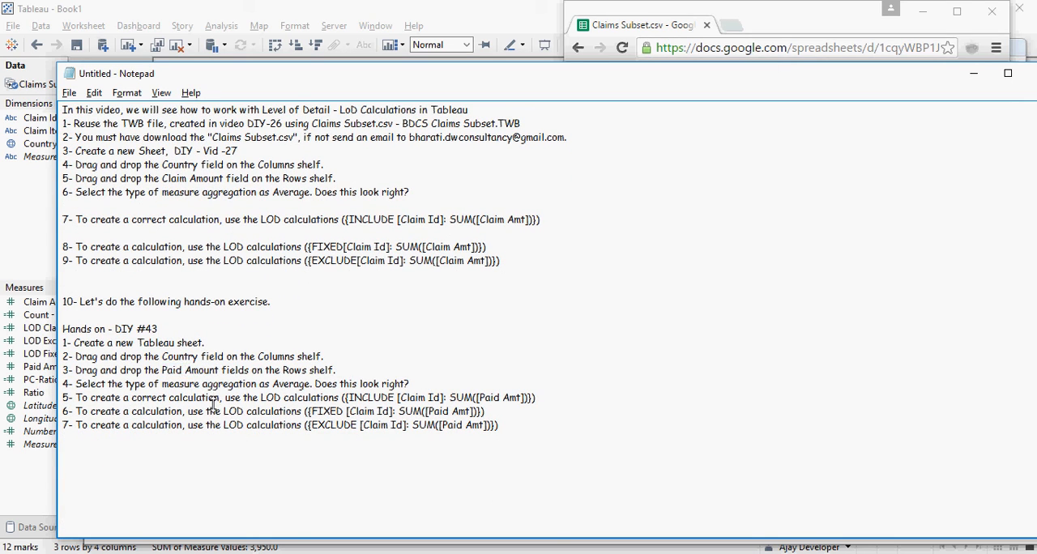
{"action": "mouse_move", "coordinate": [318, 404]}
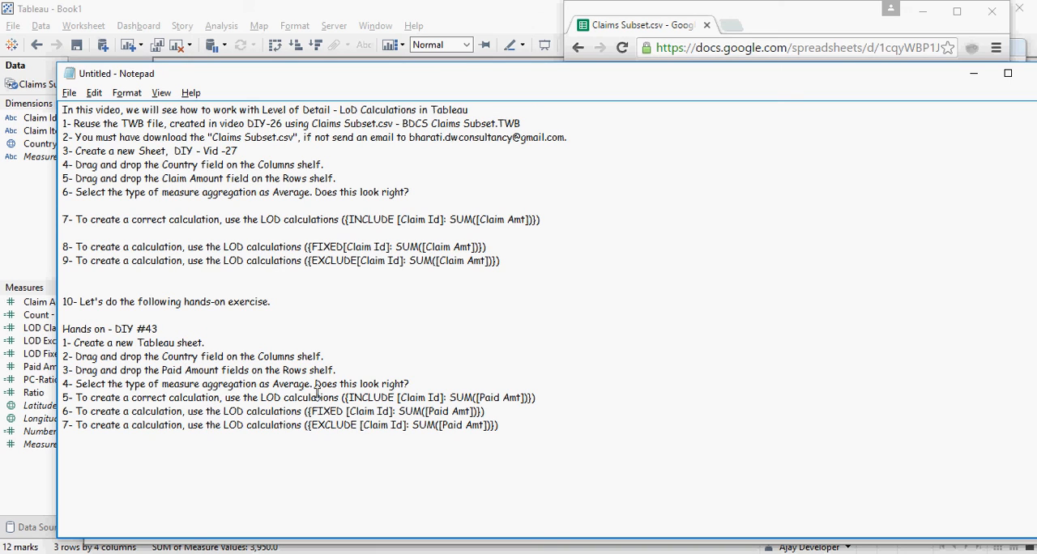
{"action": "mouse_move", "coordinate": [338, 428]}
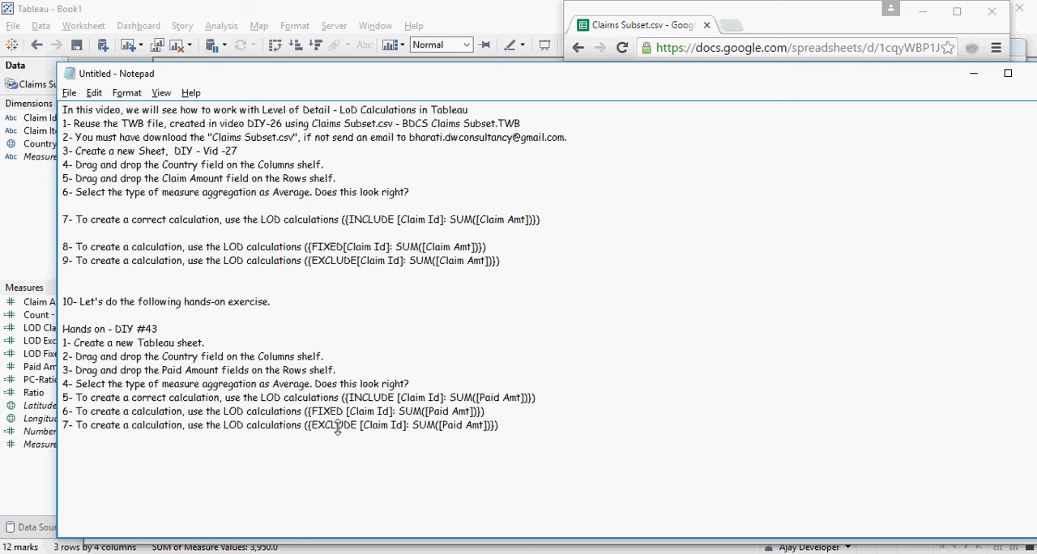
{"action": "mouse_move", "coordinate": [538, 491]}
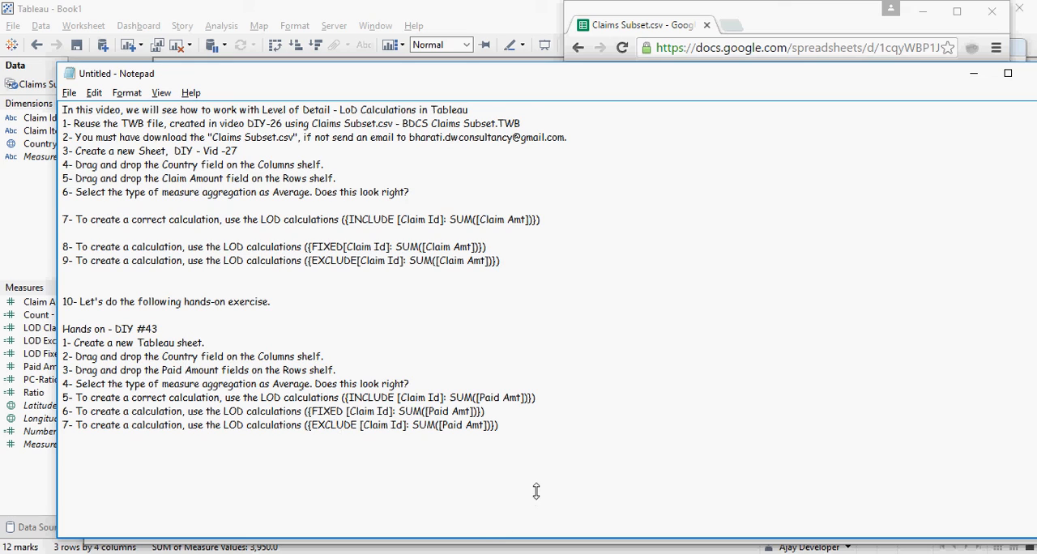